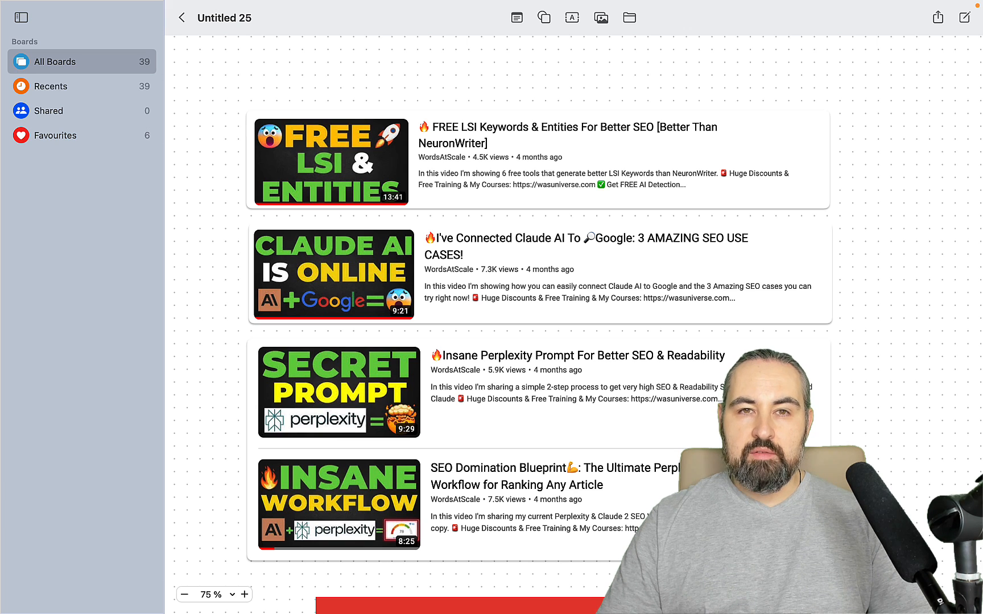
{"action": "mouse_move", "coordinate": [908, 462]}
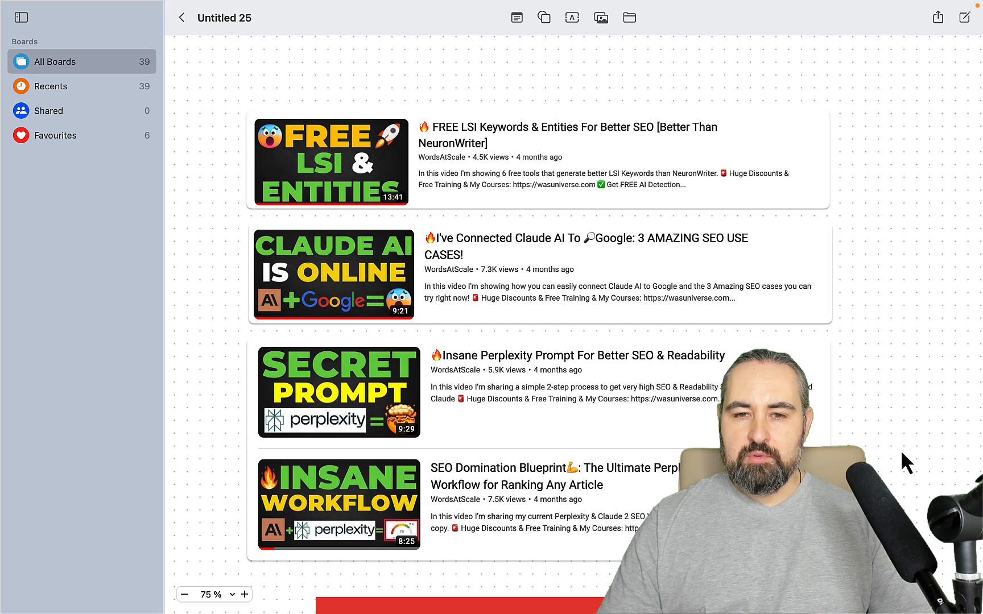
{"action": "mouse_move", "coordinate": [864, 339]}
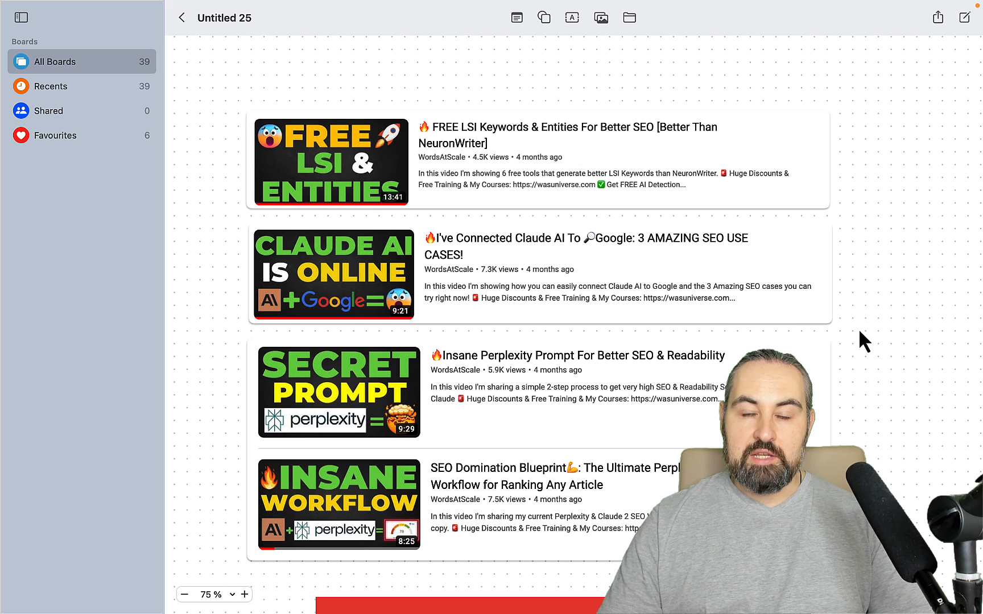
{"action": "mouse_move", "coordinate": [367, 191]}
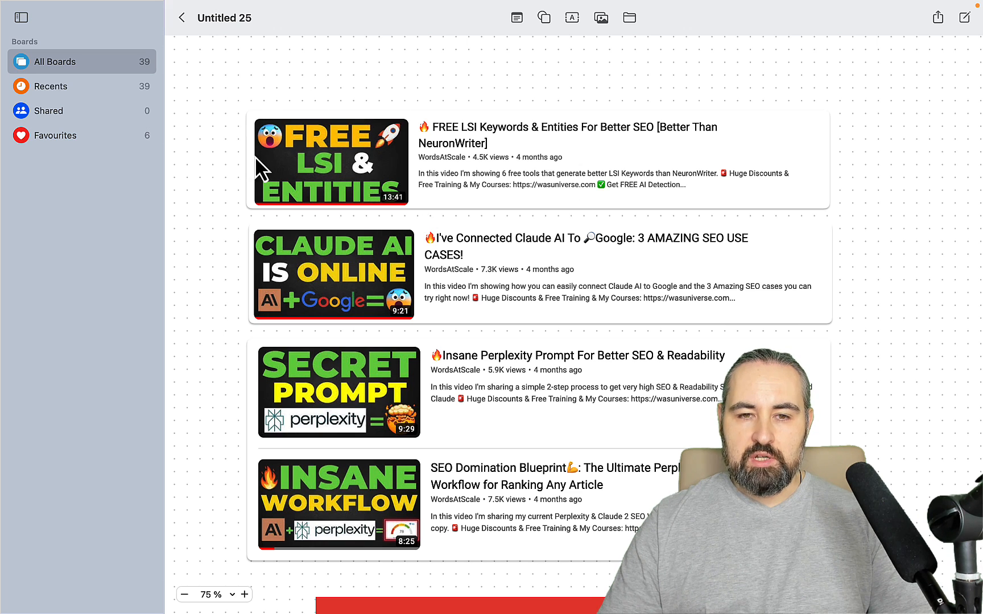
{"action": "mouse_move", "coordinate": [439, 178]}
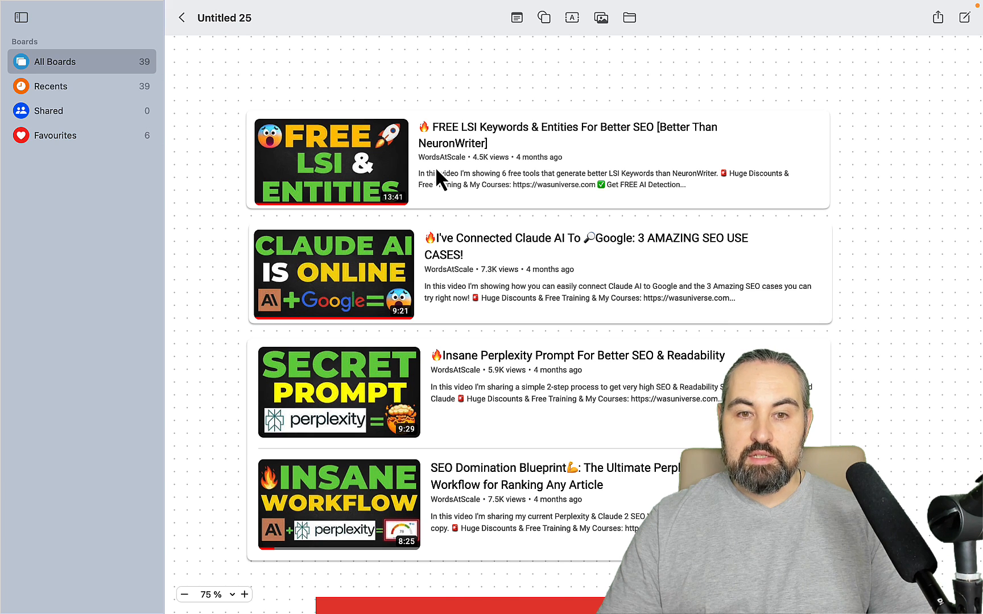
- Scroll down the Freeform board past the video cards to the red Perplexity 3.0 banner
{"action": "scroll", "scroll_direction": "down", "scroll_amount": 3}
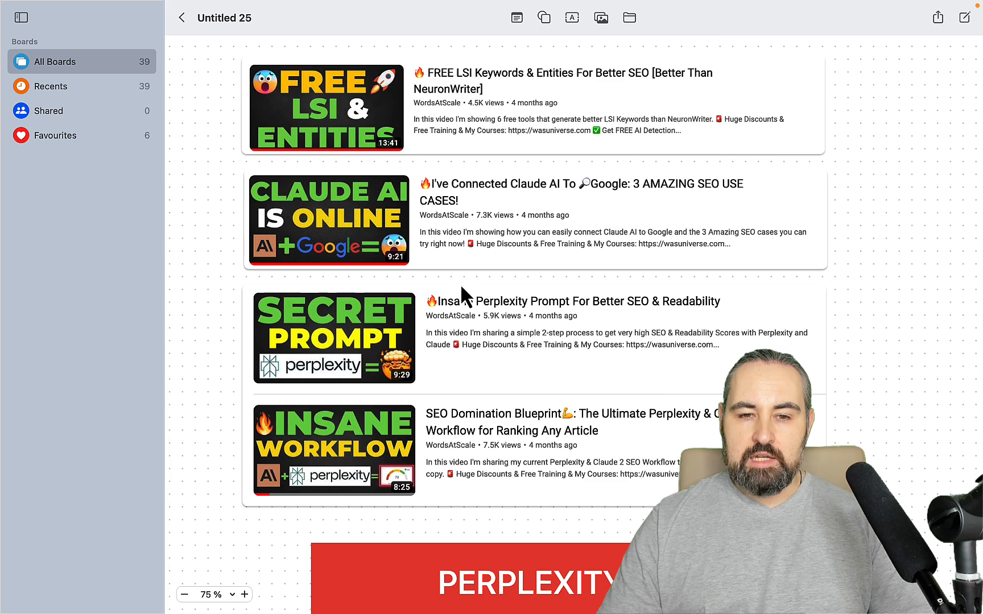
{"action": "scroll", "scroll_direction": "down", "scroll_amount": 3}
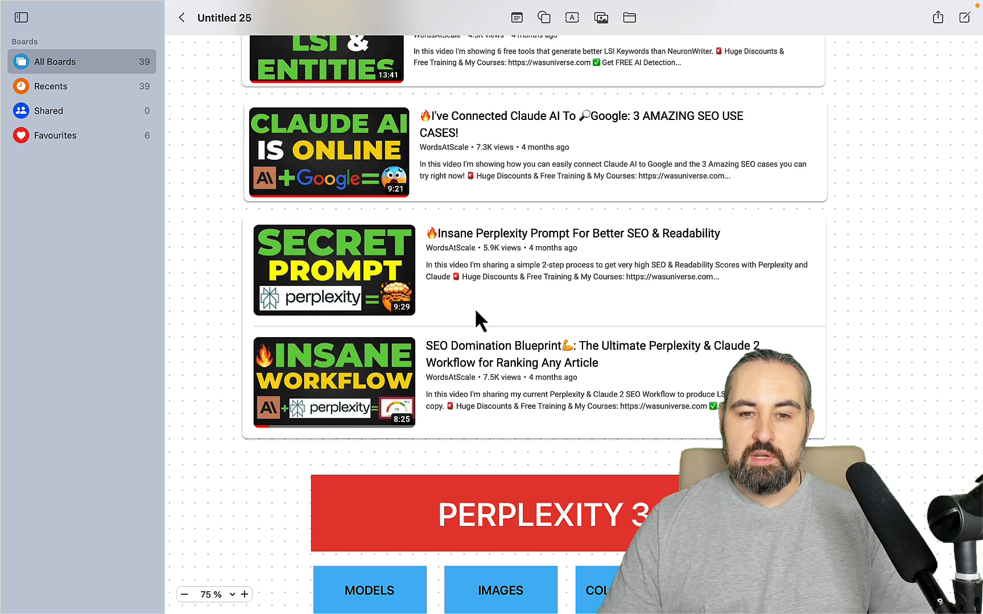
- Scroll further so the full PERPLEXITY 3.0 diagram with its BETTER ARTICLES!!! box fills the window
{"action": "scroll", "scroll_direction": "down", "scroll_amount": 3}
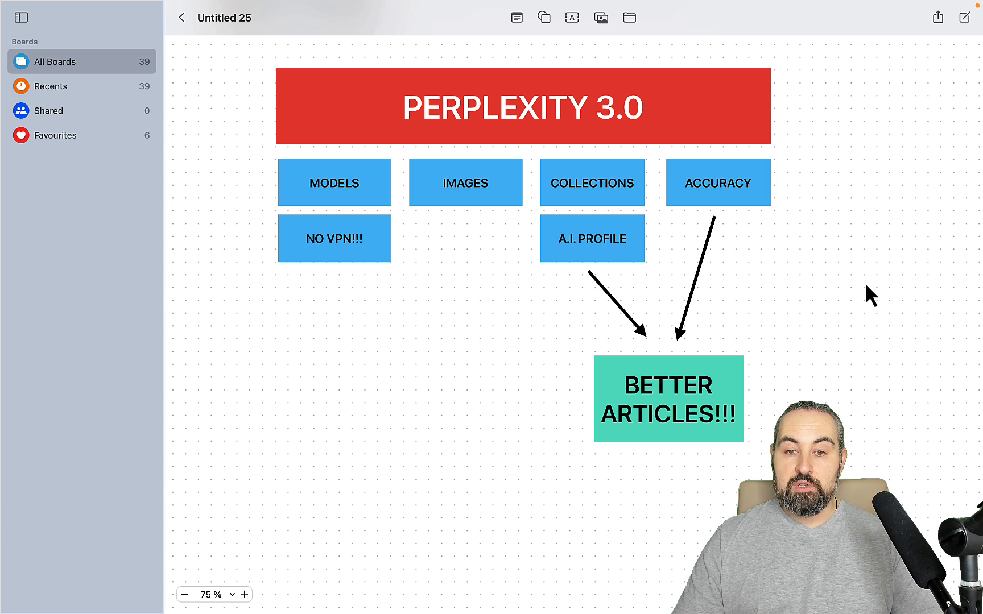
{"action": "mouse_move", "coordinate": [392, 195]}
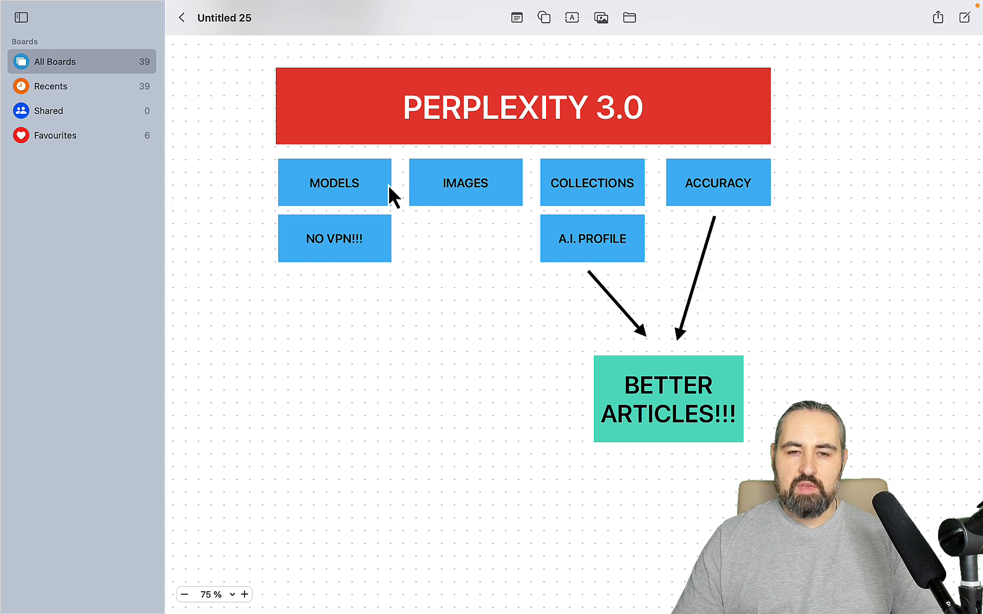
{"action": "mouse_move", "coordinate": [392, 595]}
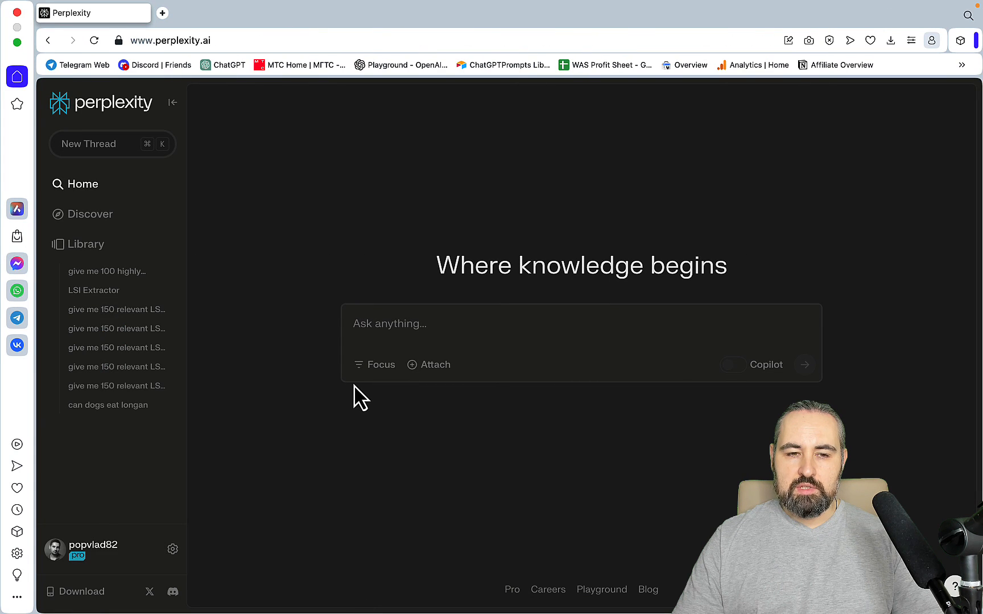
{"action": "mouse_move", "coordinate": [253, 370]}
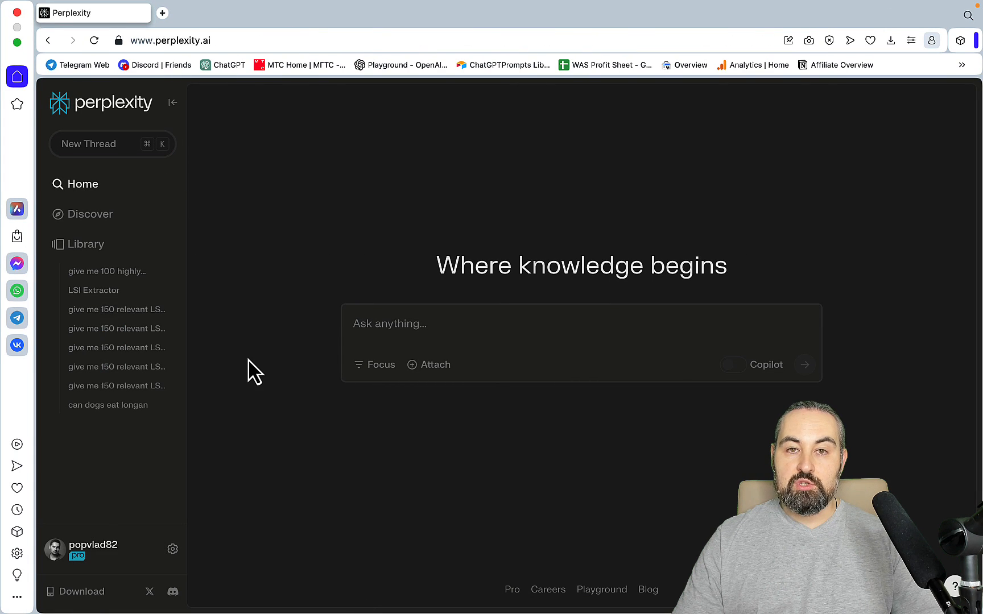
{"action": "left_click", "coordinate": [390, 323]}
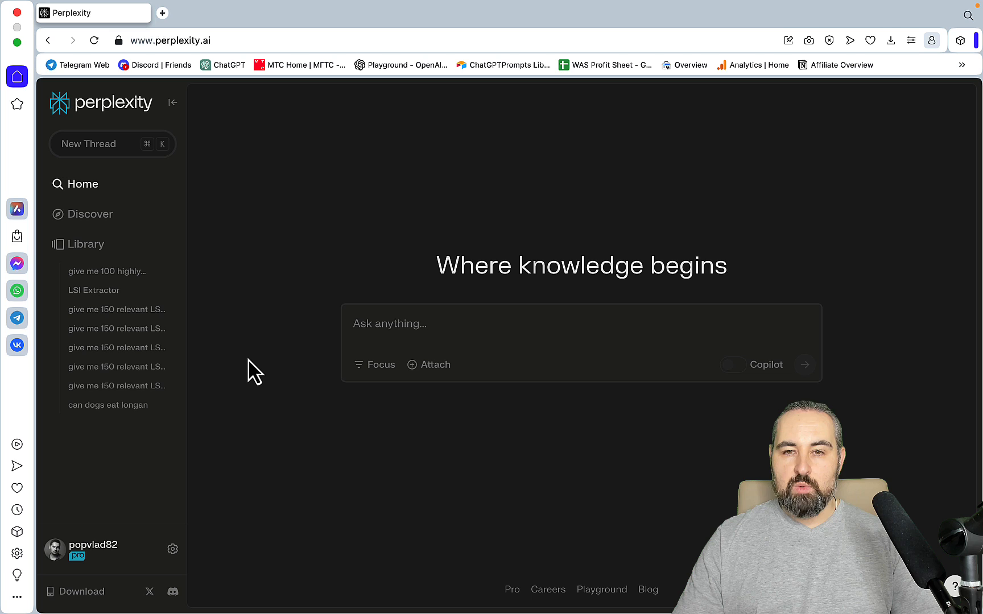
{"action": "left_click", "coordinate": [389, 323]}
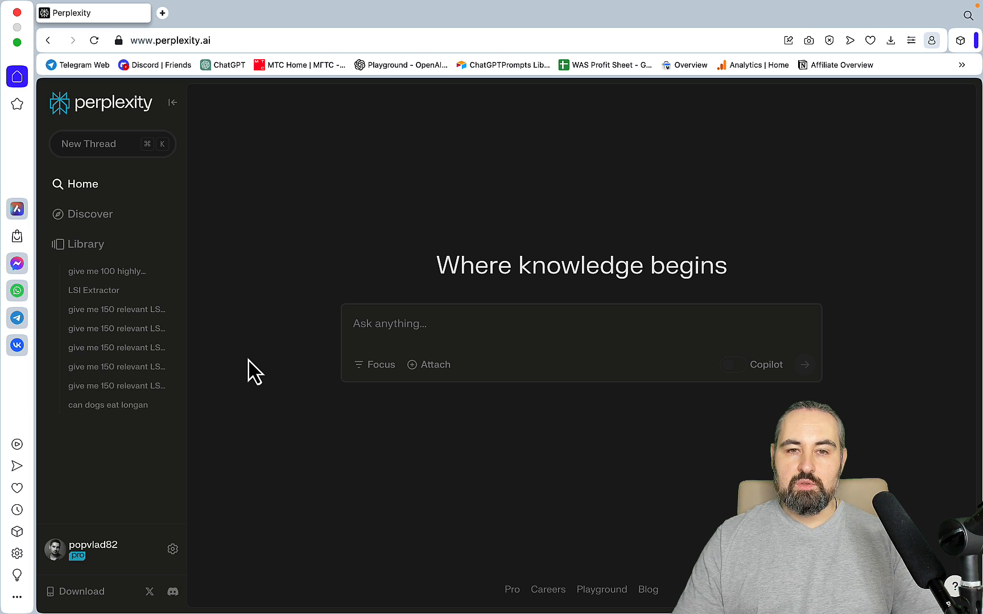
{"action": "left_click", "coordinate": [389, 323]}
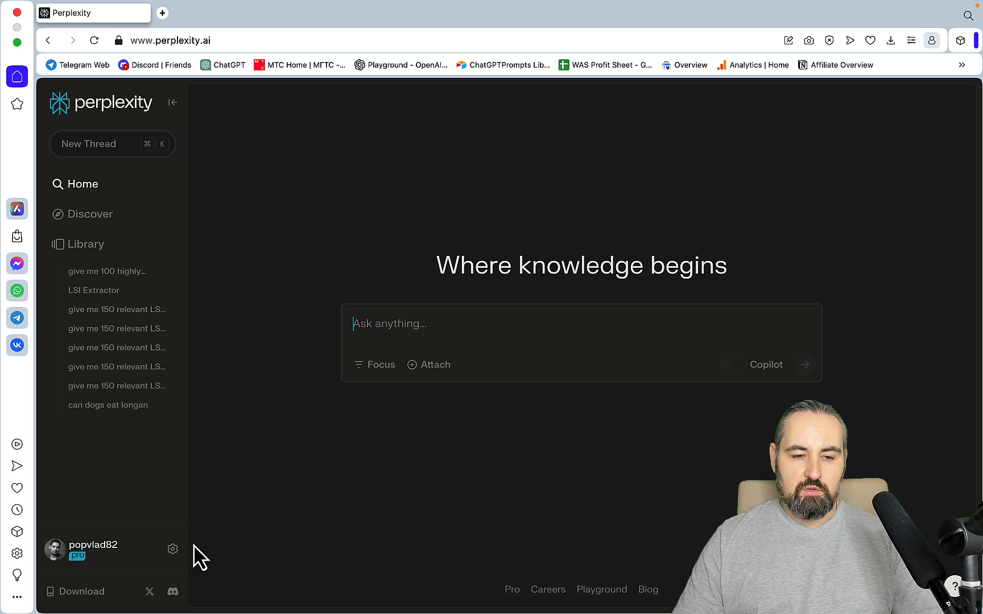
- Open account settings and expand the AI Model list (Default, Experimental, GPT-4, Claude-2.1, Gemini Pro)
{"action": "left_click", "coordinate": [173, 548]}
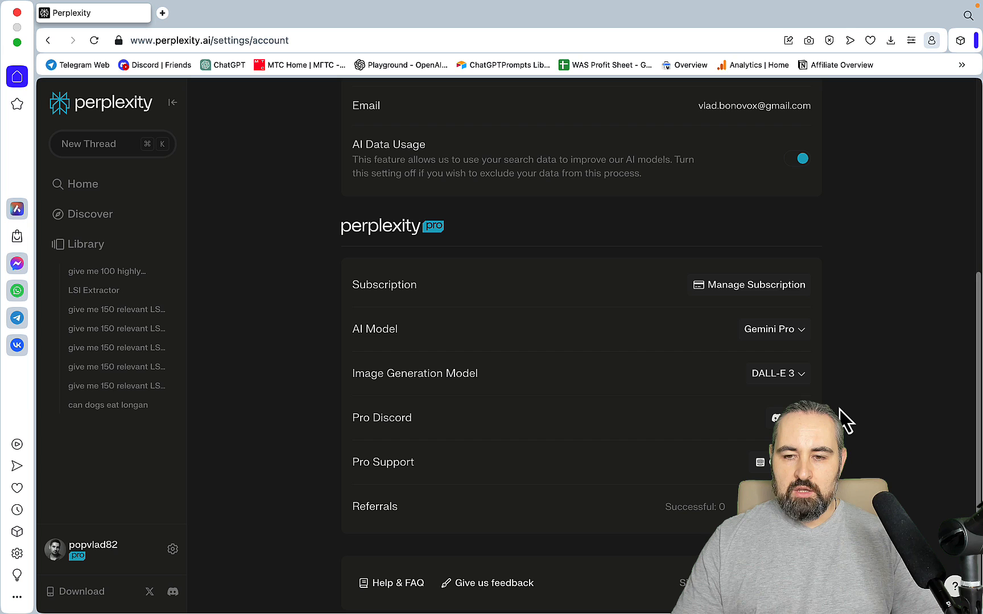
{"action": "left_click", "coordinate": [774, 328]}
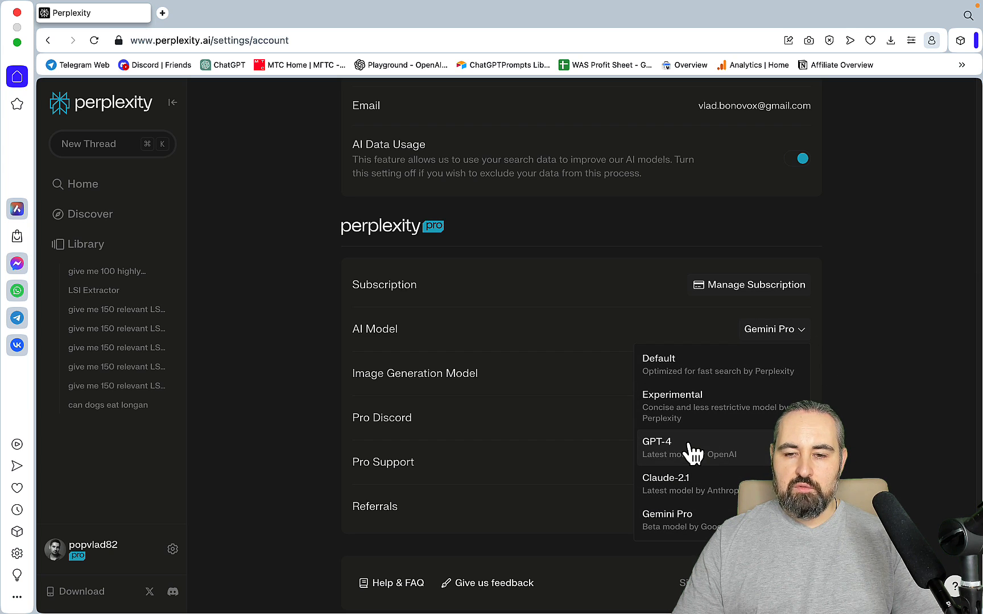
{"action": "mouse_move", "coordinate": [701, 480]}
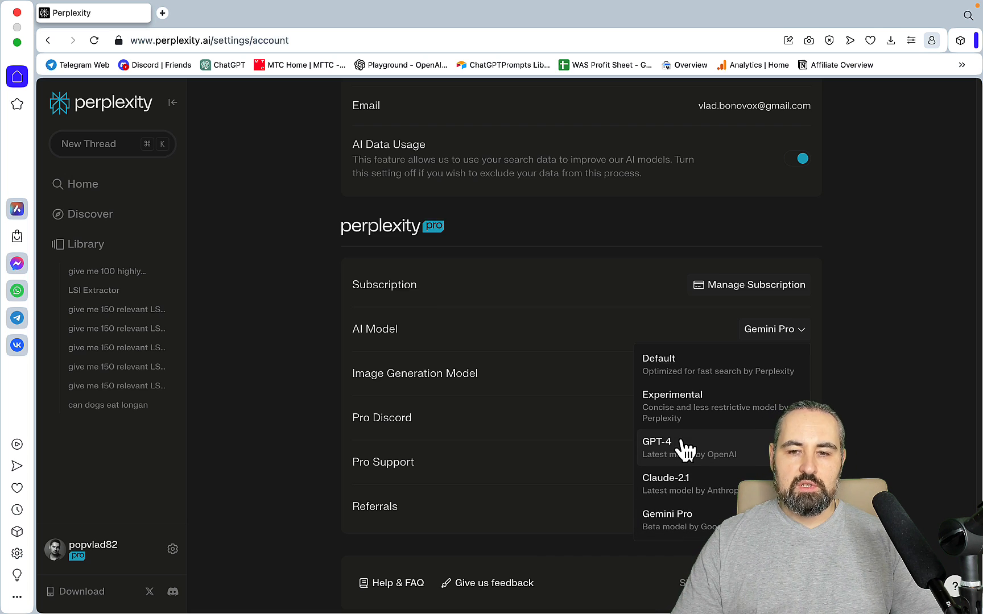
{"action": "mouse_move", "coordinate": [698, 530]}
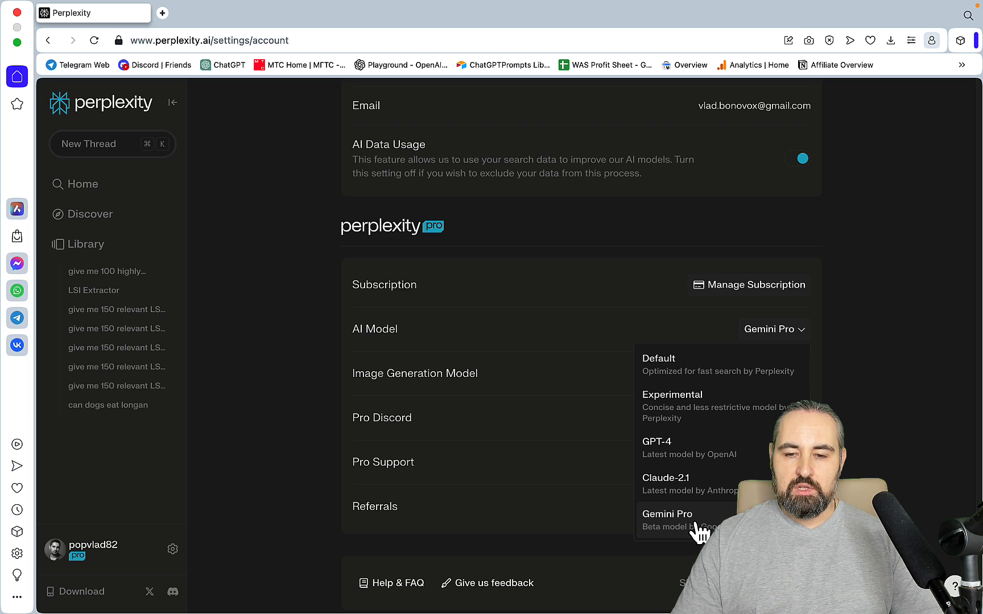
{"action": "mouse_move", "coordinate": [688, 454]}
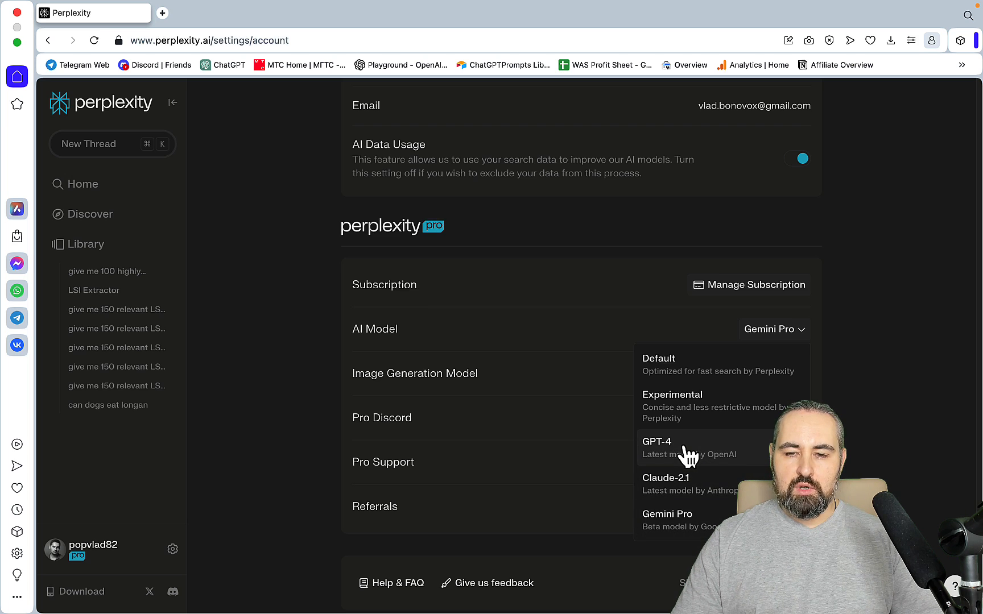
{"action": "mouse_move", "coordinate": [707, 463]}
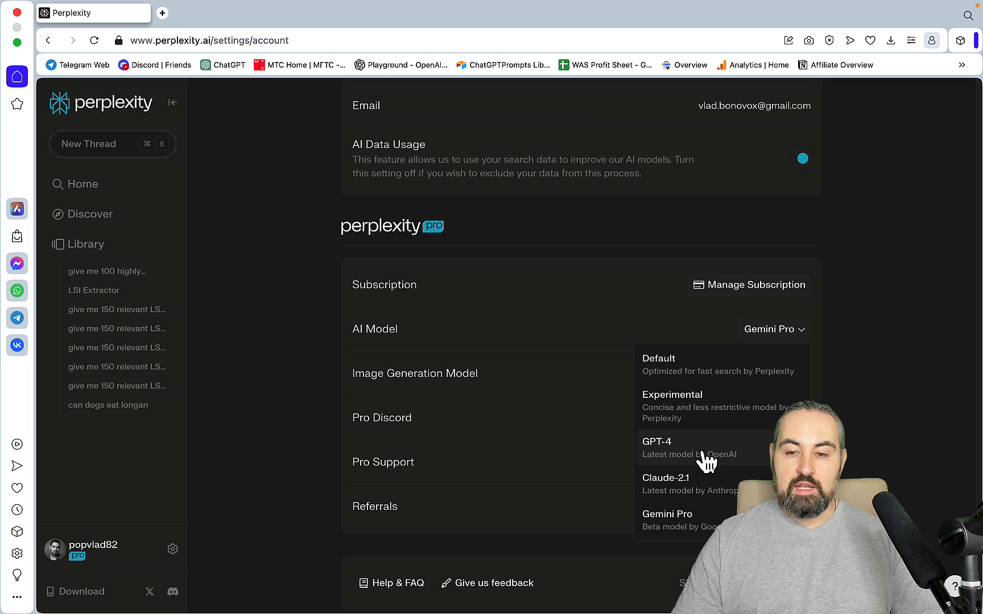
{"action": "mouse_move", "coordinate": [706, 495]}
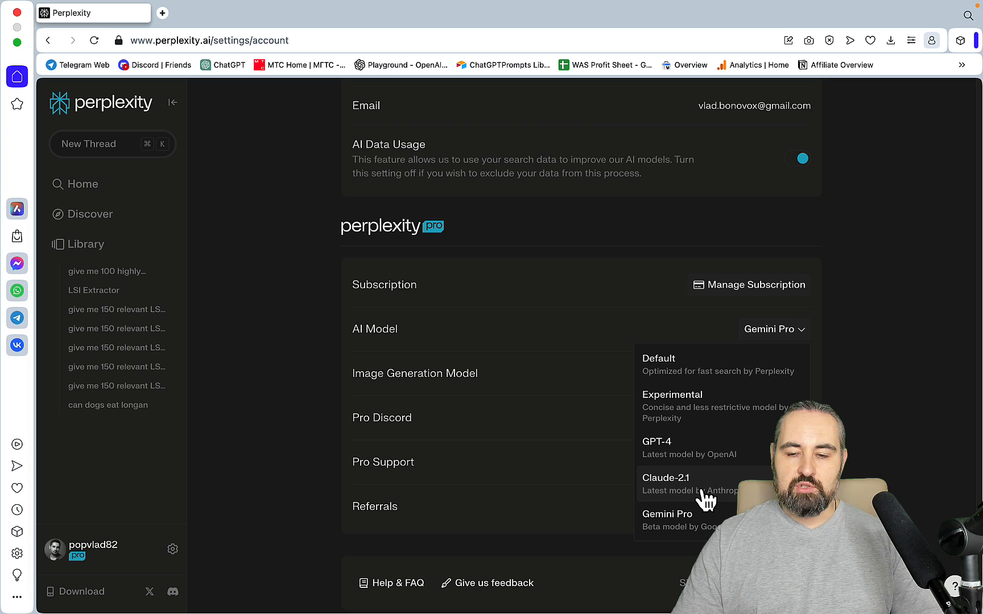
{"action": "mouse_move", "coordinate": [705, 526]}
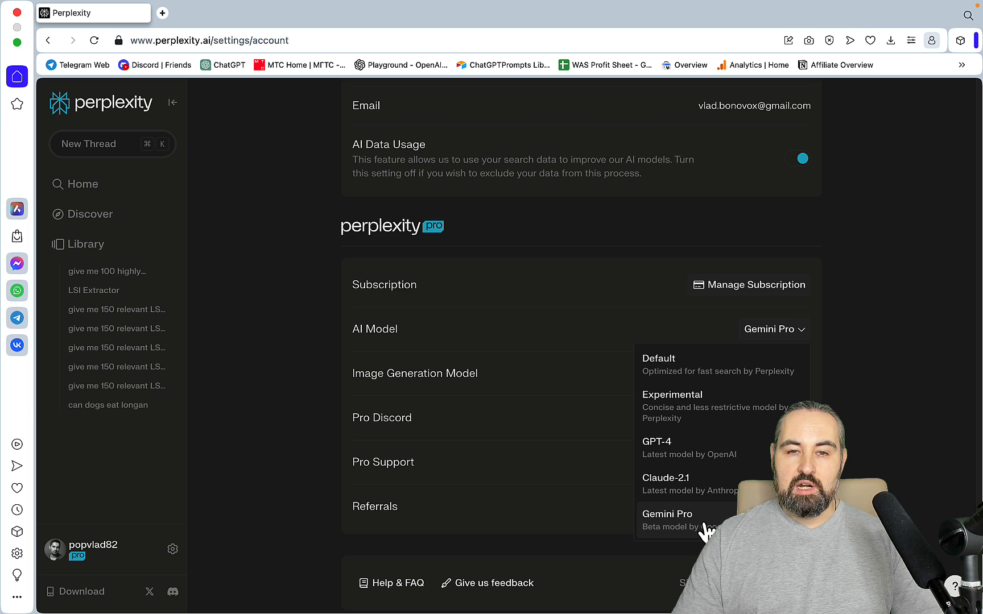
{"action": "mouse_move", "coordinate": [768, 417]}
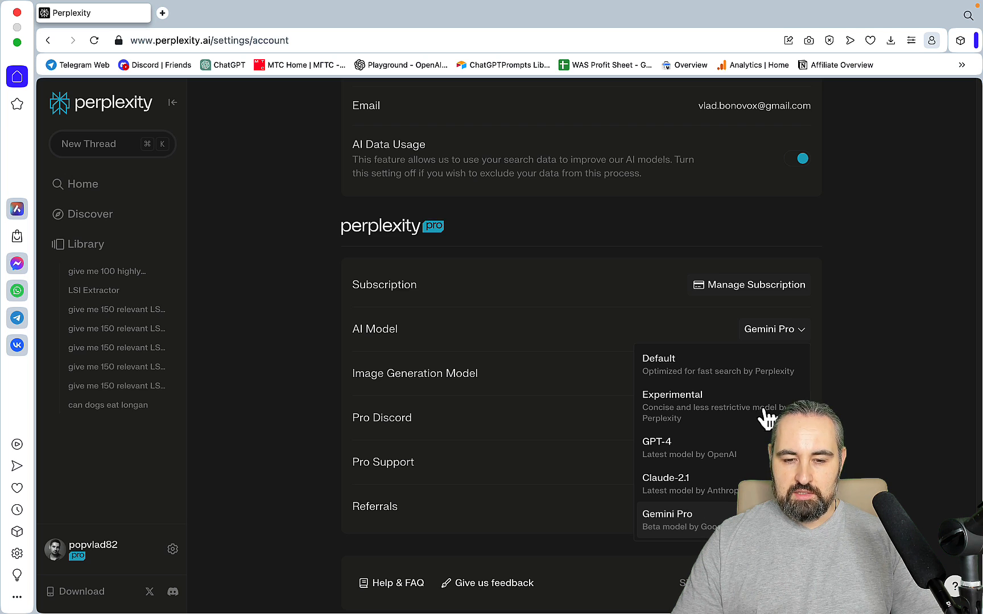
{"action": "mouse_move", "coordinate": [680, 536]}
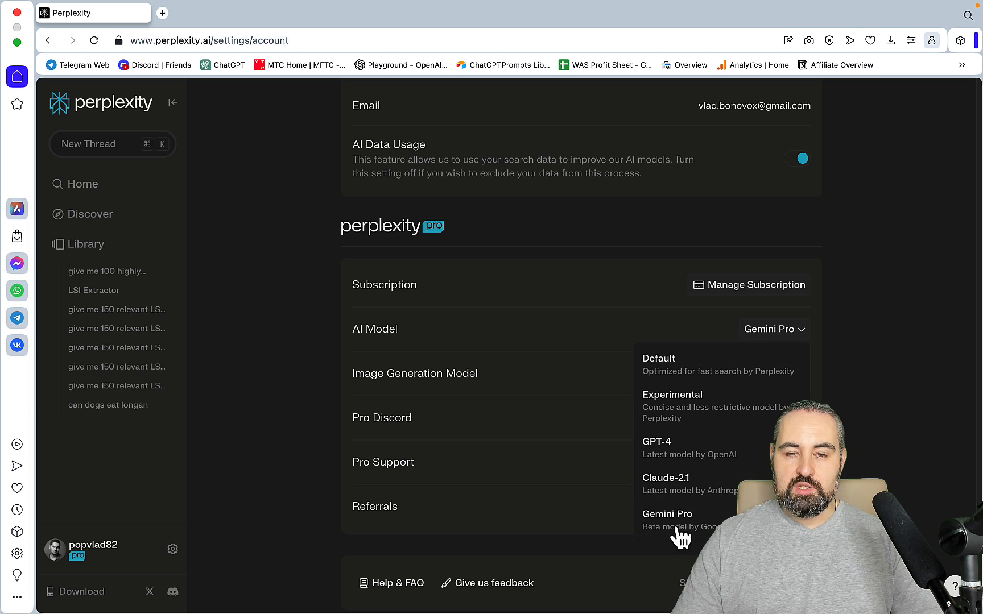
{"action": "mouse_move", "coordinate": [731, 445]}
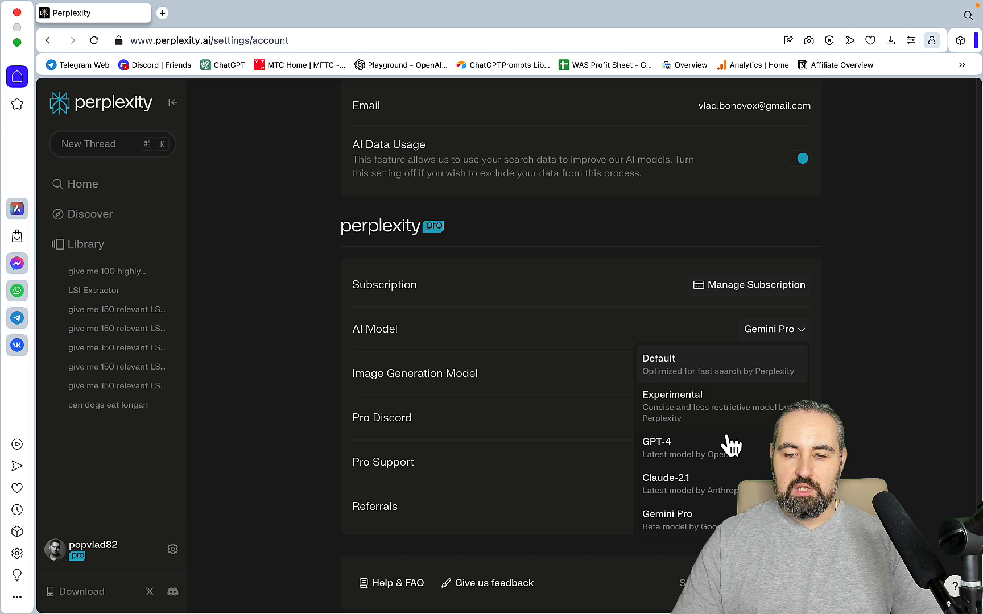
{"action": "mouse_move", "coordinate": [739, 482]}
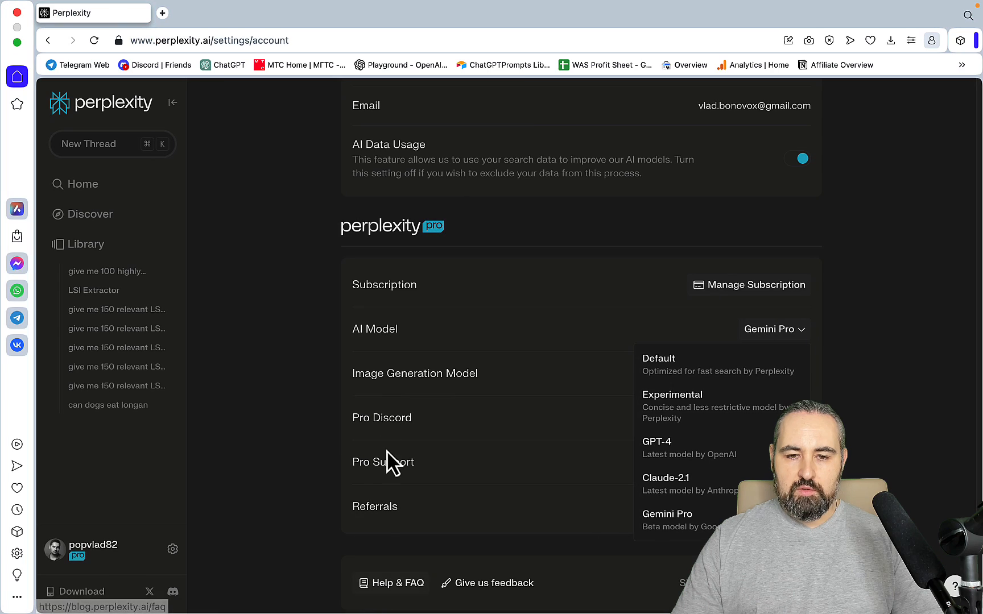
{"action": "mouse_move", "coordinate": [259, 378]}
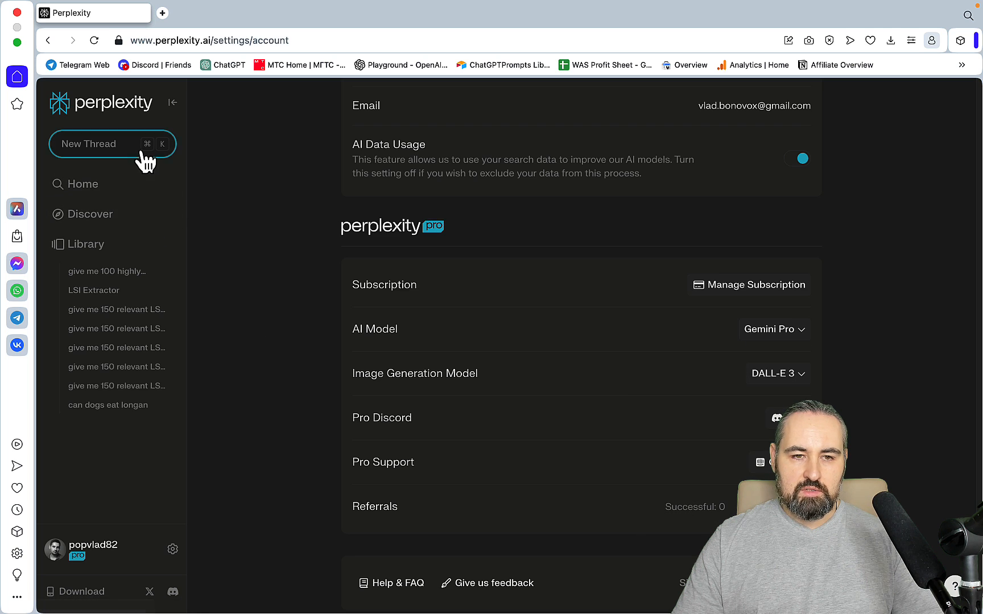
- Start a new thread and show the source focus options to pick YouTube
{"action": "left_click", "coordinate": [100, 143]}
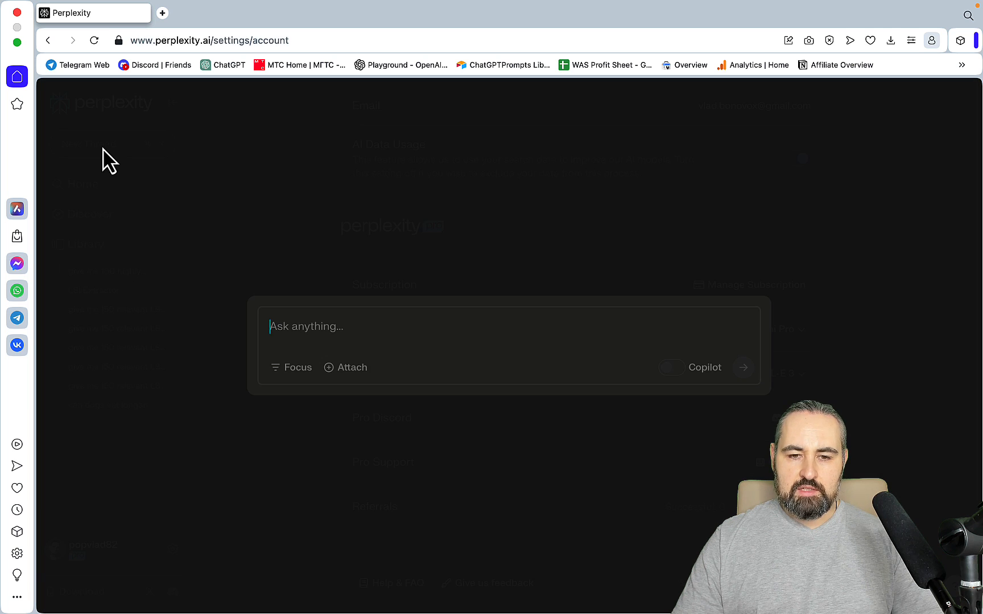
{"action": "mouse_move", "coordinate": [346, 367]}
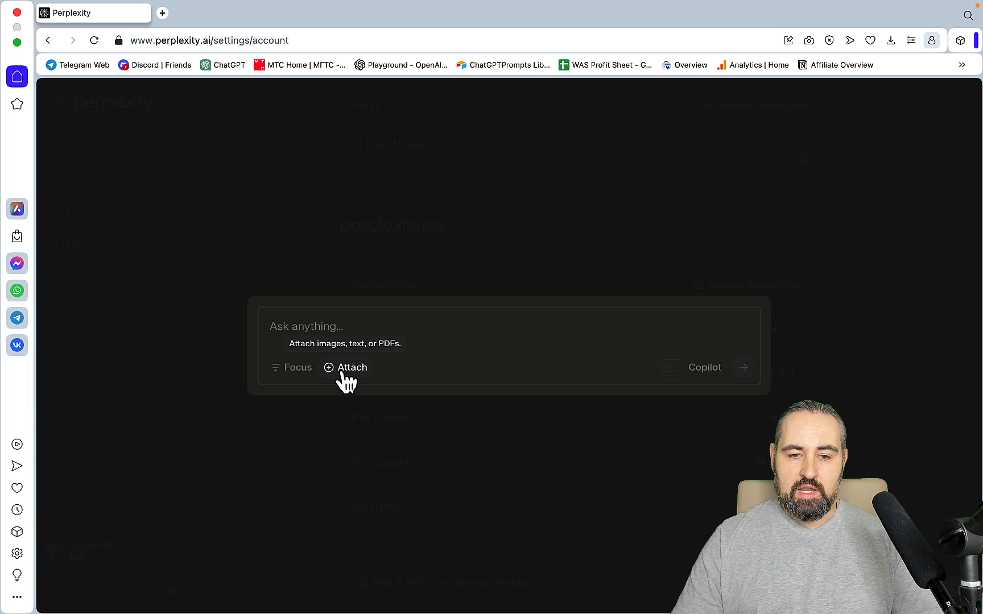
{"action": "mouse_move", "coordinate": [355, 381]}
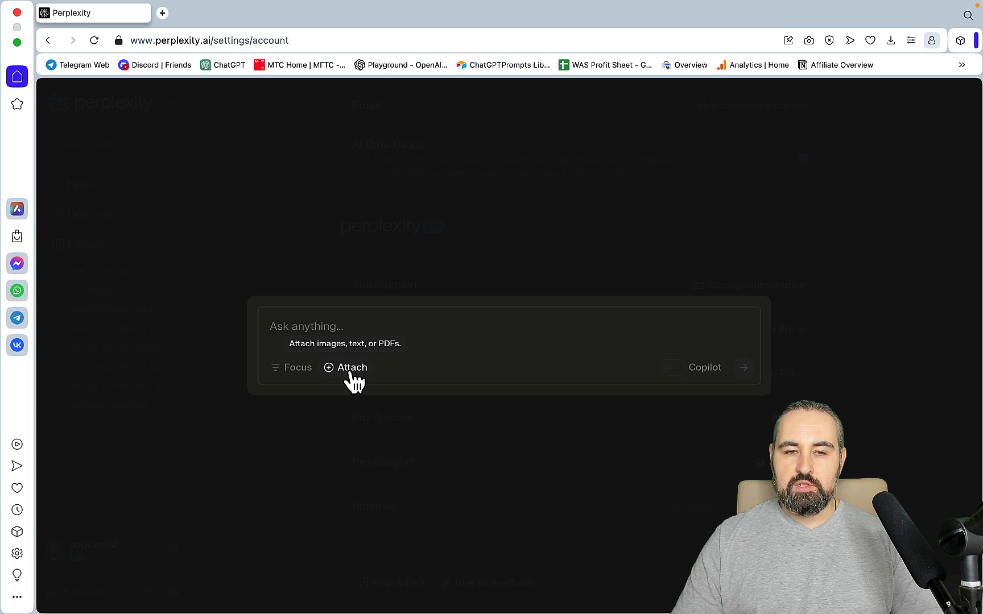
{"action": "mouse_move", "coordinate": [292, 367]}
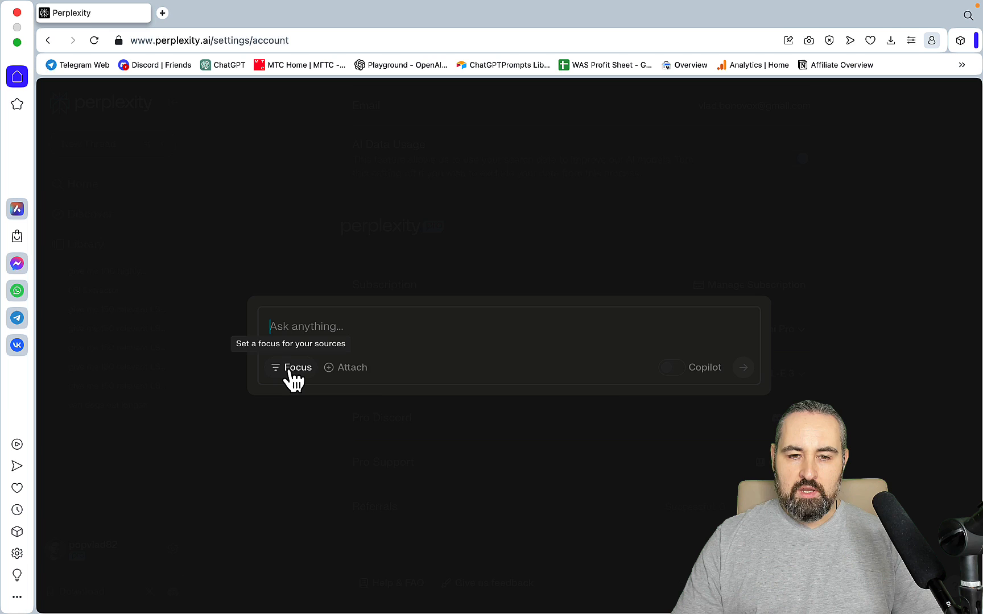
{"action": "left_click", "coordinate": [292, 367]}
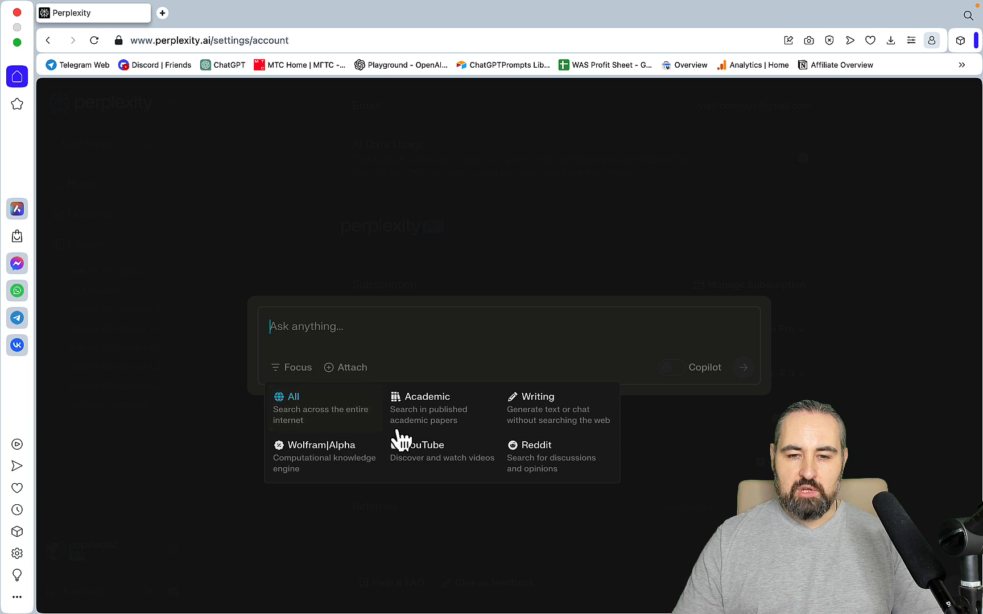
{"action": "mouse_move", "coordinate": [451, 423]}
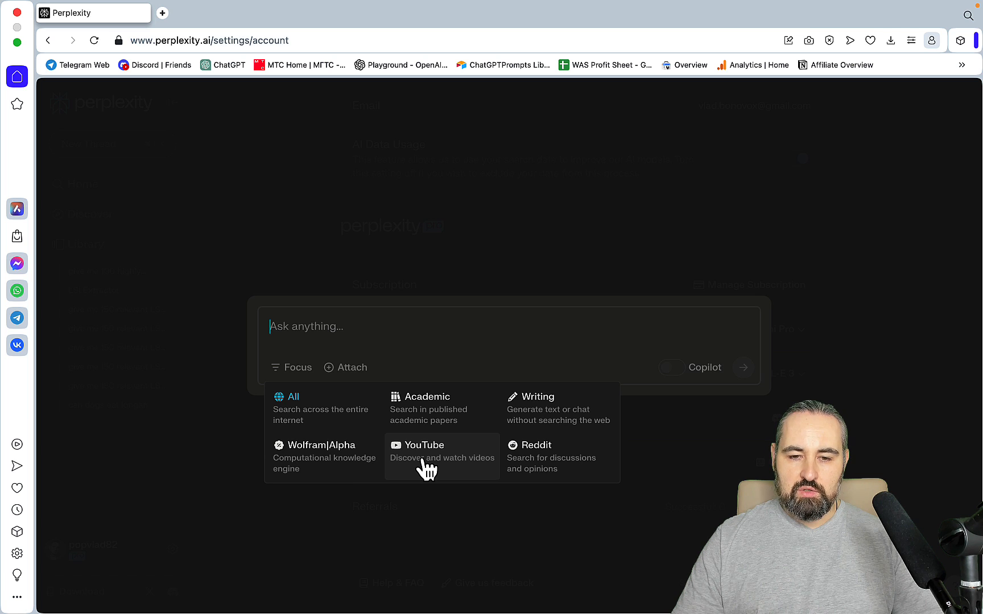
{"action": "mouse_move", "coordinate": [548, 464]}
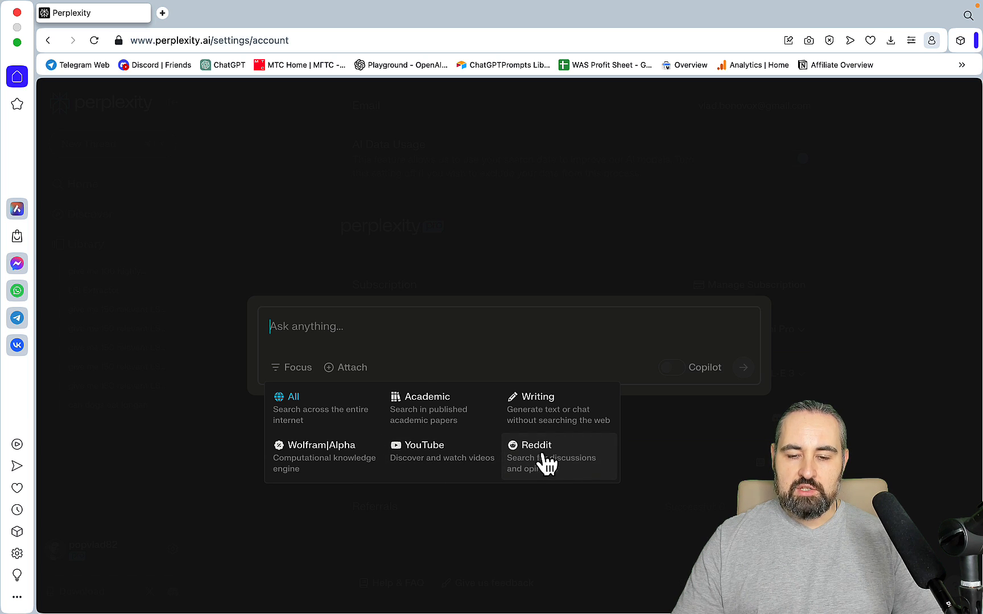
{"action": "mouse_move", "coordinate": [550, 477]}
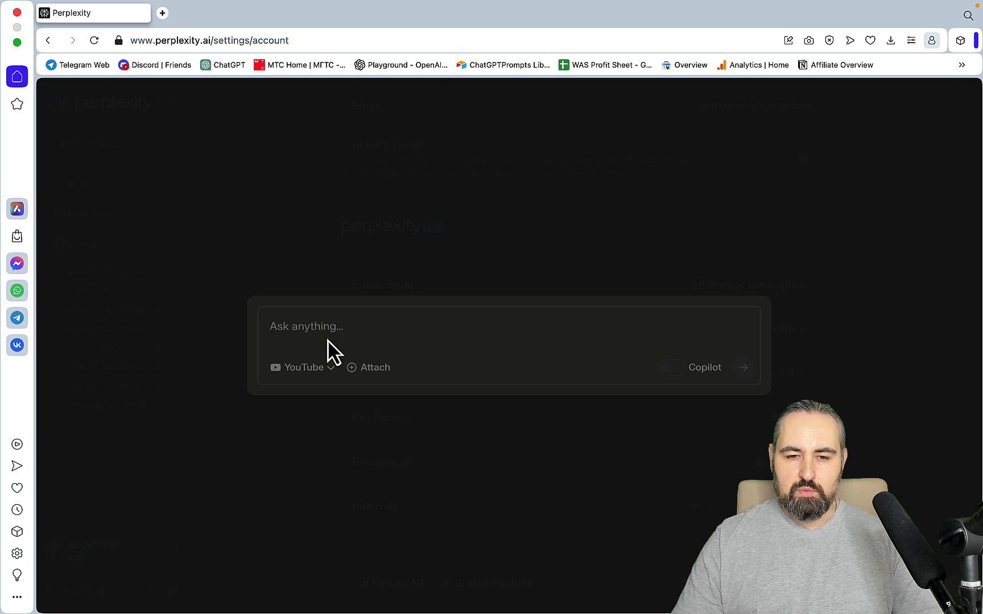
{"action": "mouse_move", "coordinate": [316, 327]}
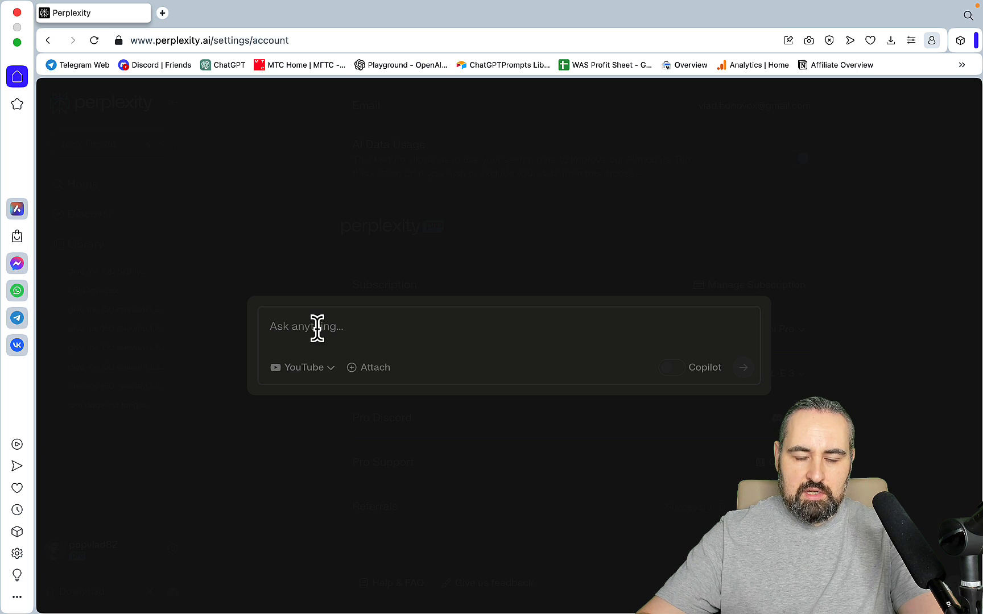
- Ask 'should I delete old blog content' with Copilot turned on and submit it
{"action": "type", "text": "should I delete o"}
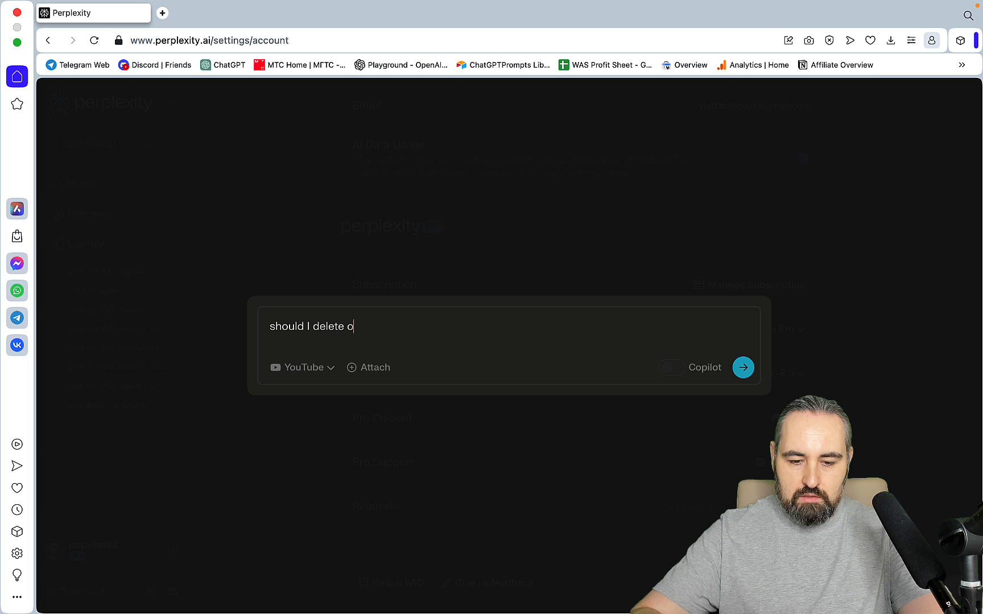
{"action": "type", "text": "ld blog content"}
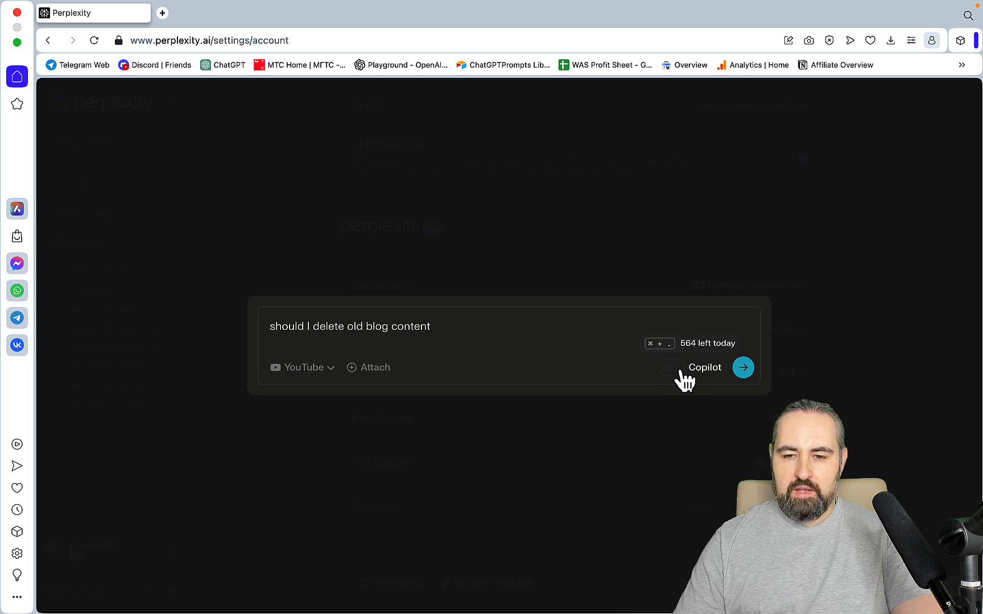
{"action": "left_click", "coordinate": [667, 367]}
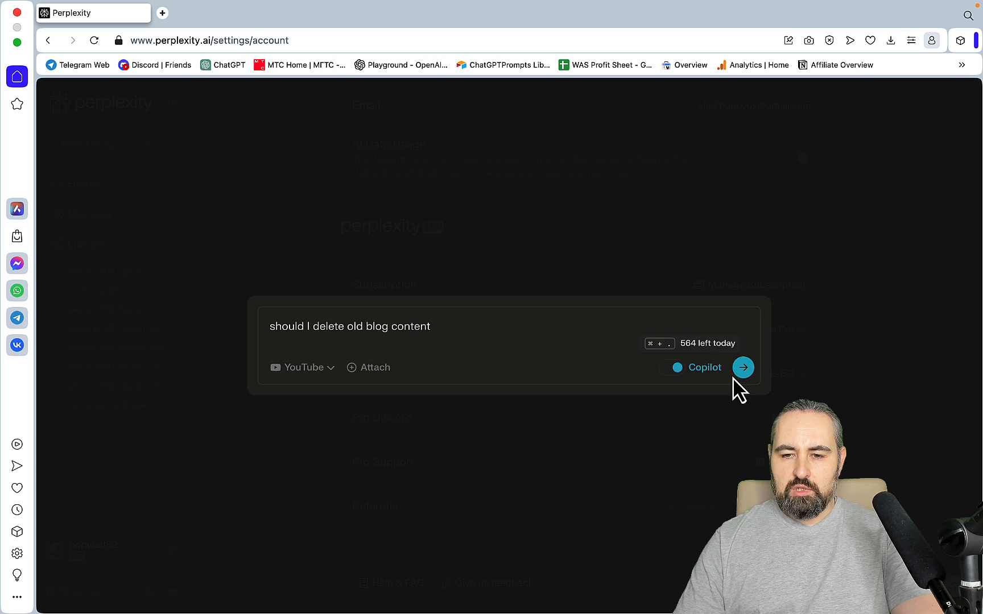
{"action": "left_click", "coordinate": [743, 367]}
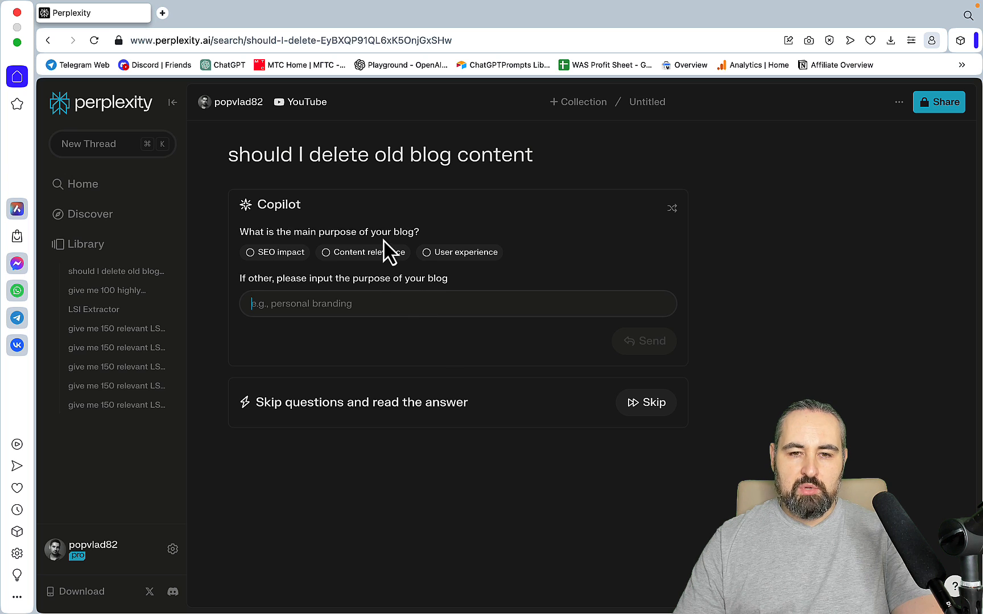
- Answer Copilot that the blog's main purpose is SEO impact and send it
{"action": "left_click", "coordinate": [274, 252]}
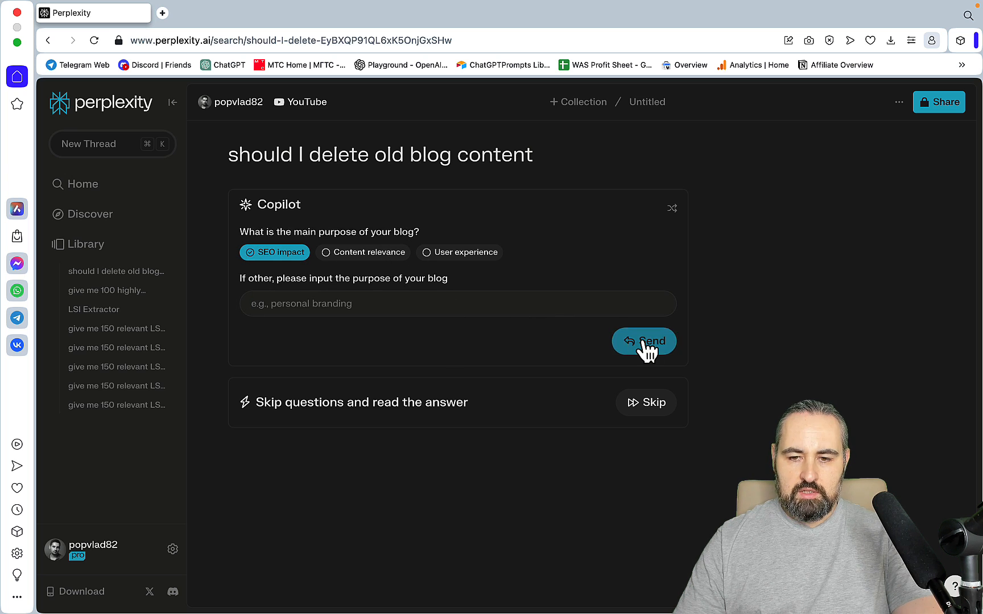
{"action": "left_click", "coordinate": [644, 341]}
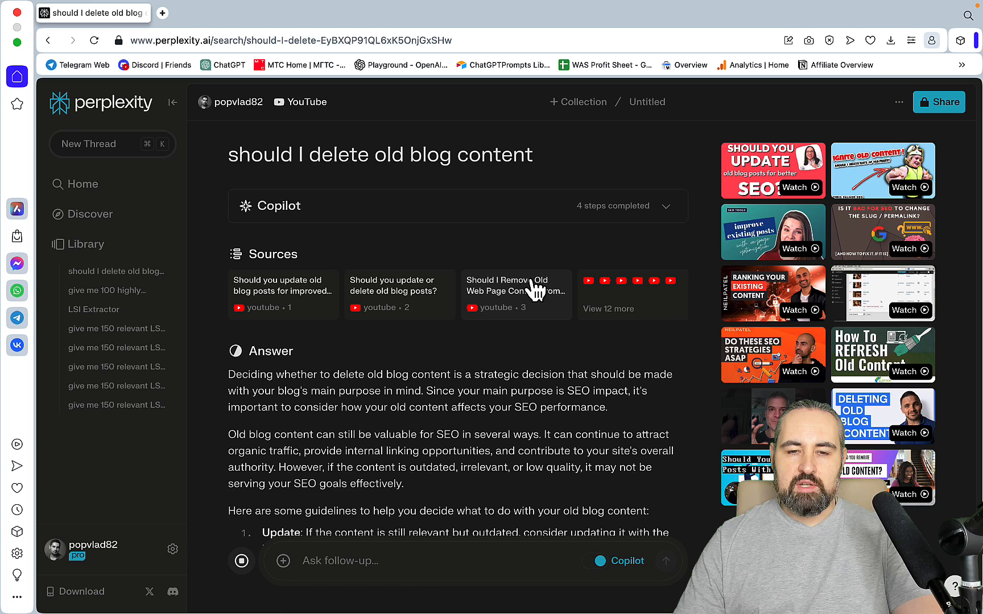
{"action": "scroll", "scroll_direction": "down", "scroll_amount": 3}
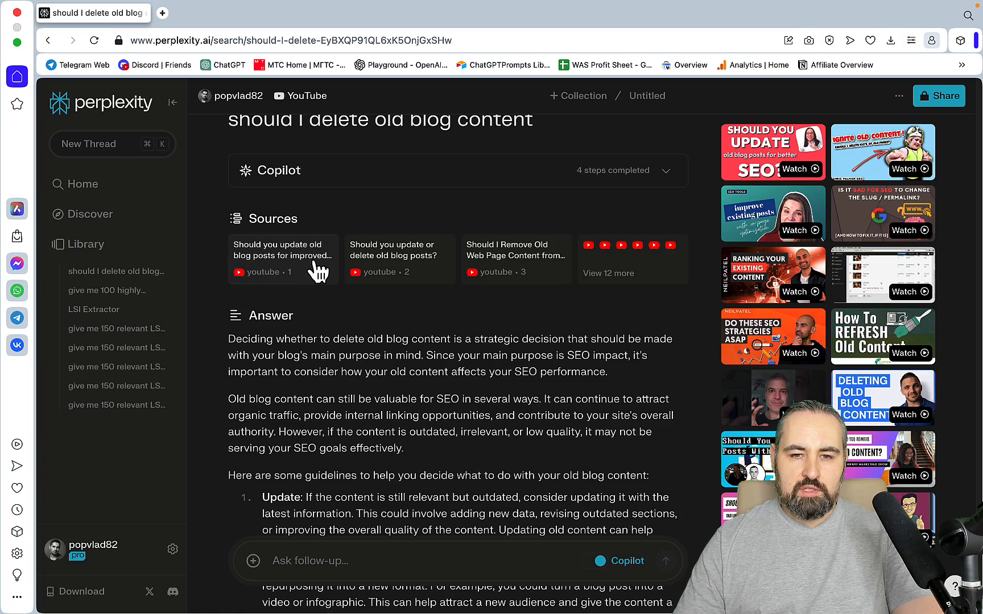
{"action": "scroll", "scroll_direction": "down", "scroll_amount": 3}
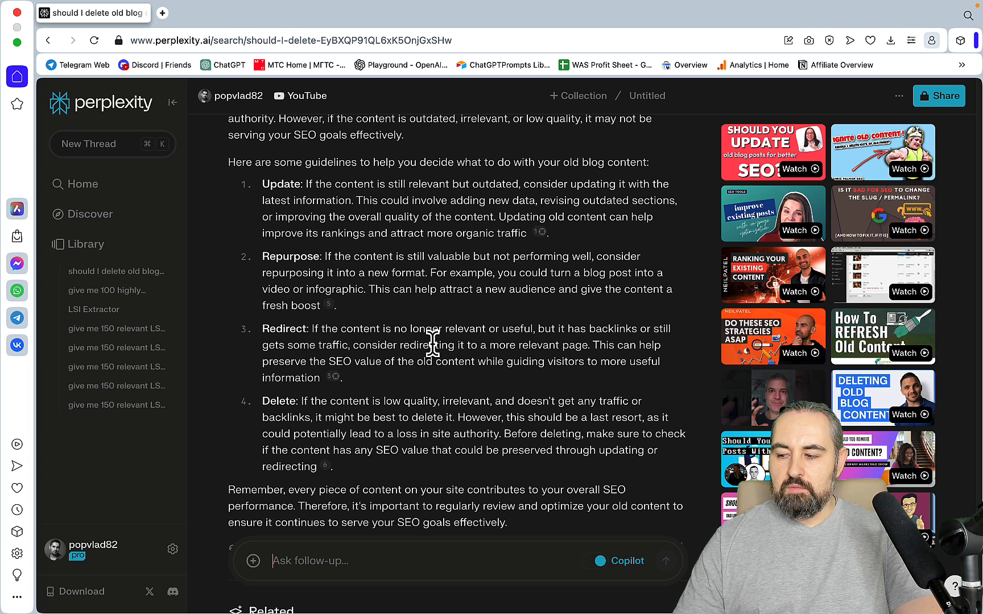
{"action": "mouse_move", "coordinate": [444, 350]}
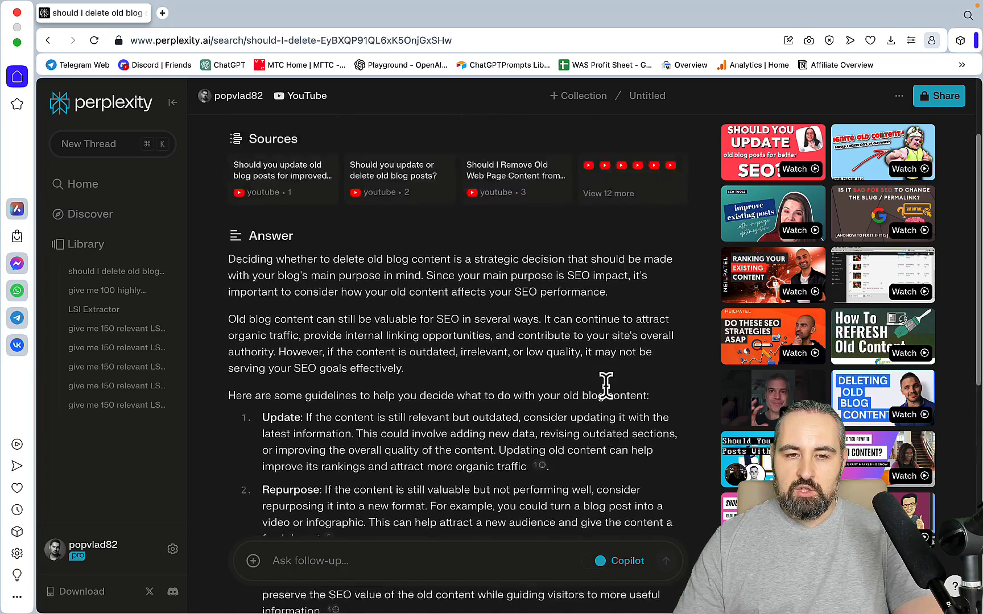
- Start a new Reddit-focused thread asking 'find me jasper ai testimonials'
{"action": "left_click", "coordinate": [89, 143]}
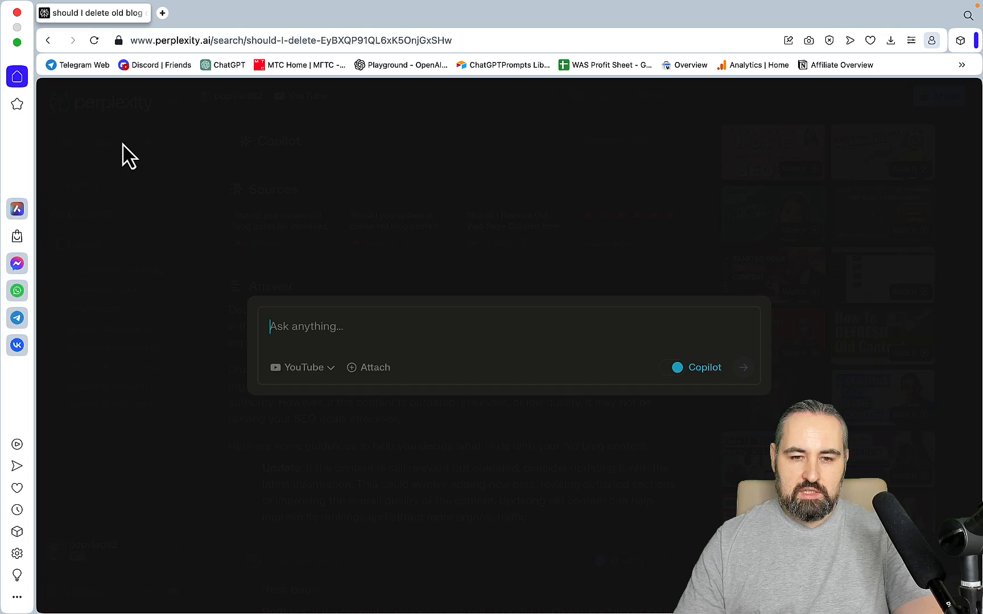
{"action": "left_click", "coordinate": [300, 367]}
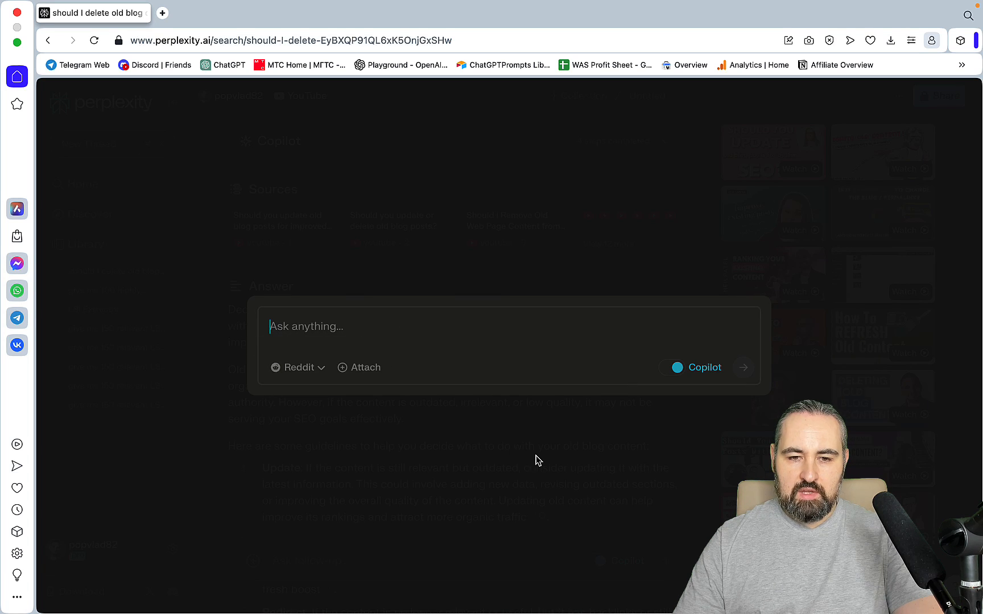
{"action": "type", "text": "find"}
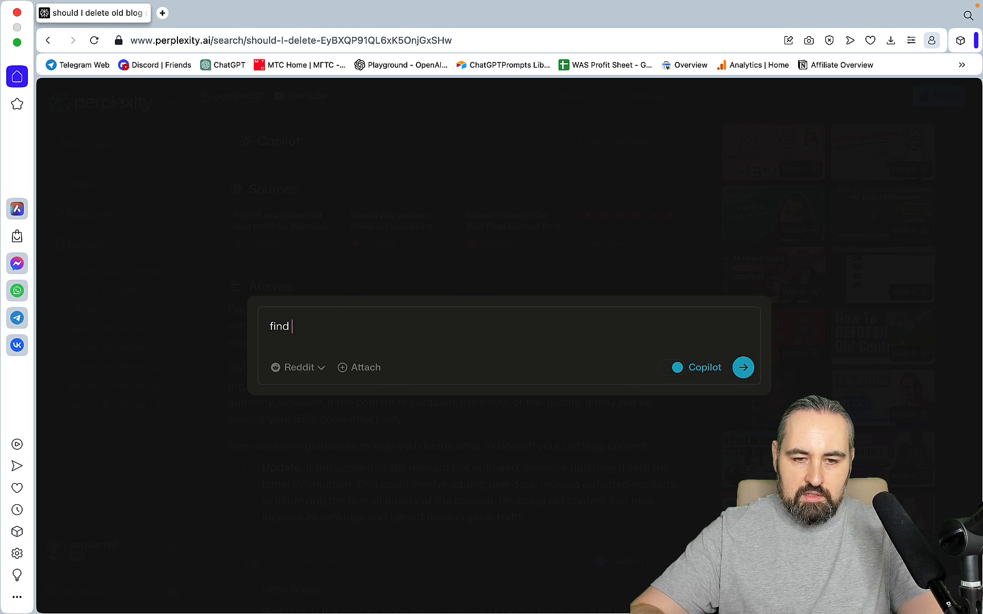
{"action": "type", "text": "me jasper"}
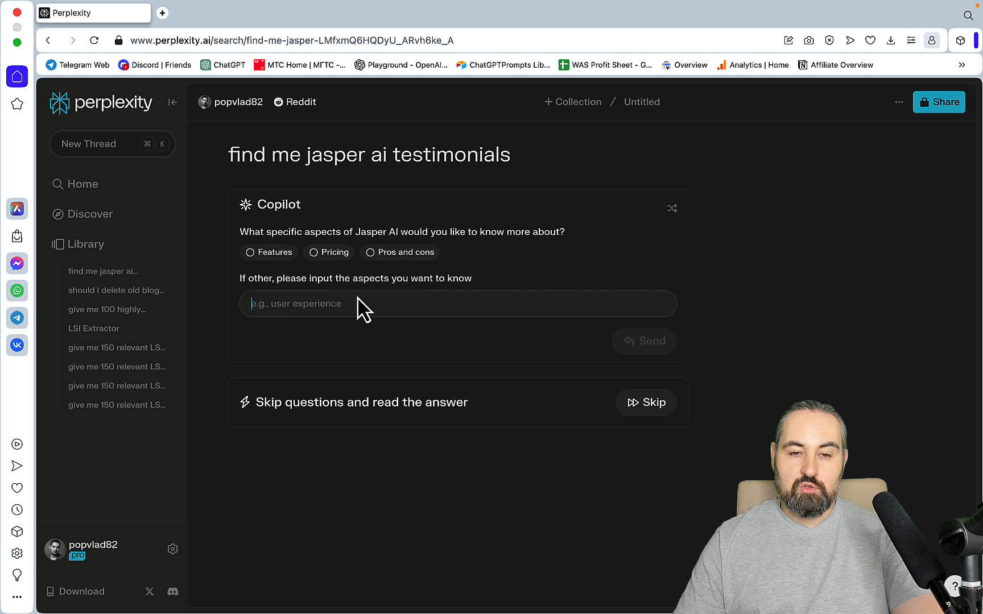
- Skip Copilot's questions to read the Reddit-sourced Jasper AI testimonials answer
{"action": "left_click", "coordinate": [329, 252]}
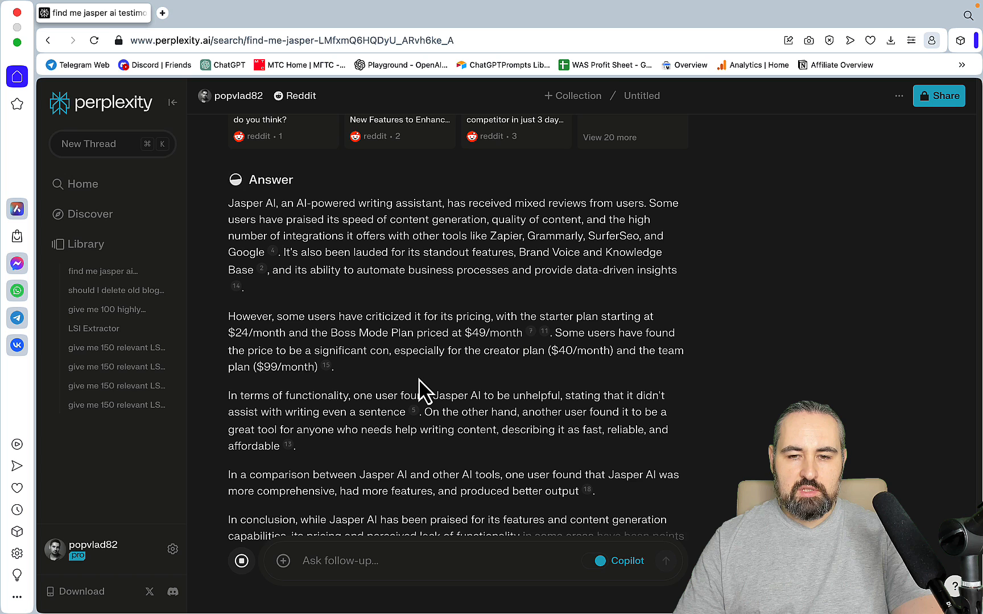
{"action": "mouse_move", "coordinate": [589, 354]}
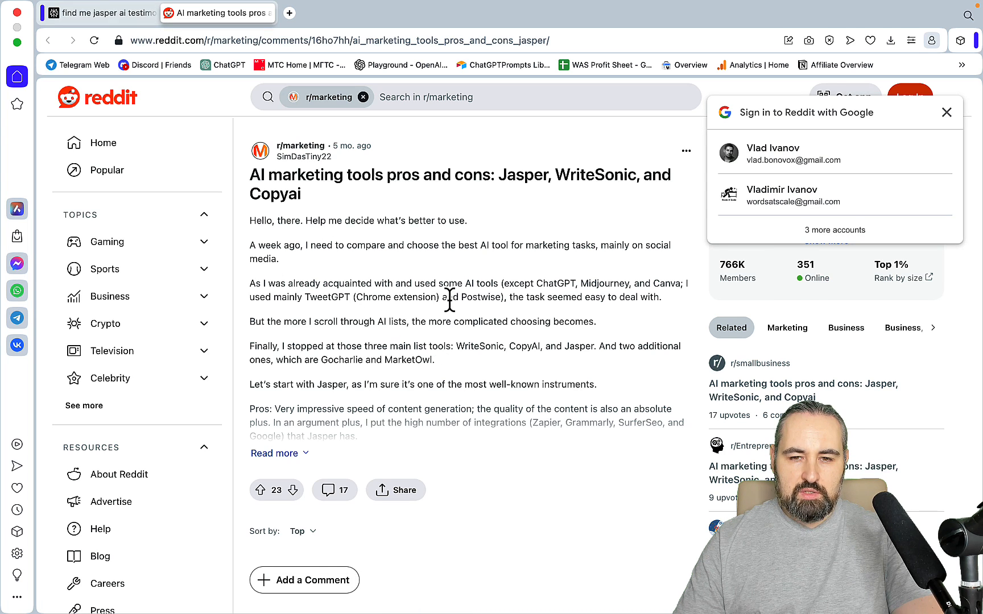
{"action": "mouse_move", "coordinate": [604, 334]}
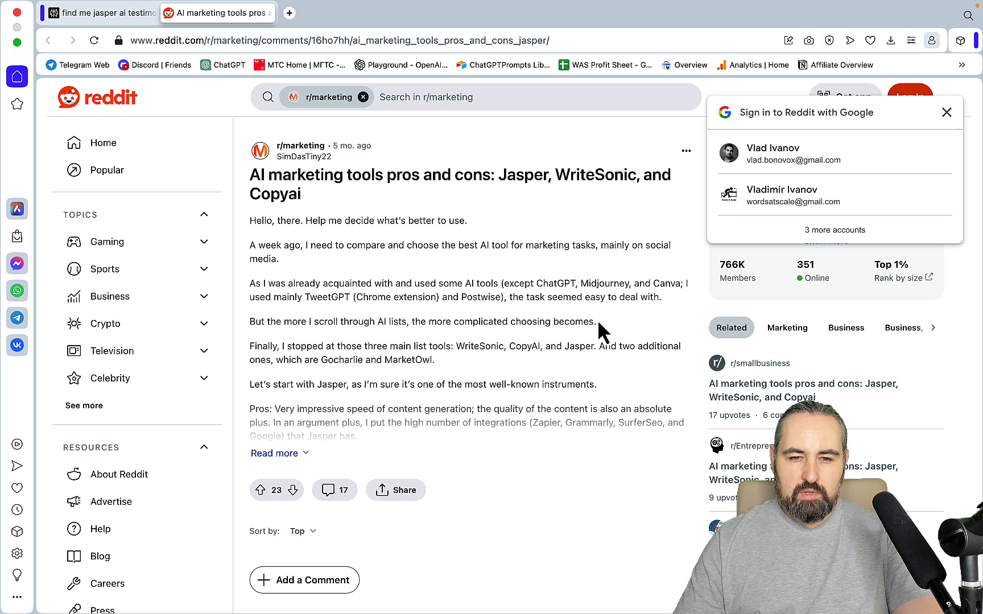
- Expand and read the full Reddit post comparing Jasper, WriteSonic and Copyai
{"action": "left_click", "coordinate": [274, 453]}
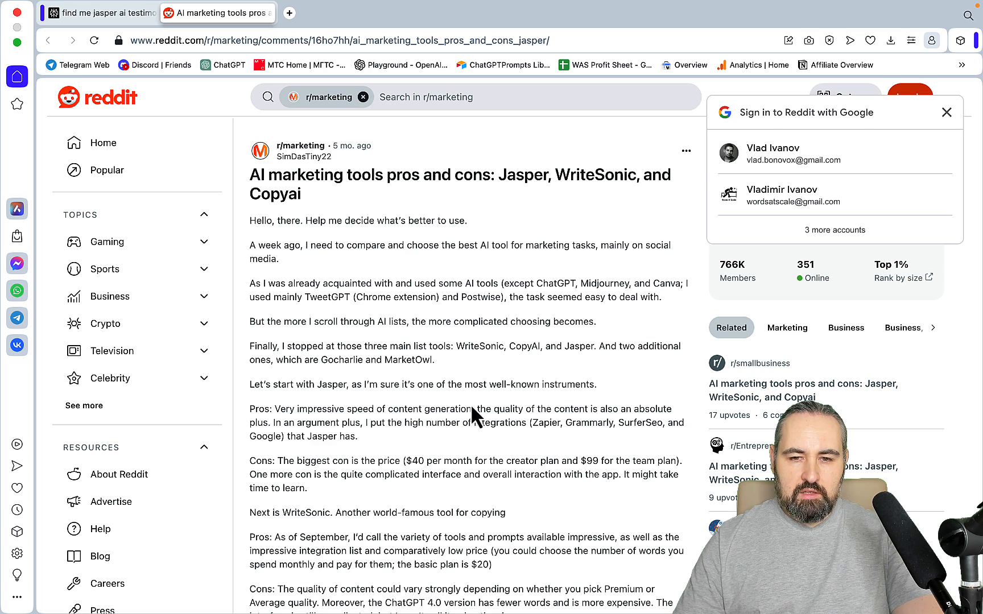
{"action": "scroll", "scroll_direction": "down", "scroll_amount": 3}
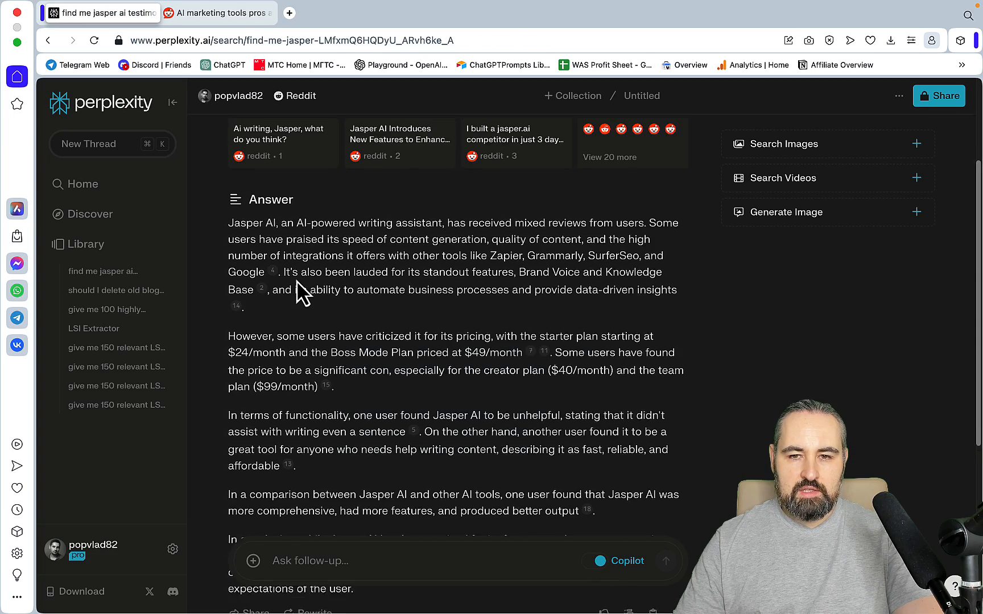
- Ask about research papers on blogs in 2023 with Academic focus and read through the answer
{"action": "scroll", "scroll_direction": "down", "scroll_amount": 3}
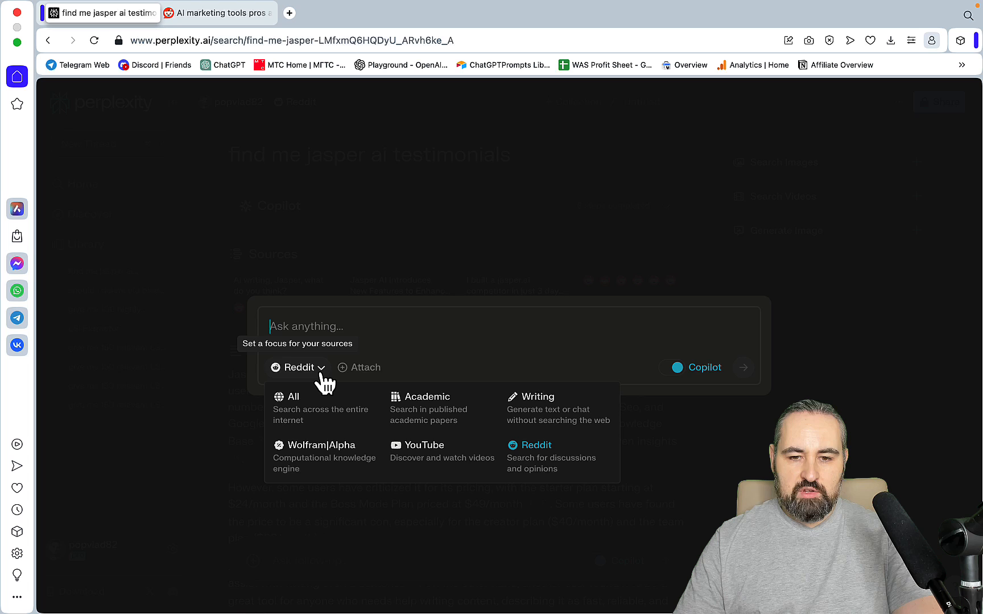
{"action": "left_click", "coordinate": [428, 397]}
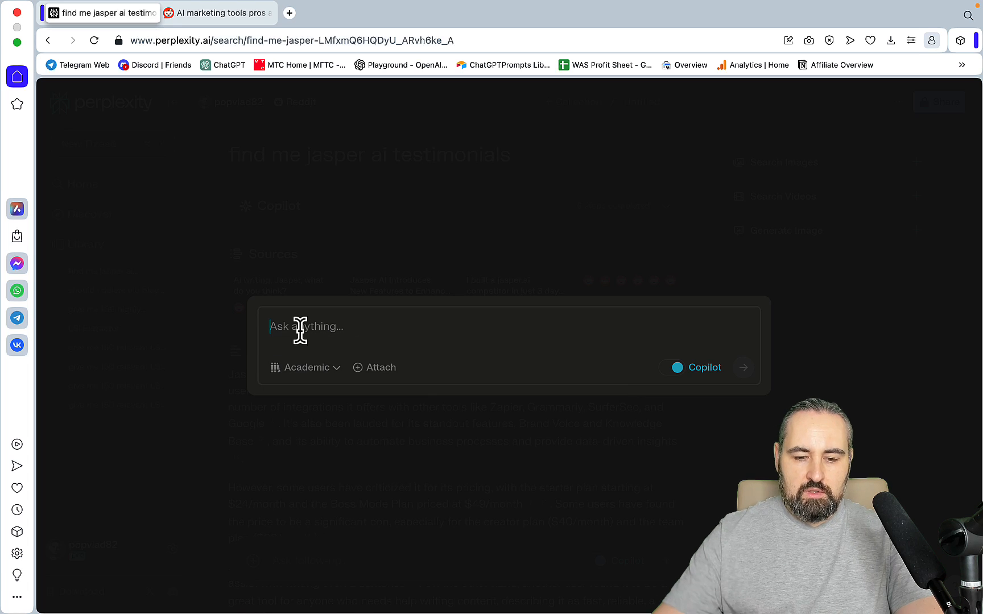
{"action": "type", "text": "any research paper"}
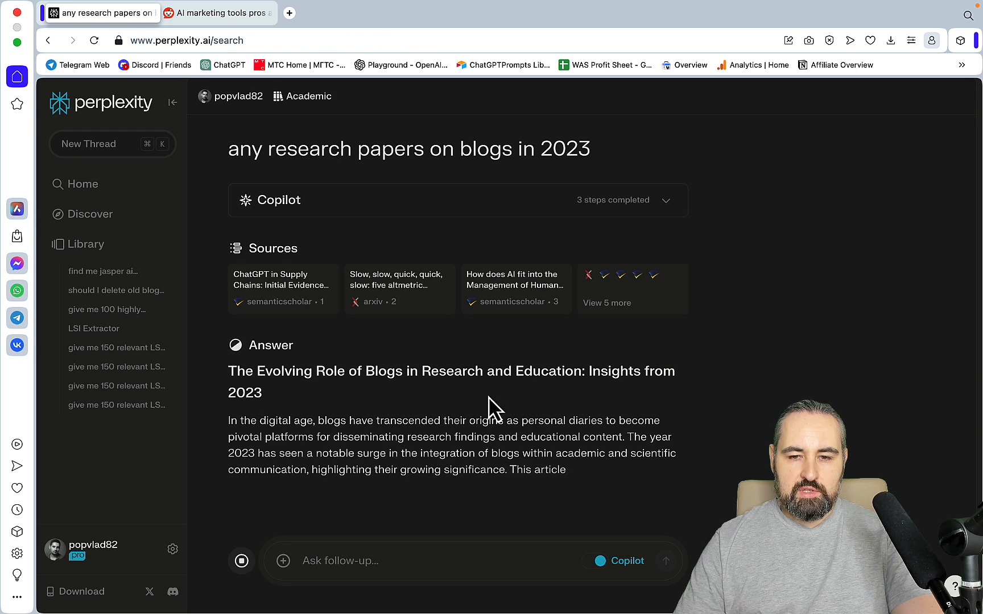
{"action": "scroll", "scroll_direction": "down", "scroll_amount": 3}
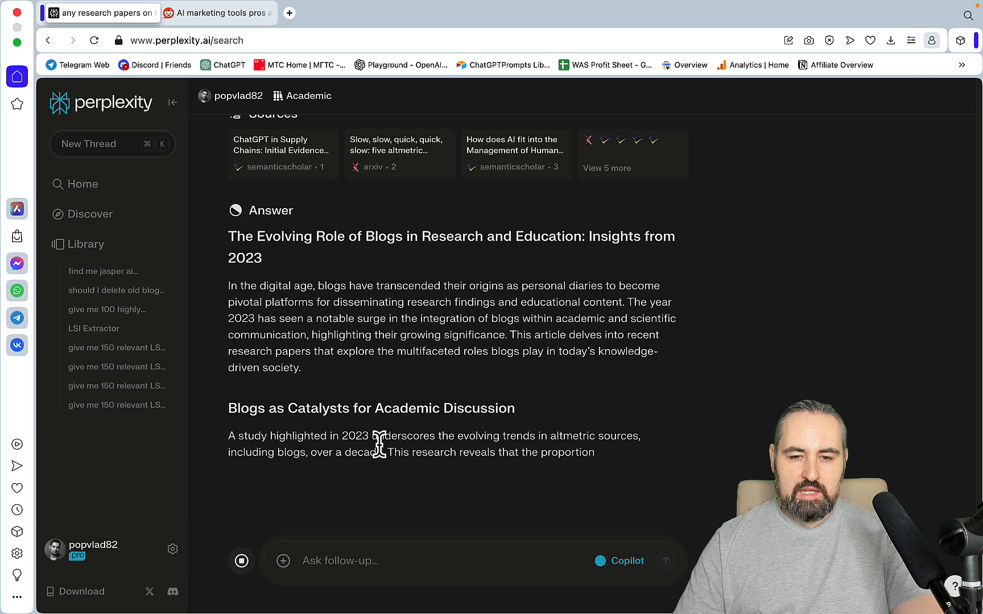
{"action": "scroll", "scroll_direction": "down", "scroll_amount": 3}
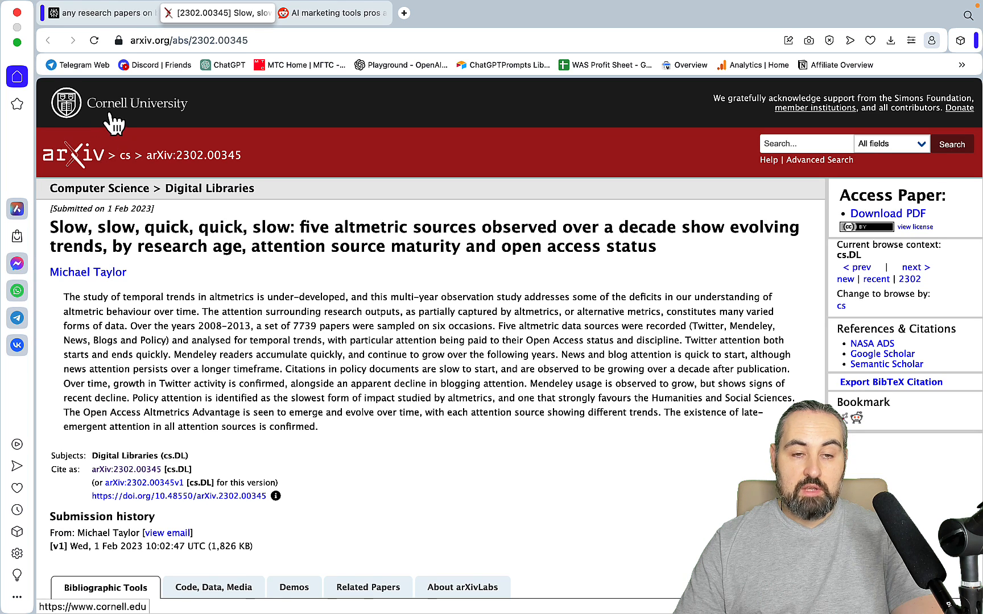
{"action": "mouse_move", "coordinate": [217, 140]}
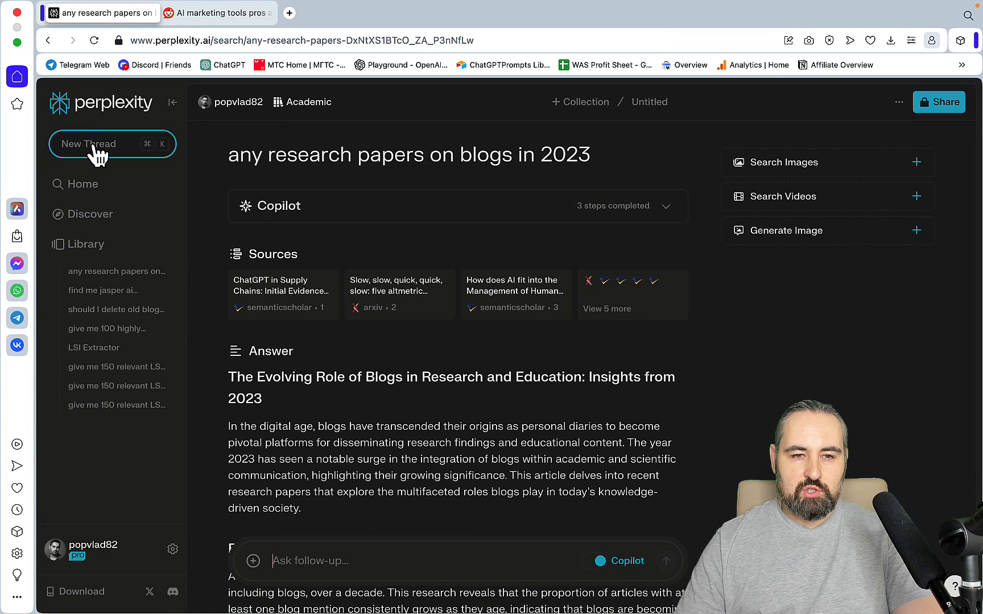
- Start a new thread asking 'can dogs eat longan' with Academic focus, then select the question wording
{"action": "left_click", "coordinate": [112, 144]}
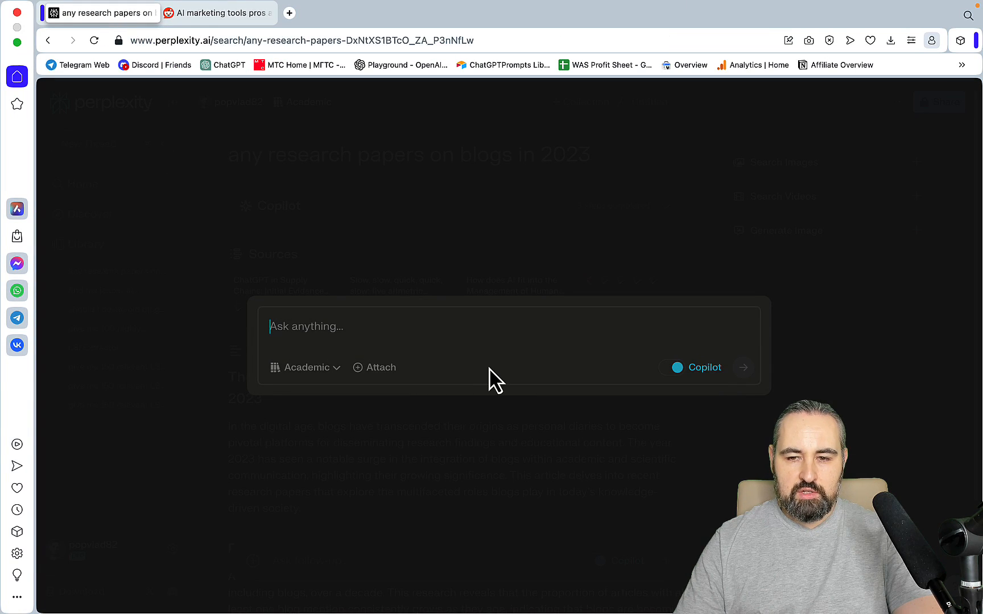
{"action": "type", "text": "can"}
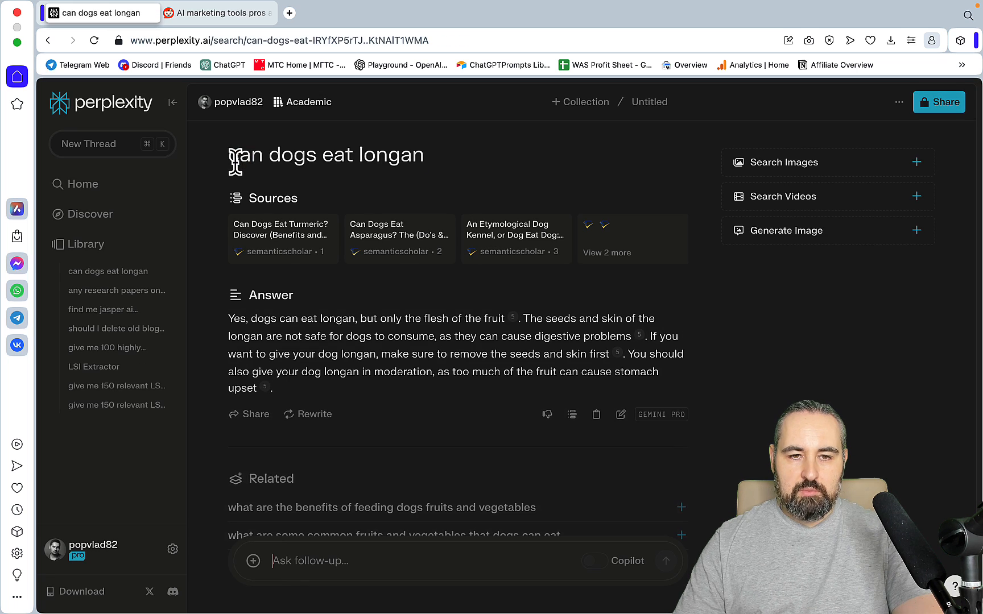
{"action": "double_click", "coordinate": [325, 155]}
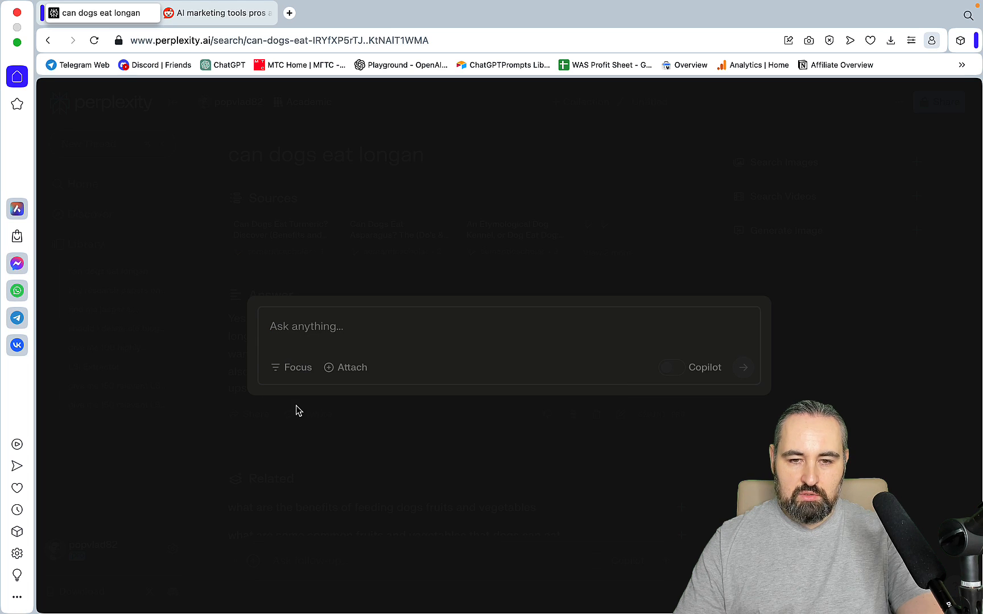
- Ask 'can dogs eat longan' with default web focus and bring up link options on the settings gear
{"action": "type", "text": "can dogs eat longan"}
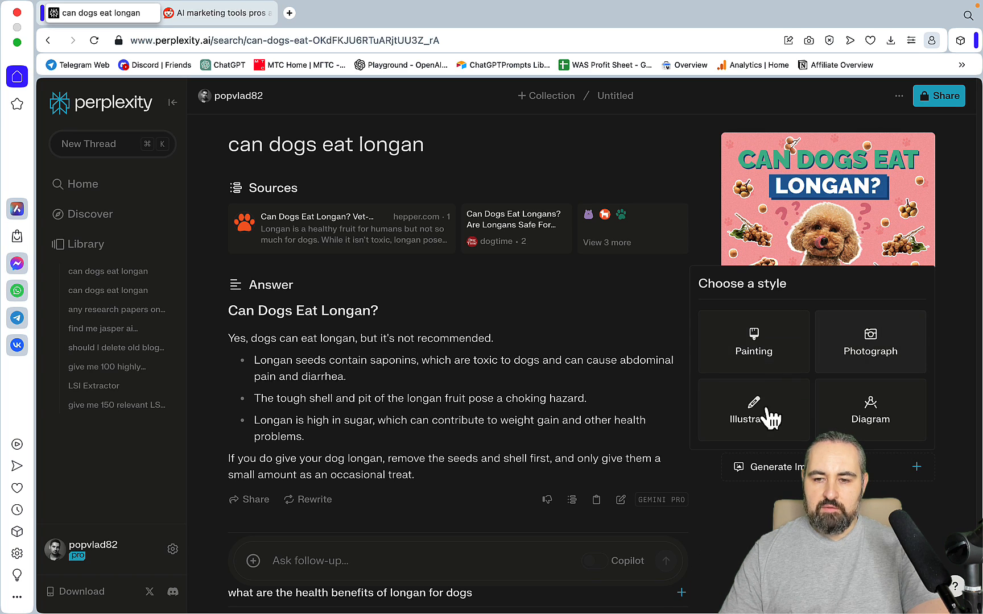
{"action": "mouse_move", "coordinate": [753, 348]}
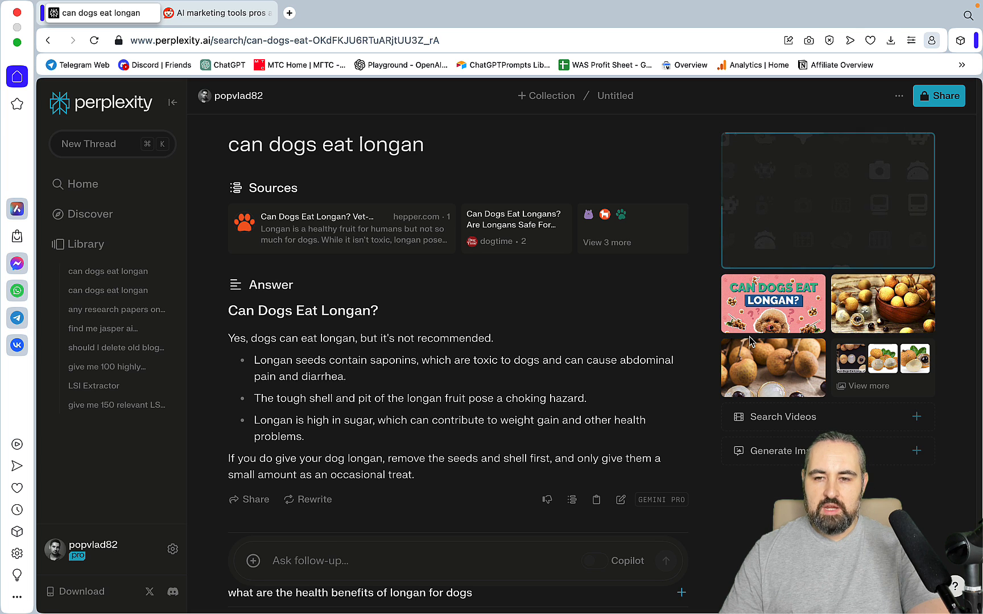
{"action": "right_click", "coordinate": [263, 348]}
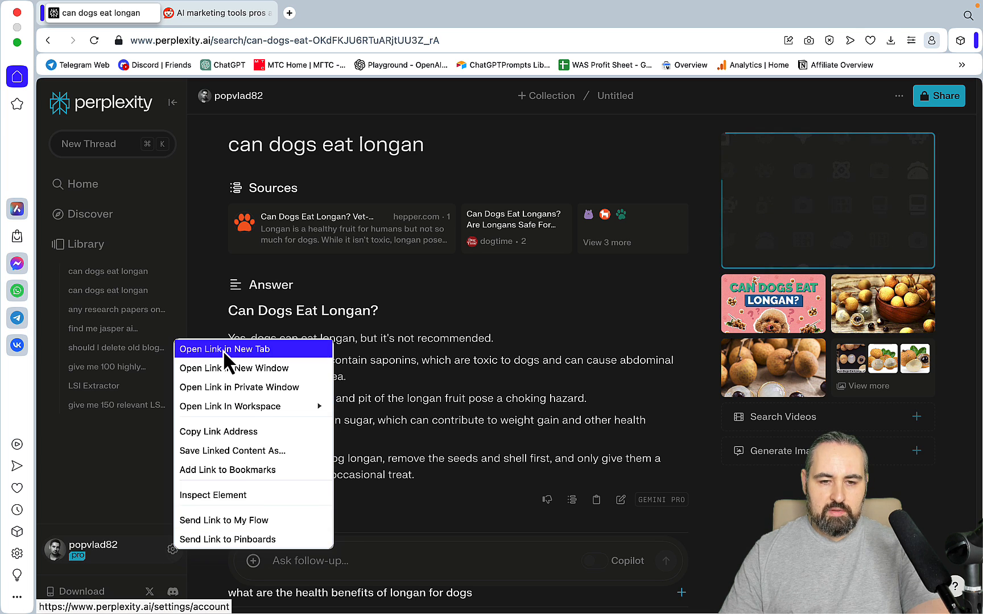
- View the Pro settings (Gemini Pro, DALL-E 3) in a new tab, then return to the longan thread
{"action": "left_click", "coordinate": [224, 350]}
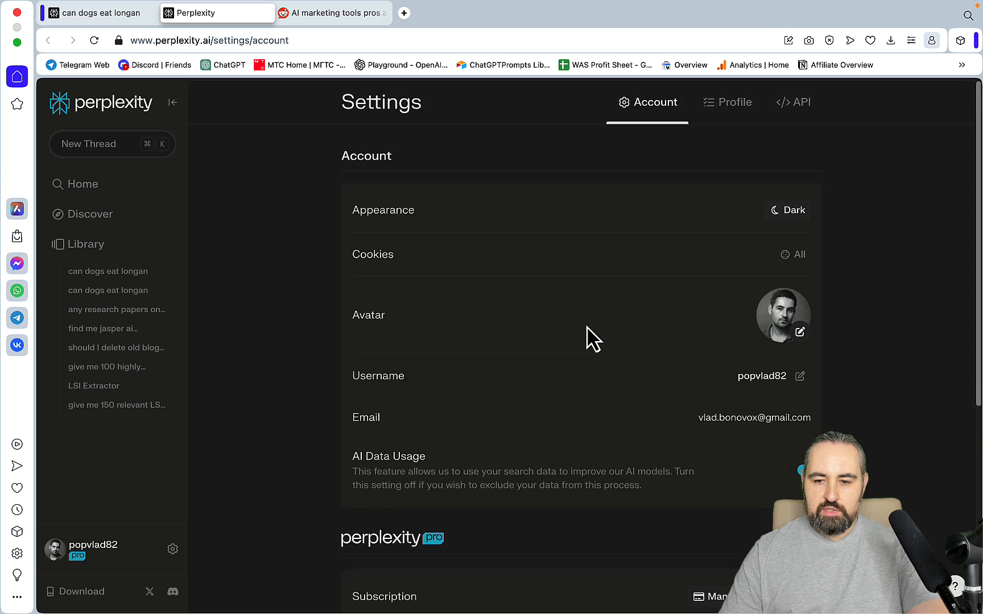
{"action": "scroll", "scroll_direction": "down", "scroll_amount": 3}
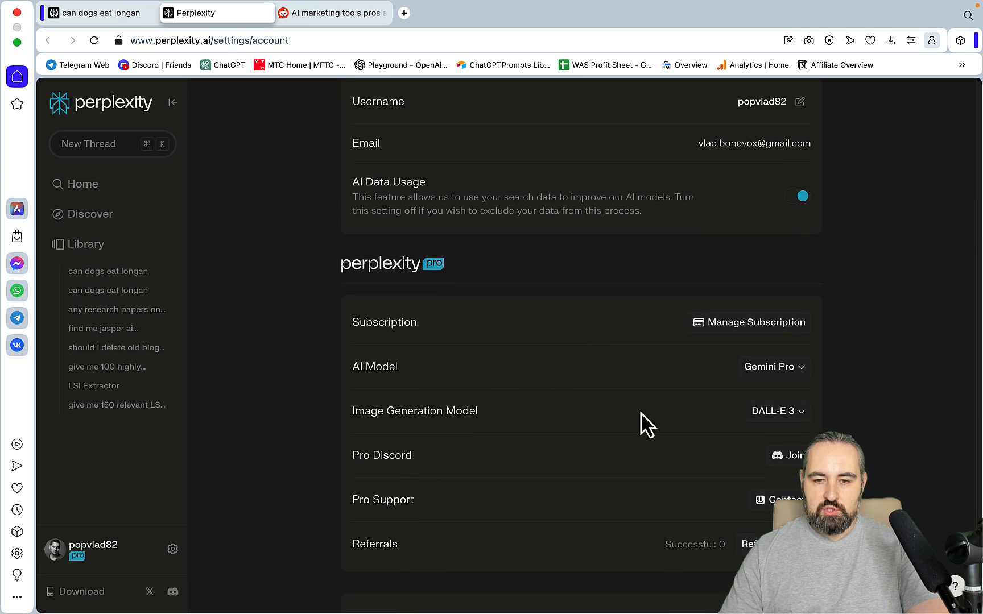
{"action": "left_click", "coordinate": [775, 410]}
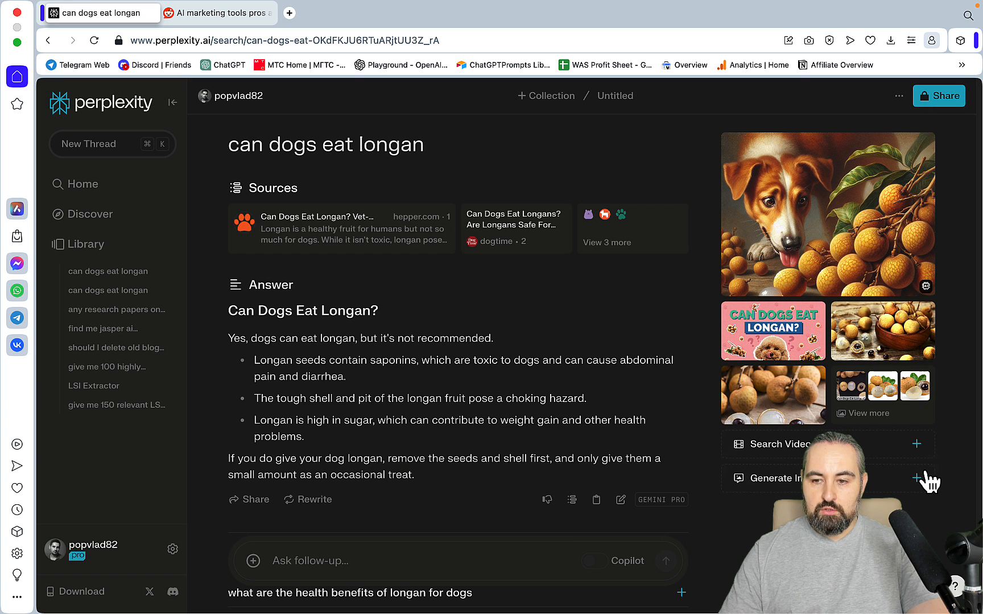
- Generate another longan image in Photograph style and browse the image gallery
{"action": "left_click", "coordinate": [915, 477]}
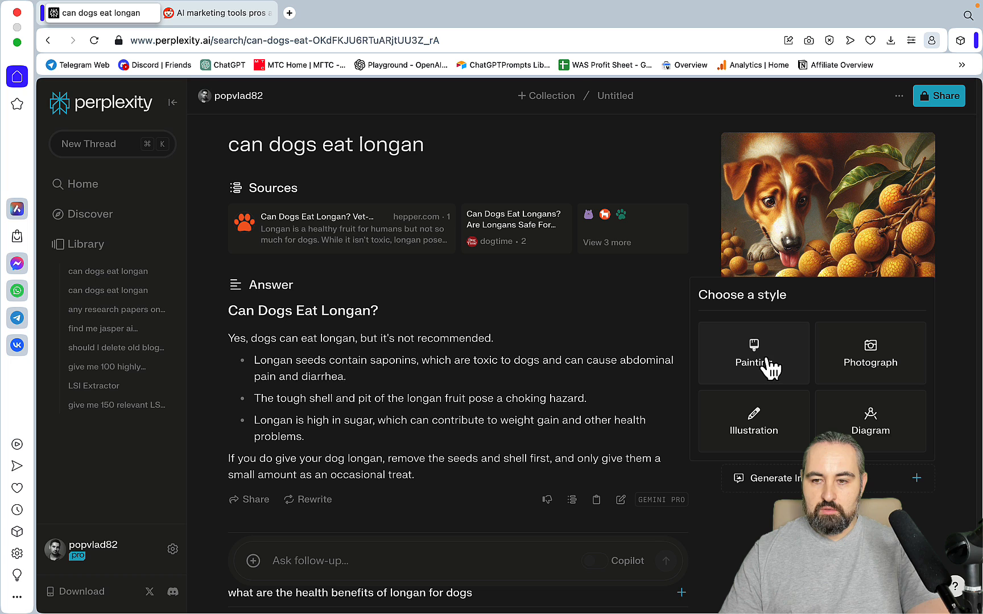
{"action": "mouse_move", "coordinate": [882, 371]}
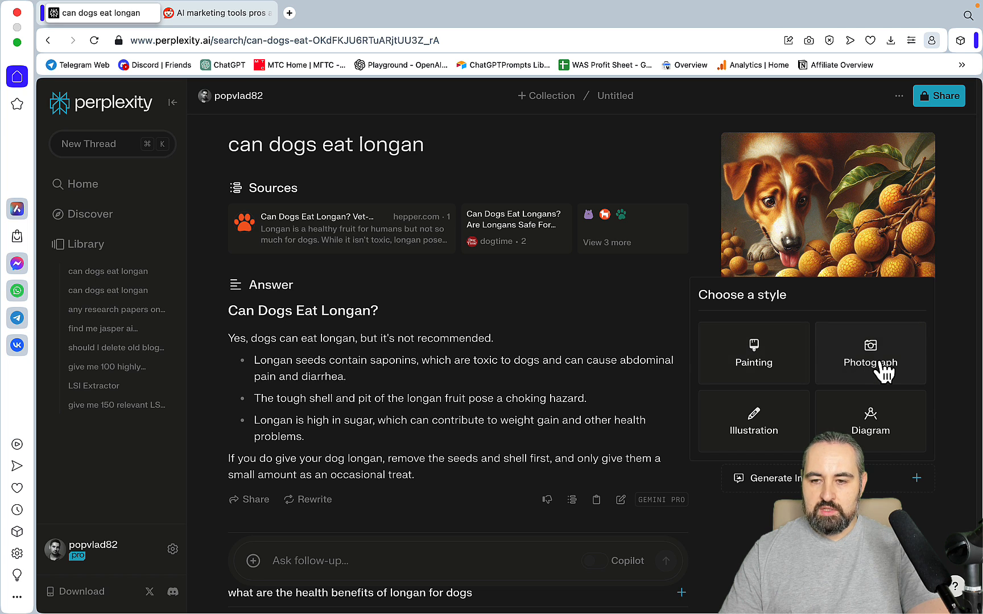
{"action": "left_click", "coordinate": [870, 362]}
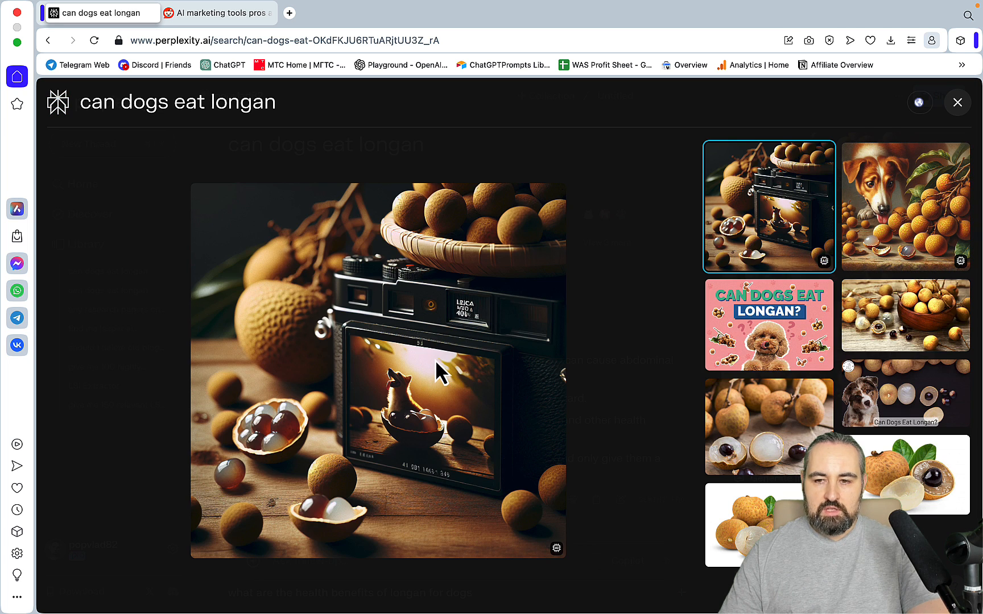
{"action": "left_click", "coordinate": [956, 103]}
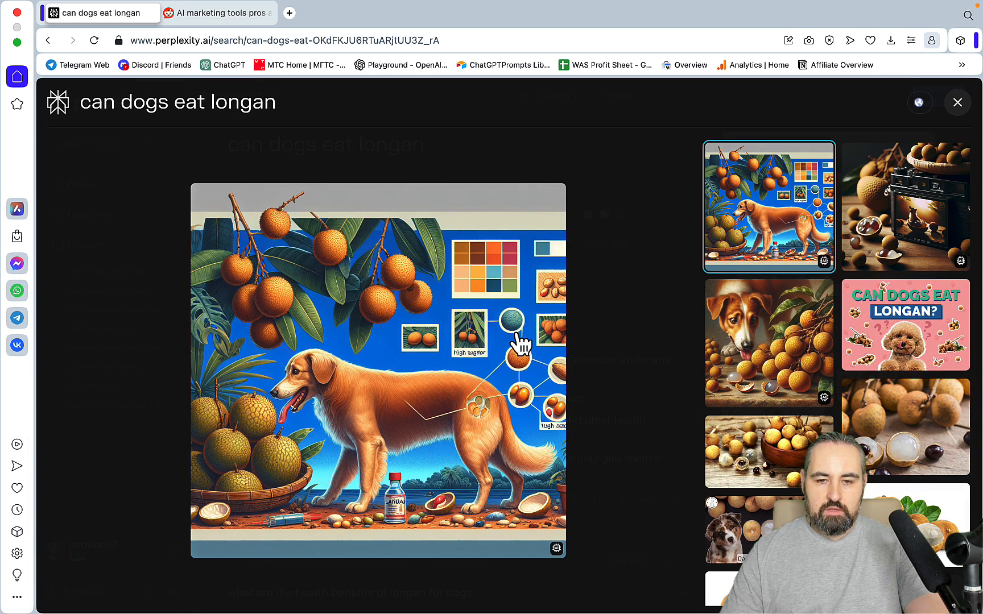
{"action": "mouse_move", "coordinate": [513, 351]}
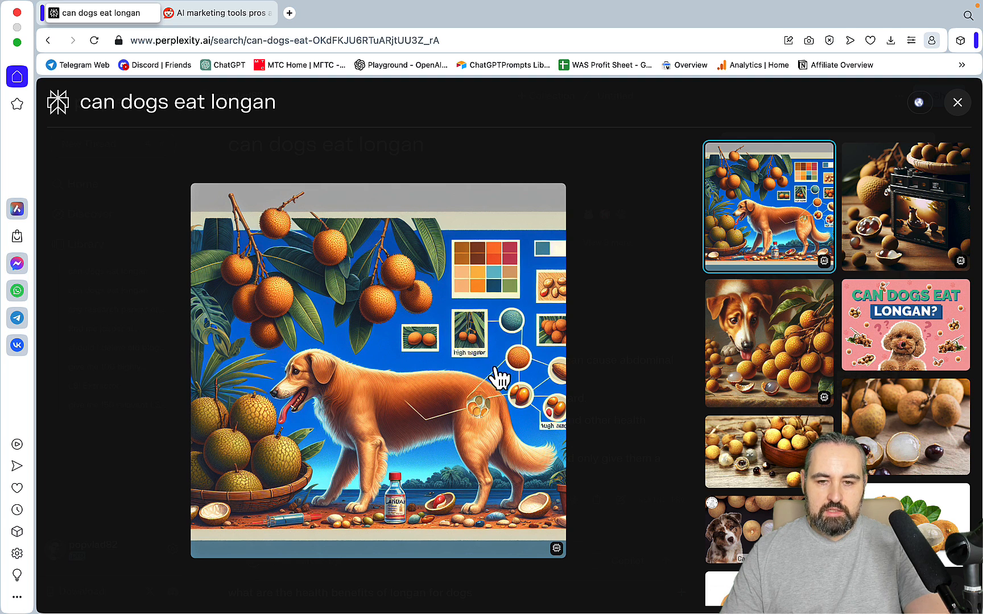
{"action": "mouse_move", "coordinate": [889, 169]}
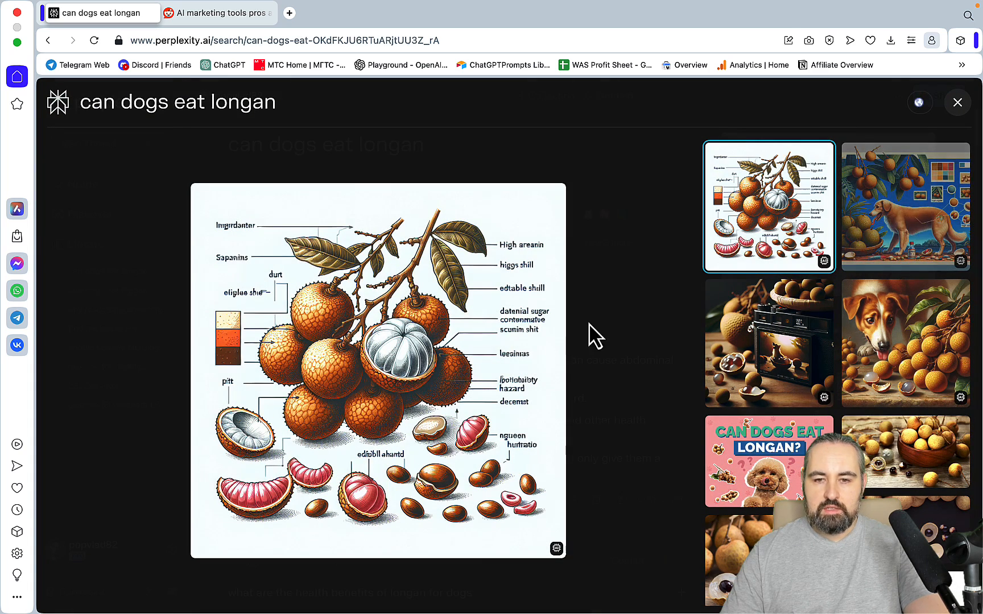
- Copy the labelled longan diagram from the gallery
{"action": "right_click", "coordinate": [376, 345]}
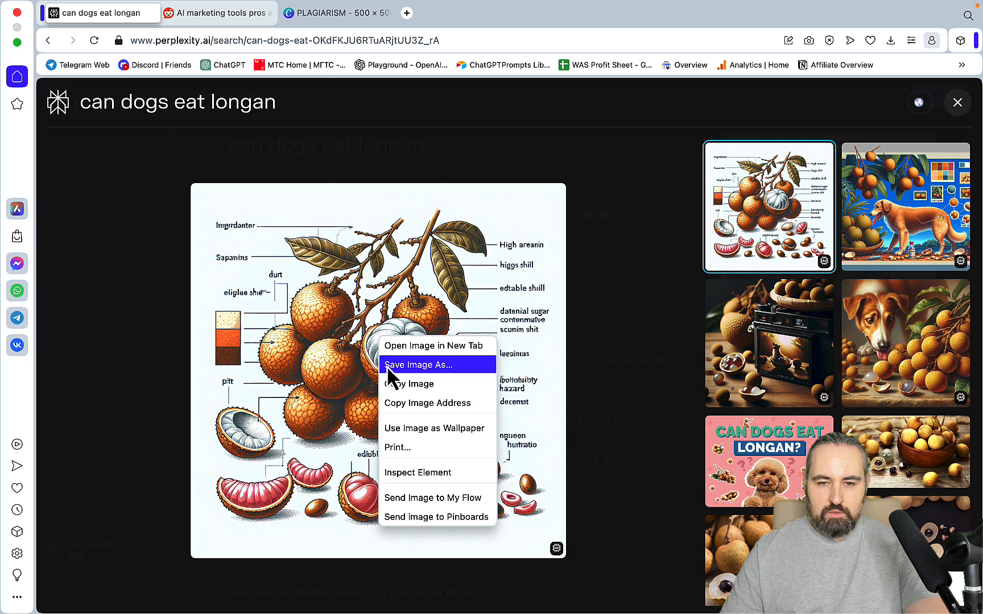
{"action": "left_click", "coordinate": [337, 13]}
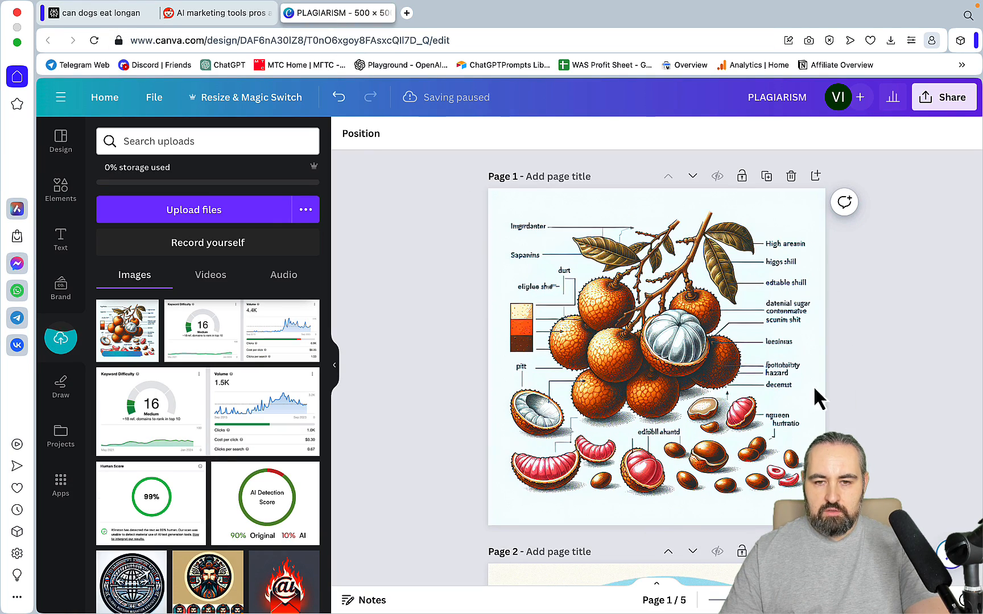
- Select the pasted longan diagram on Canva page 1, then switch back to the Perplexity tab
{"action": "left_click", "coordinate": [656, 345]}
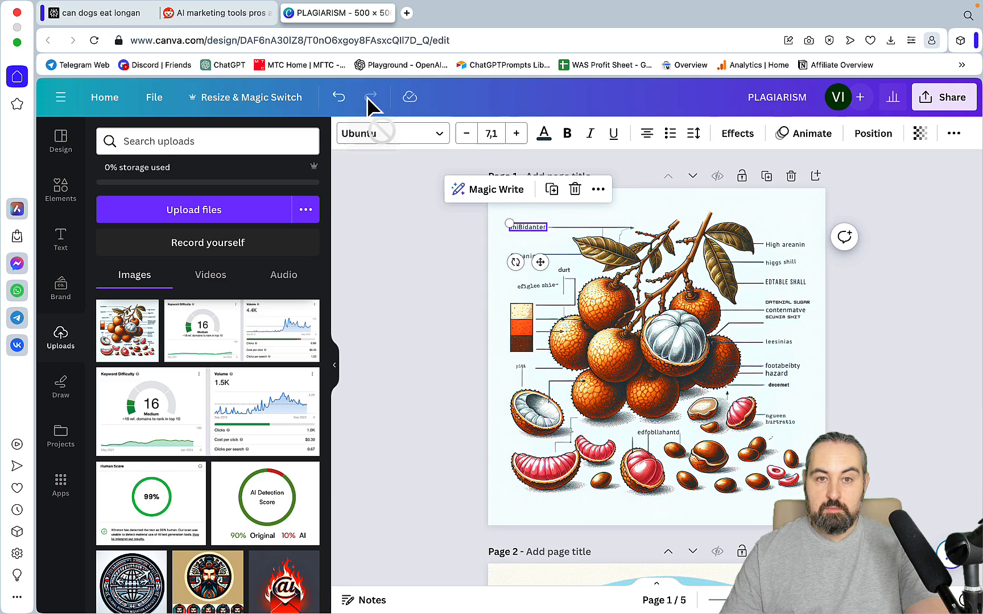
{"action": "left_click", "coordinate": [95, 12]}
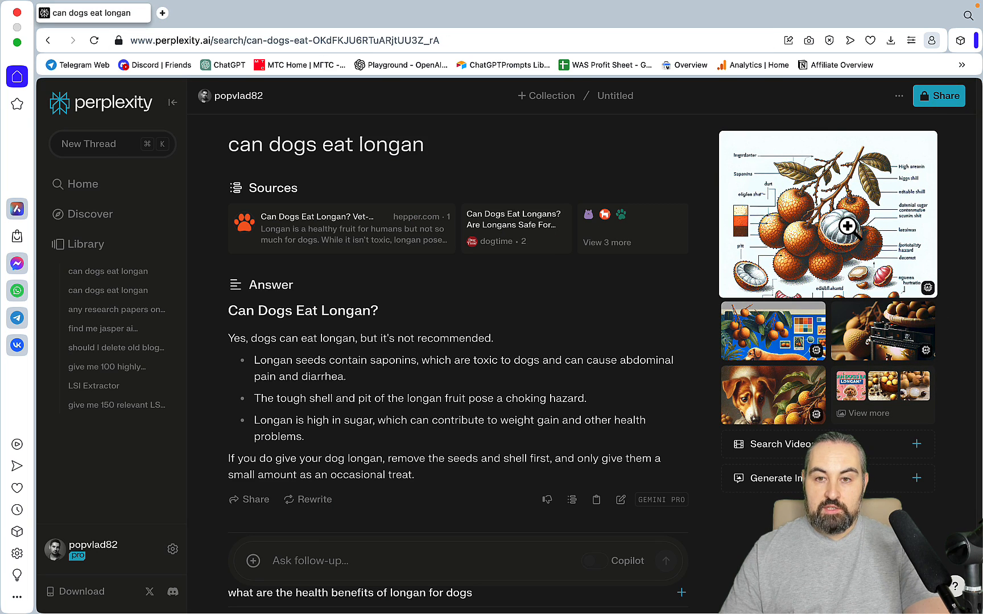
{"action": "mouse_move", "coordinate": [548, 244]}
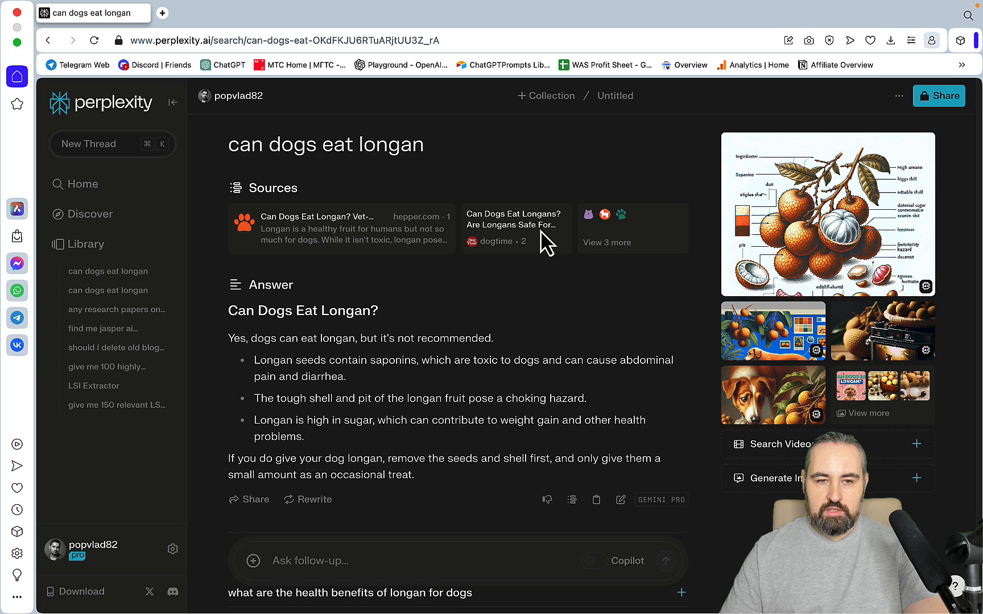
{"action": "mouse_move", "coordinate": [544, 107]}
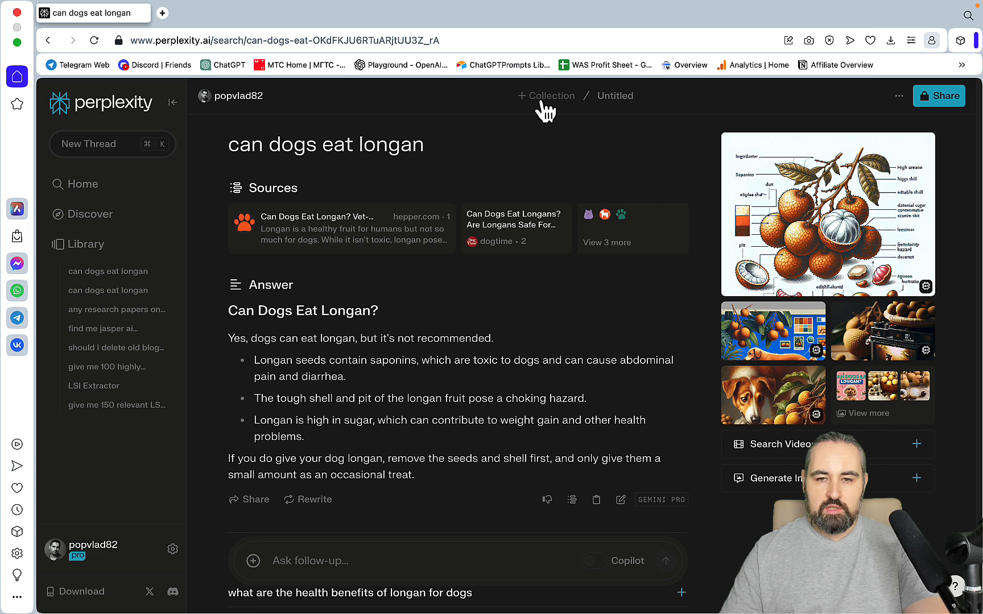
{"action": "mouse_move", "coordinate": [173, 548]}
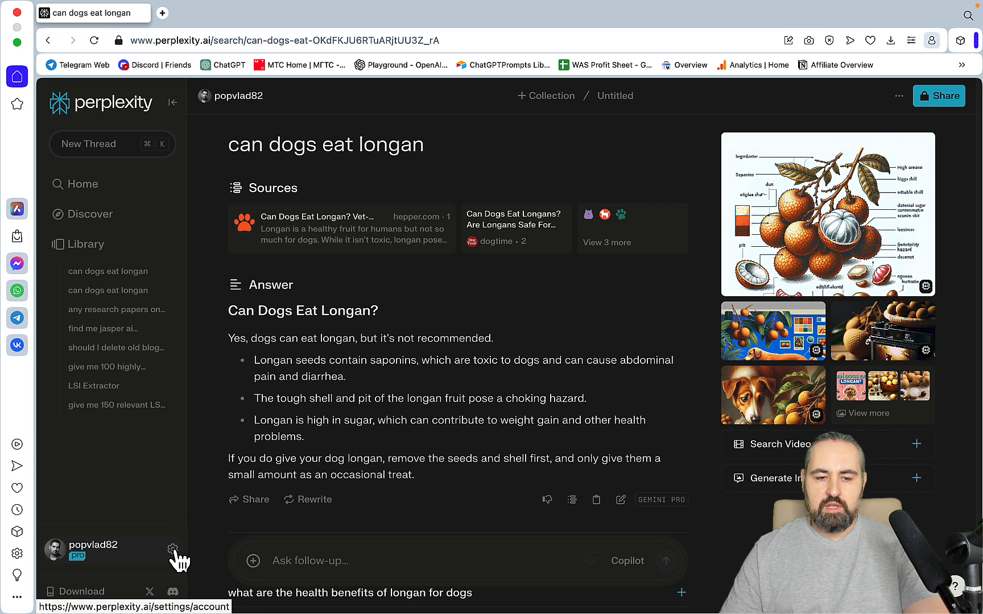
- Open account settings from the gear beside the sidebar username
{"action": "left_click", "coordinate": [173, 548]}
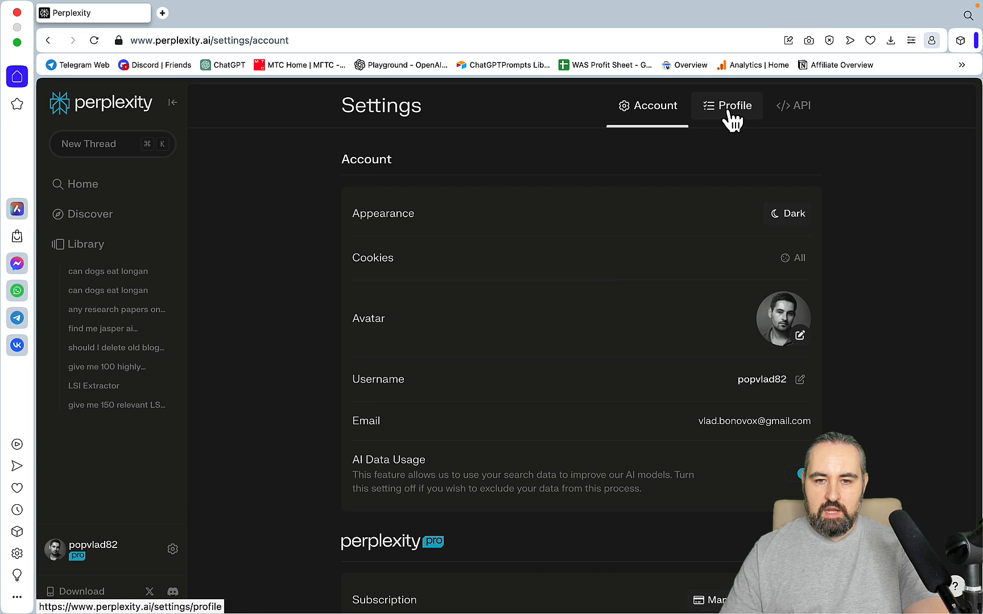
- Show the Profile page with the article-writing checklist introduction text
{"action": "left_click", "coordinate": [726, 106]}
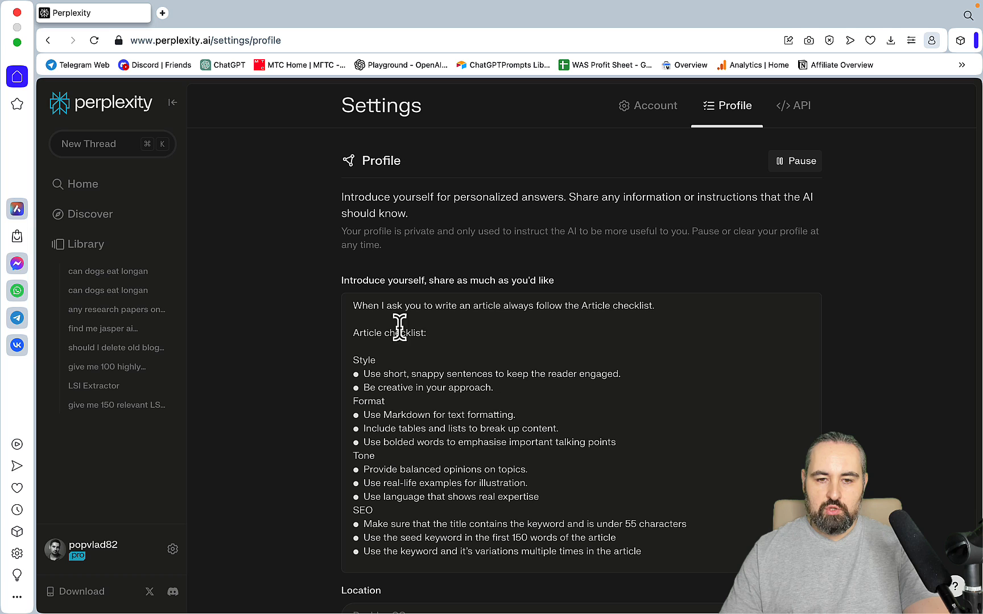
{"action": "mouse_move", "coordinate": [420, 311]}
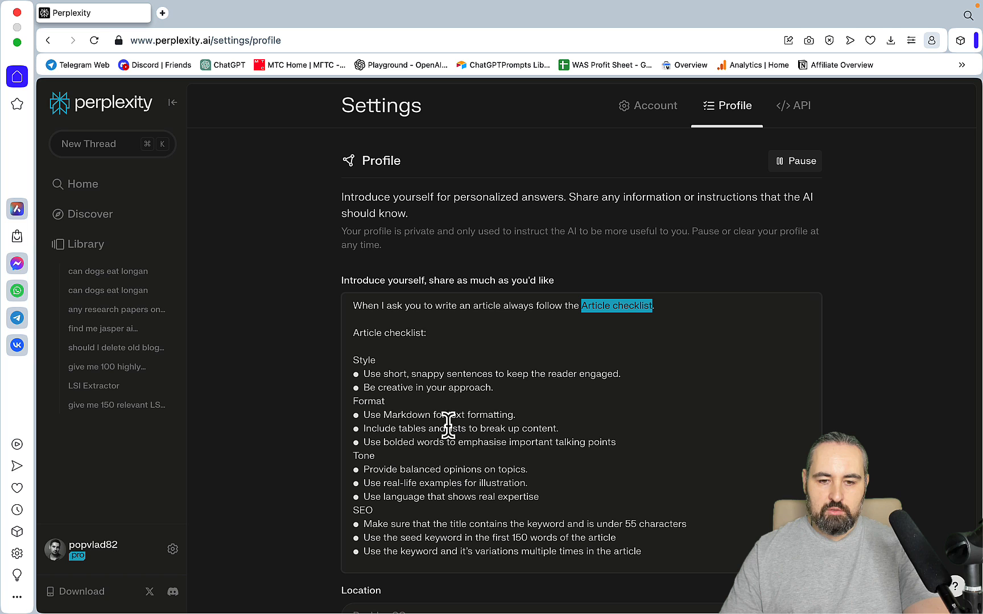
{"action": "mouse_move", "coordinate": [518, 497]}
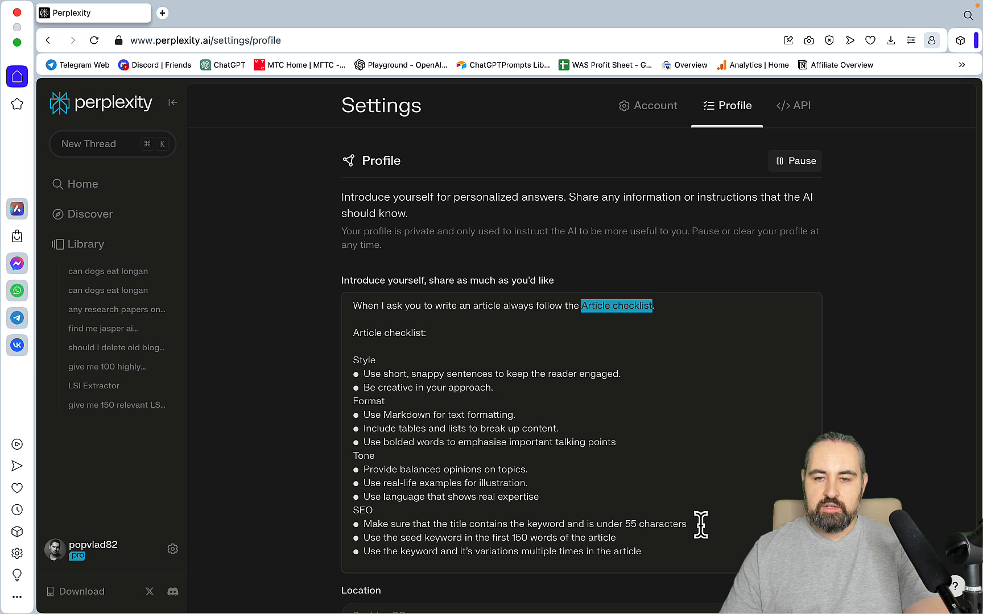
{"action": "mouse_move", "coordinate": [752, 299]}
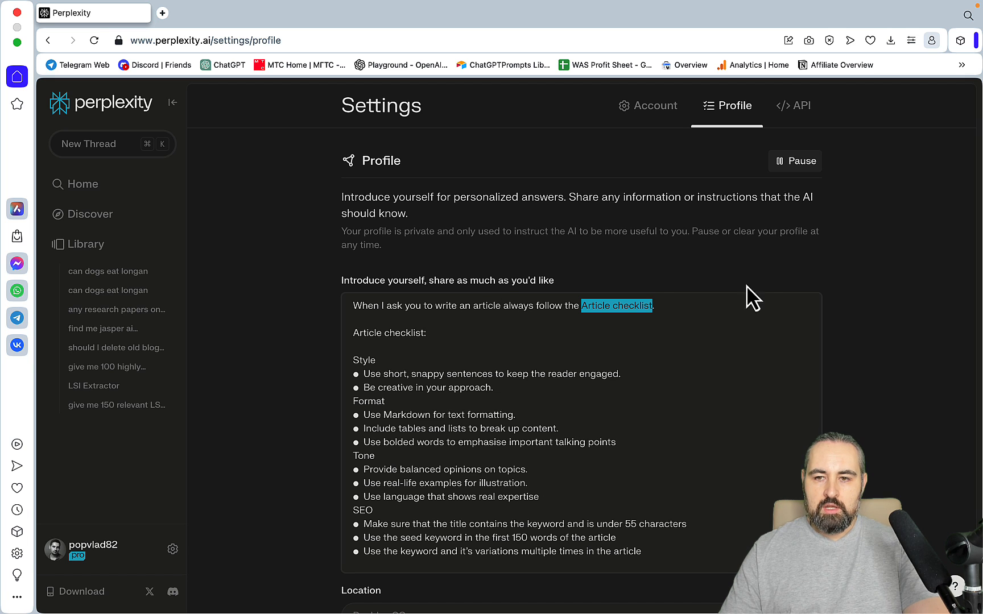
{"action": "mouse_move", "coordinate": [802, 178]}
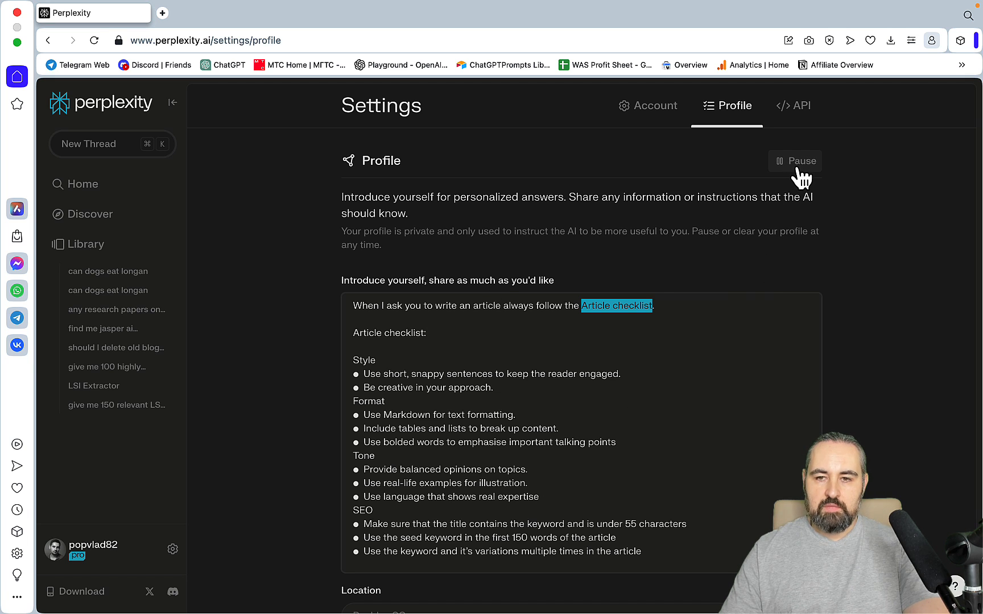
{"action": "mouse_move", "coordinate": [125, 323]}
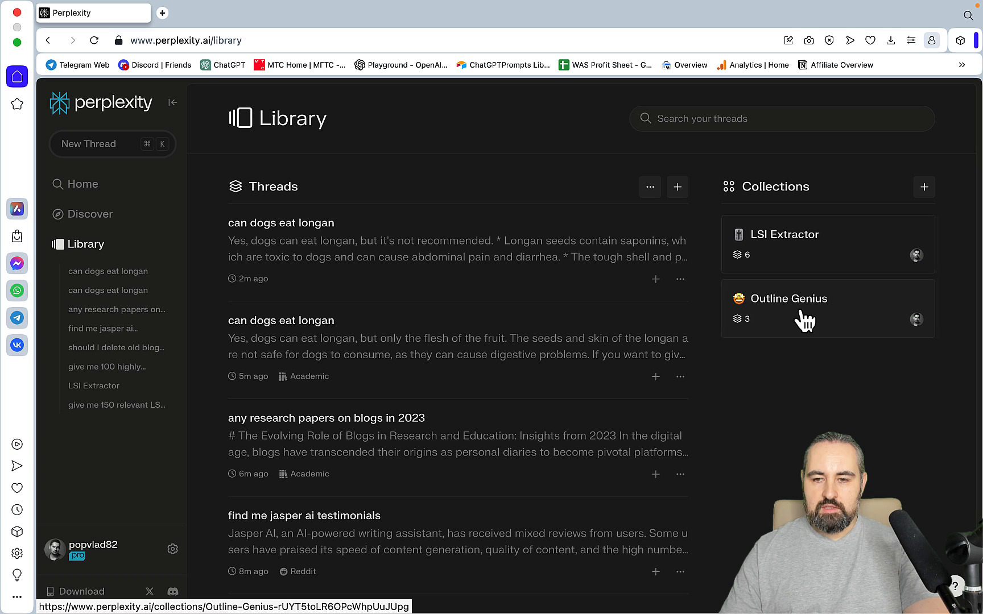
- In the Outline Genius collection, ask 'can dogs eat longan' as a new thread
{"action": "left_click", "coordinate": [788, 298]}
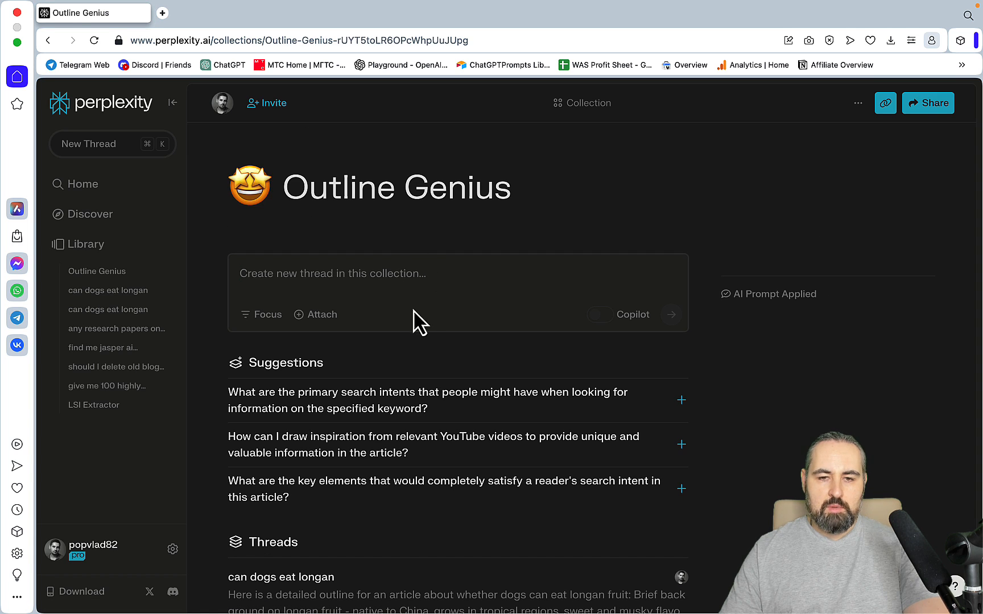
{"action": "type", "text": "can"}
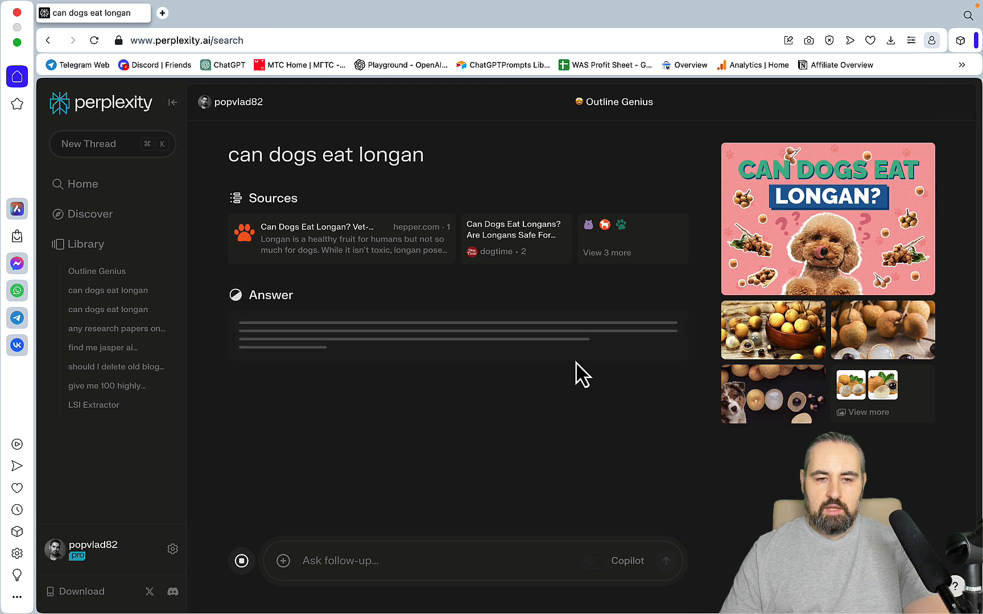
{"action": "mouse_move", "coordinate": [496, 502]}
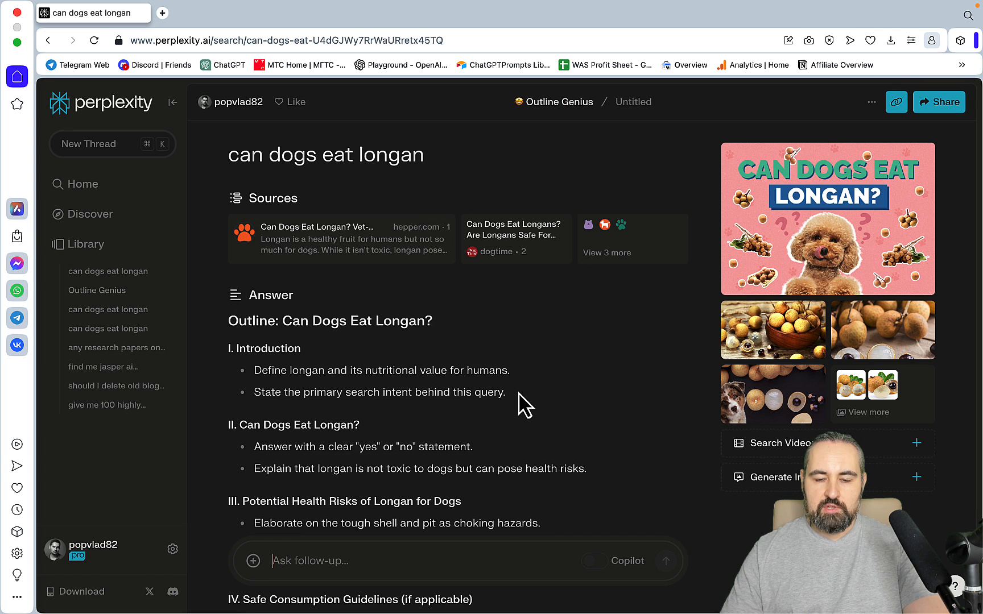
{"action": "mouse_move", "coordinate": [480, 238]}
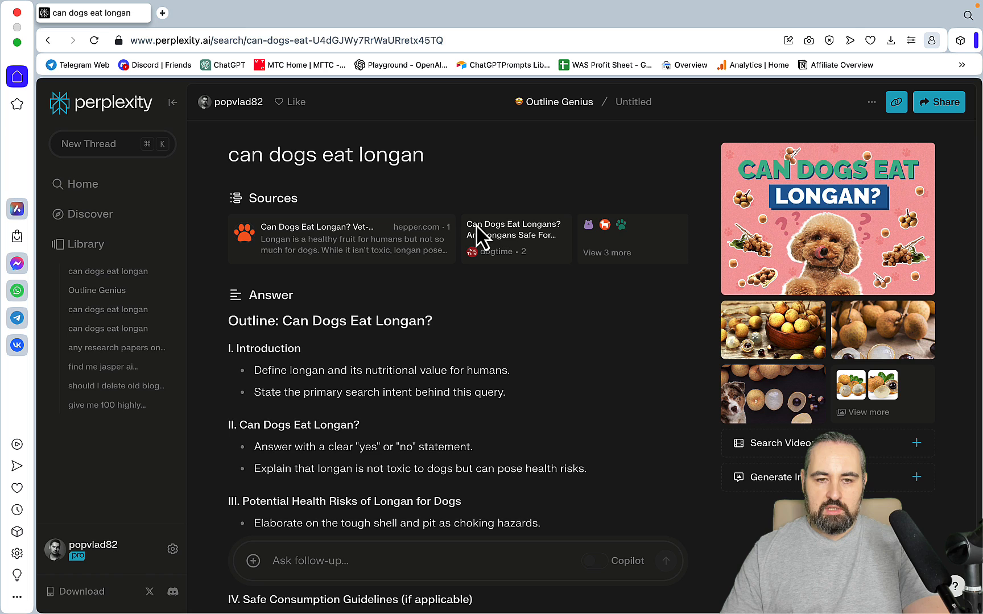
- Scroll through the generated article outline, then return to the Library
{"action": "scroll", "scroll_direction": "down", "scroll_amount": 3}
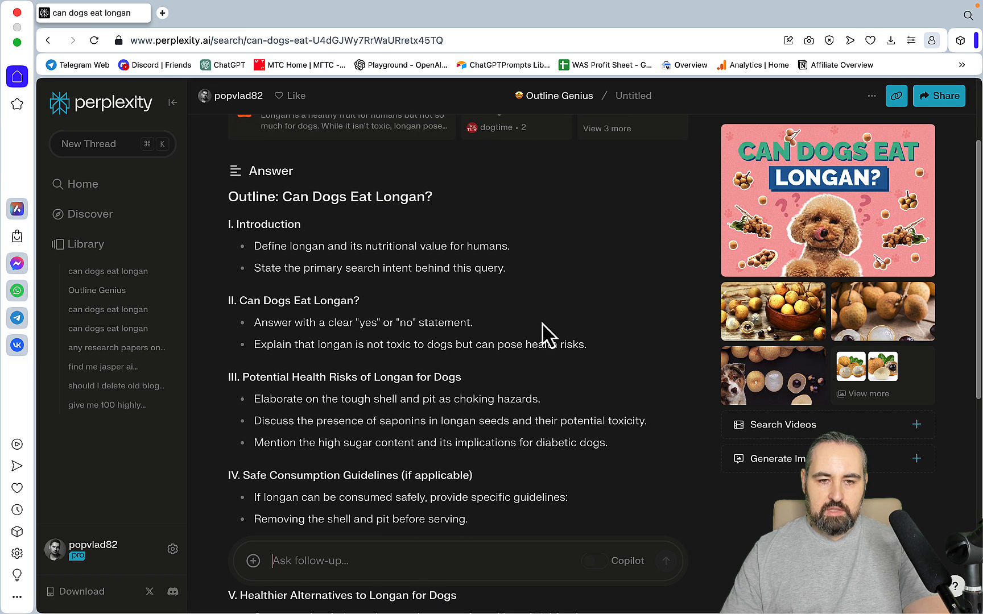
{"action": "scroll", "scroll_direction": "down", "scroll_amount": 3}
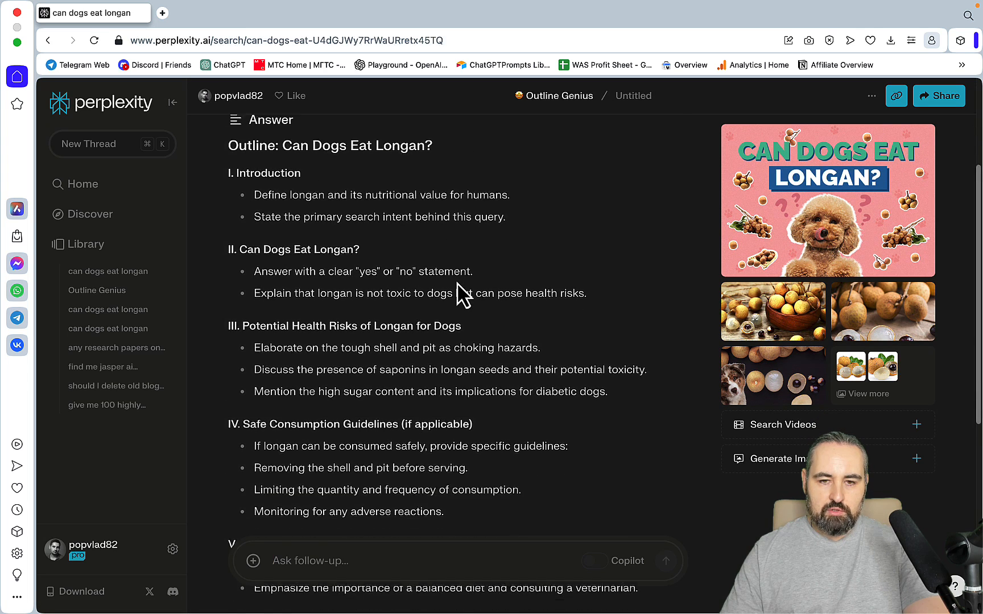
{"action": "scroll", "scroll_direction": "down", "scroll_amount": 3}
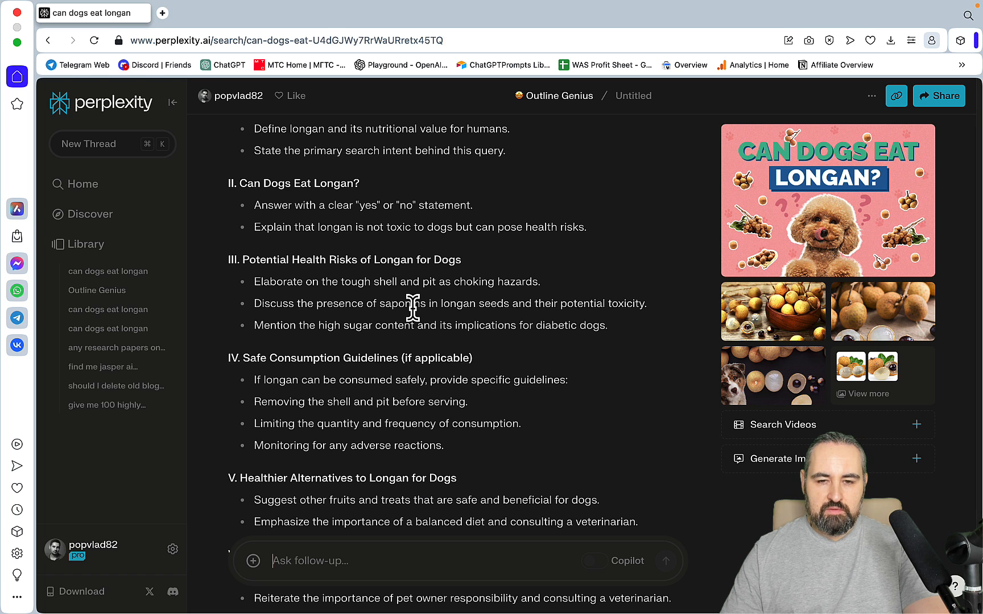
{"action": "mouse_move", "coordinate": [495, 348]}
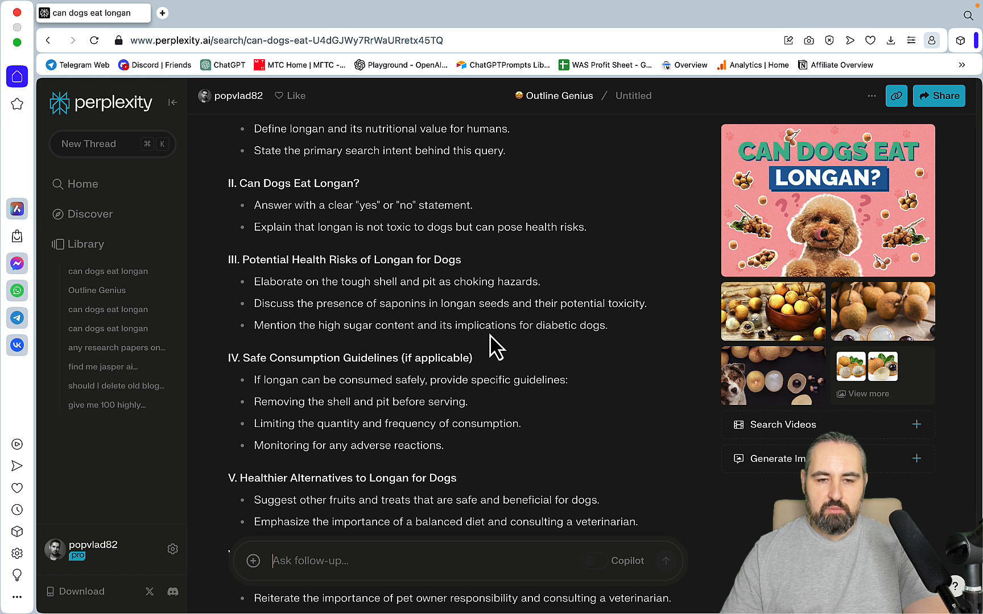
{"action": "mouse_move", "coordinate": [426, 263]}
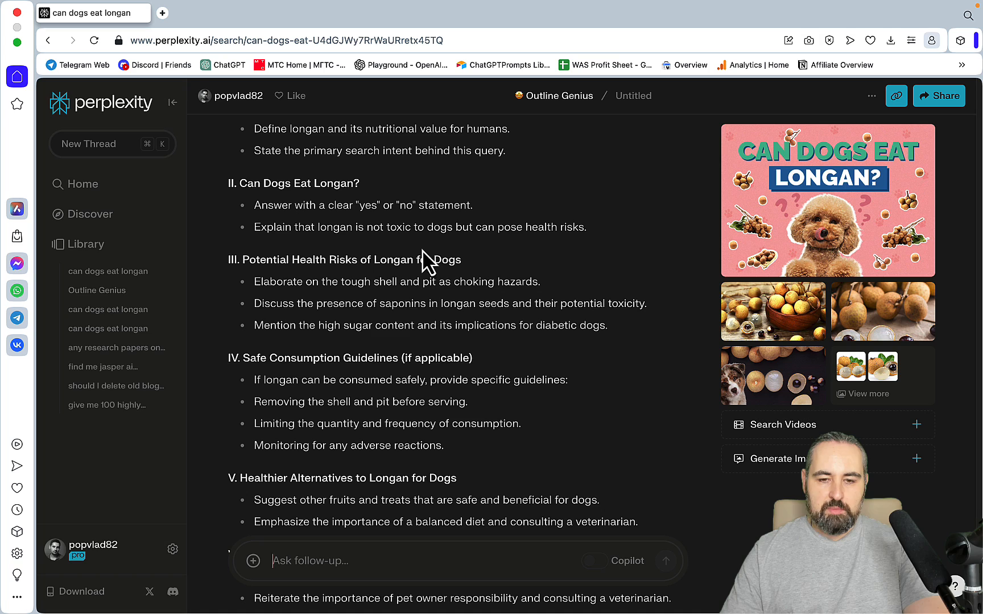
{"action": "scroll", "scroll_direction": "down", "scroll_amount": 3}
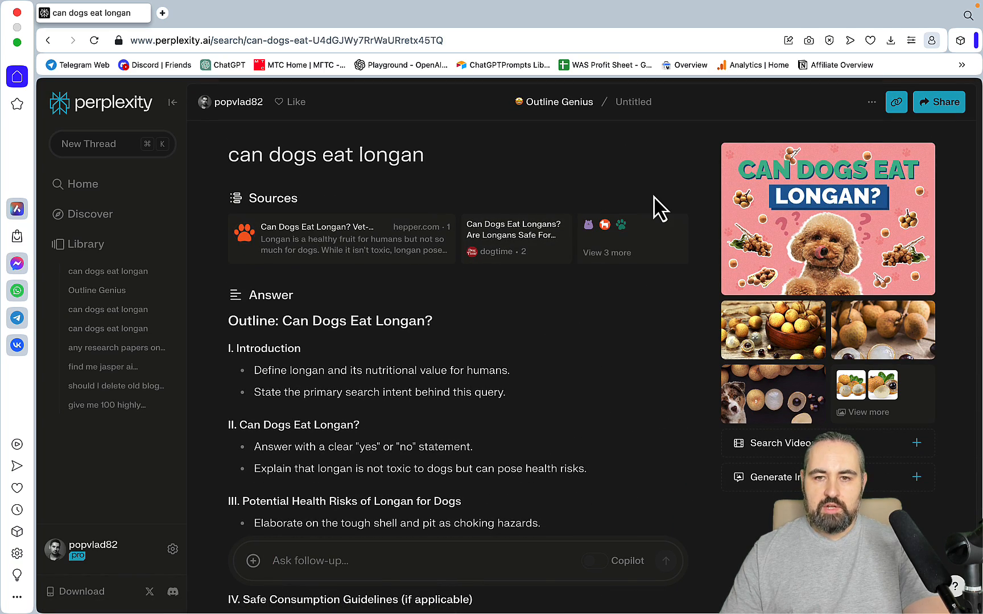
{"action": "mouse_move", "coordinate": [198, 200]}
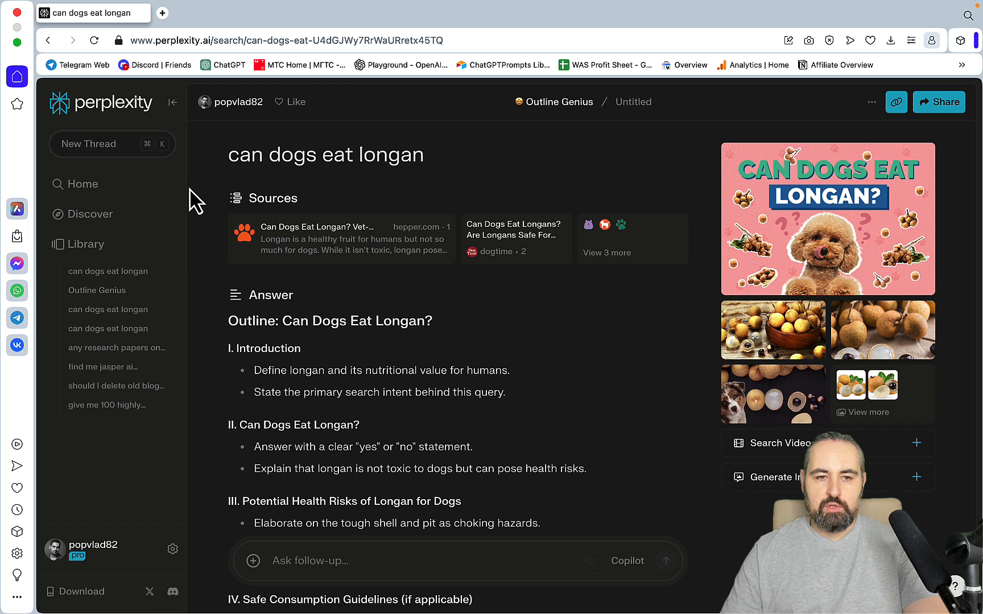
{"action": "left_click", "coordinate": [85, 243]}
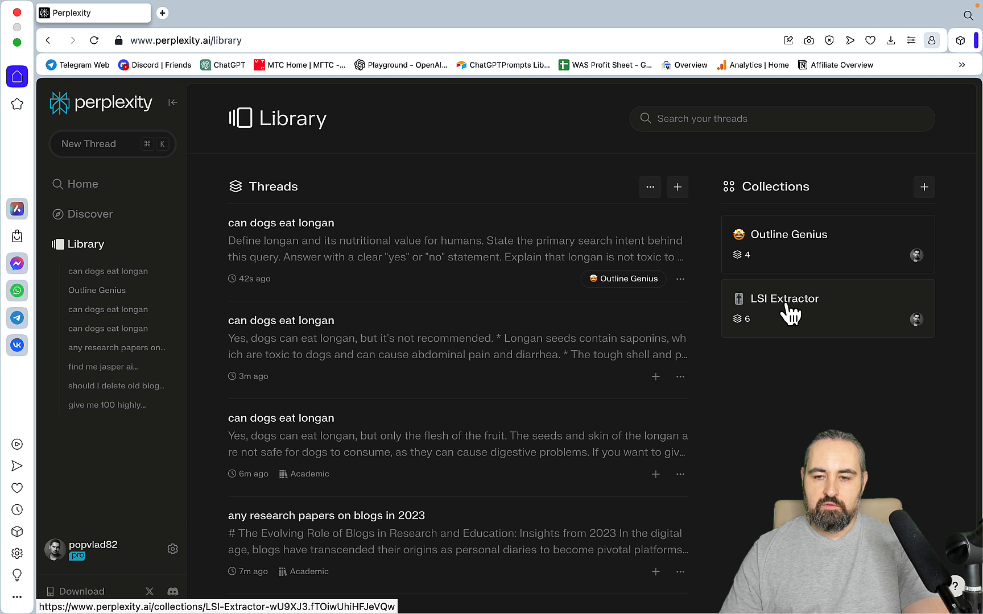
{"action": "mouse_move", "coordinate": [789, 323]}
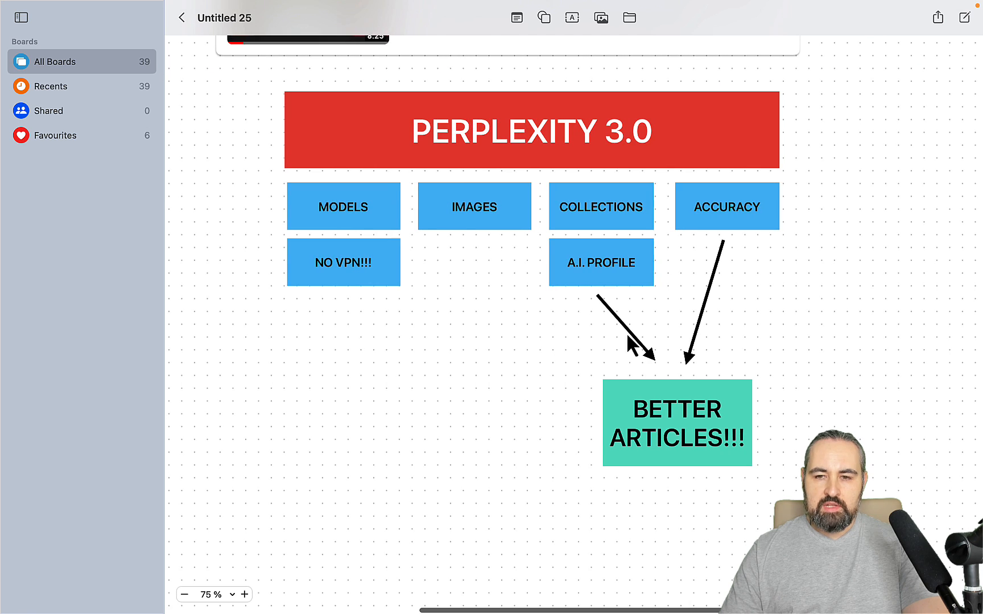
{"action": "scroll", "scroll_direction": "down", "scroll_amount": 3}
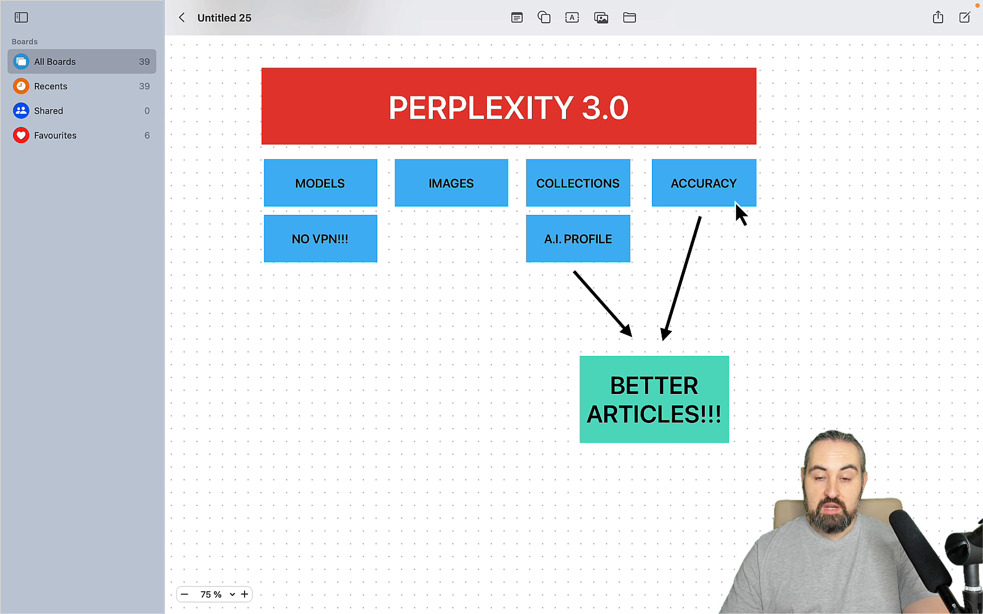
{"action": "left_click", "coordinate": [703, 182]}
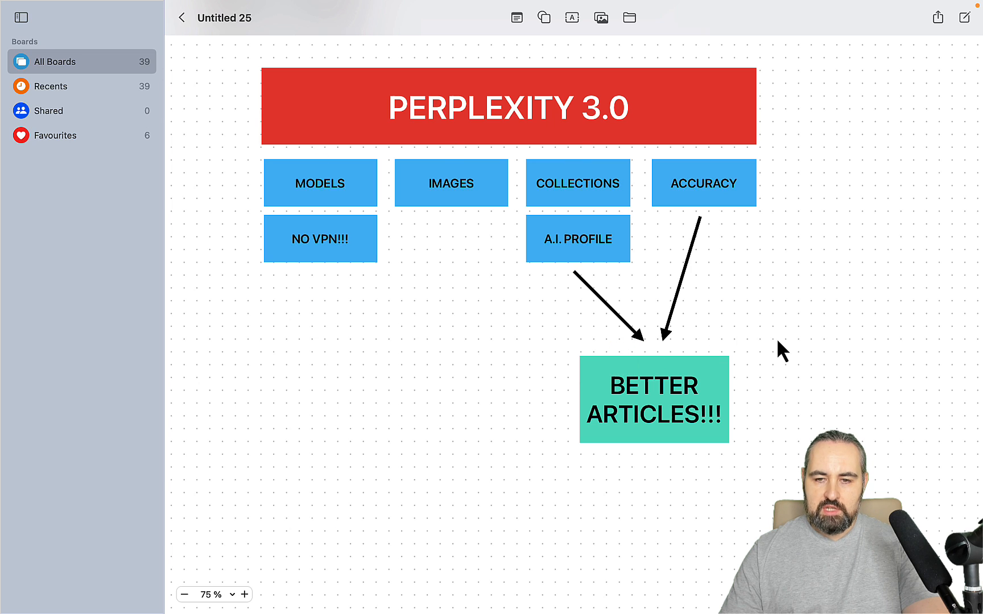
{"action": "left_click", "coordinate": [703, 183]}
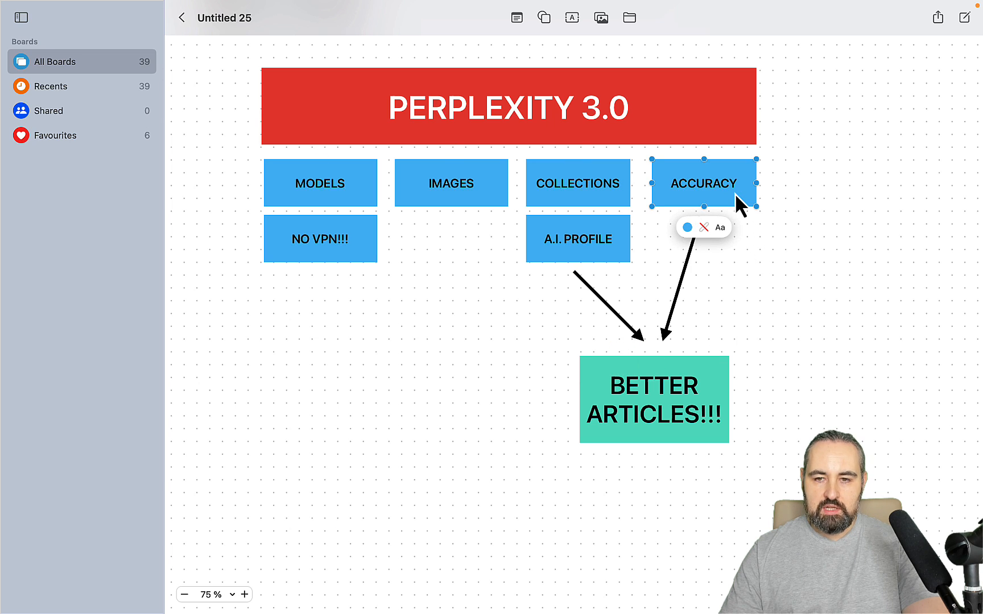
{"action": "mouse_move", "coordinate": [785, 349]}
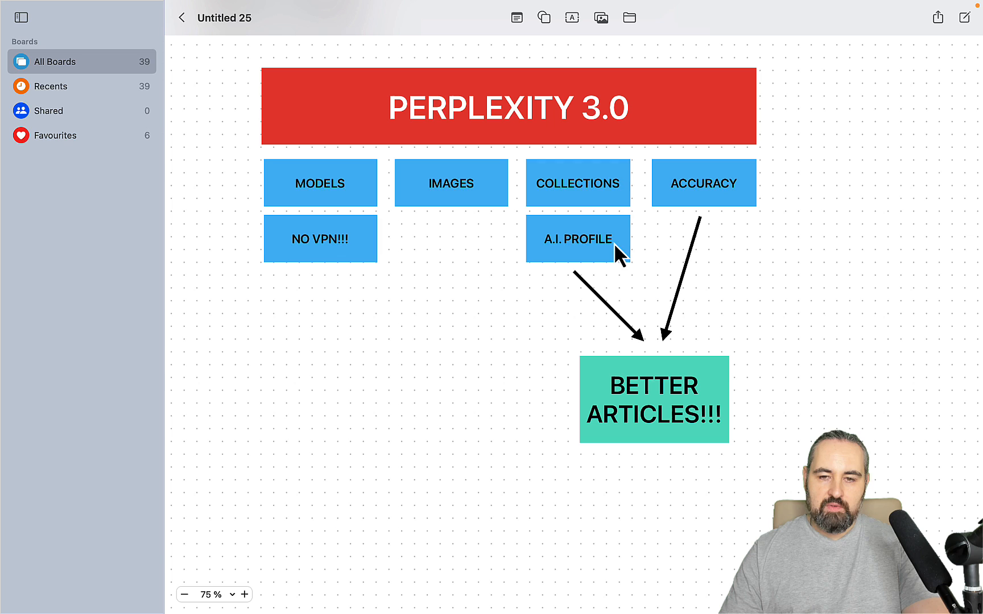
{"action": "mouse_move", "coordinate": [751, 364]}
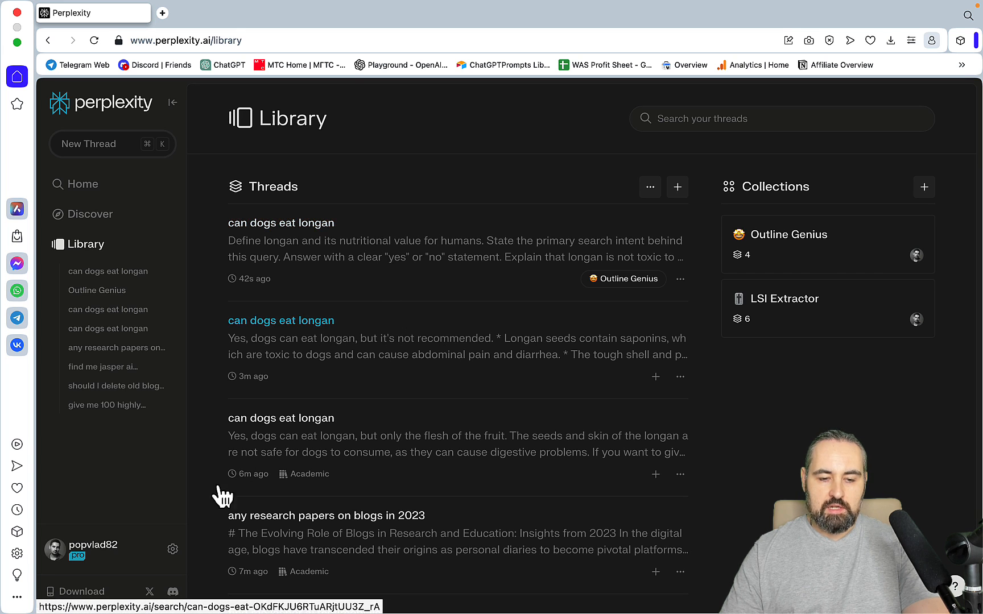
- Set the account's Pro AI model to Claude-2.1
{"action": "left_click", "coordinate": [173, 549]}
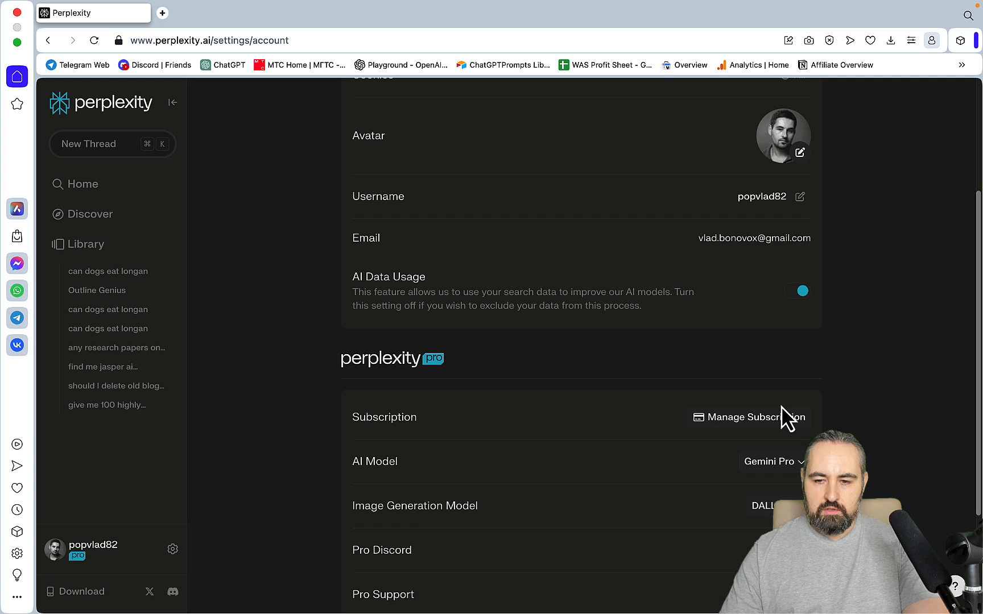
{"action": "mouse_move", "coordinate": [689, 437]}
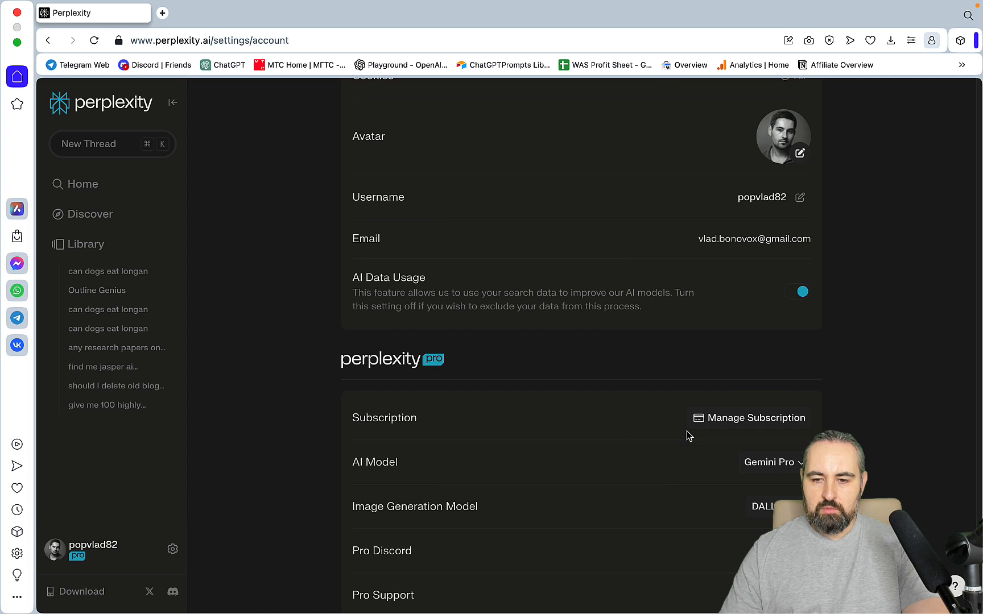
{"action": "mouse_move", "coordinate": [791, 478]}
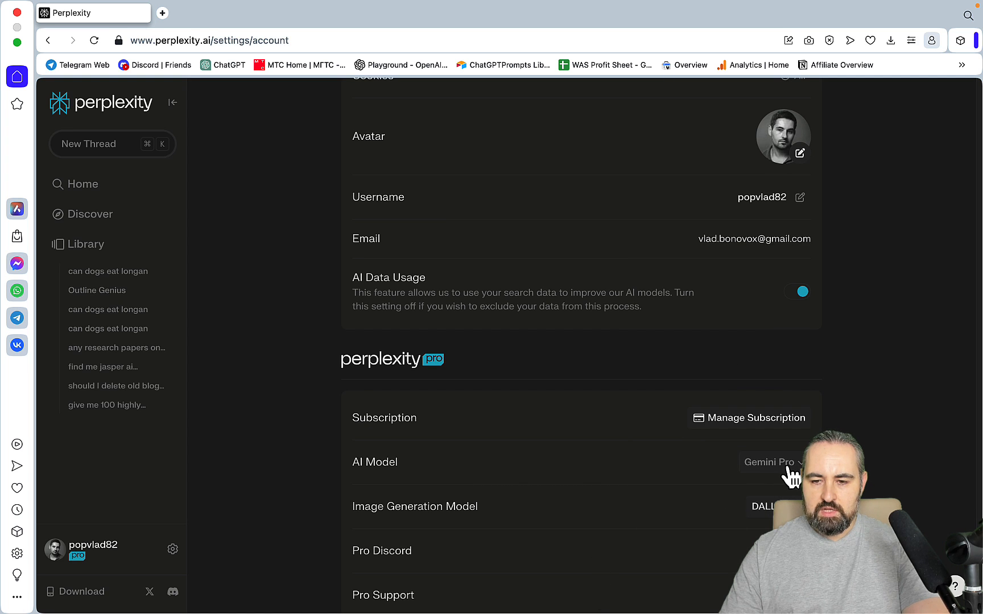
{"action": "left_click", "coordinate": [770, 462]}
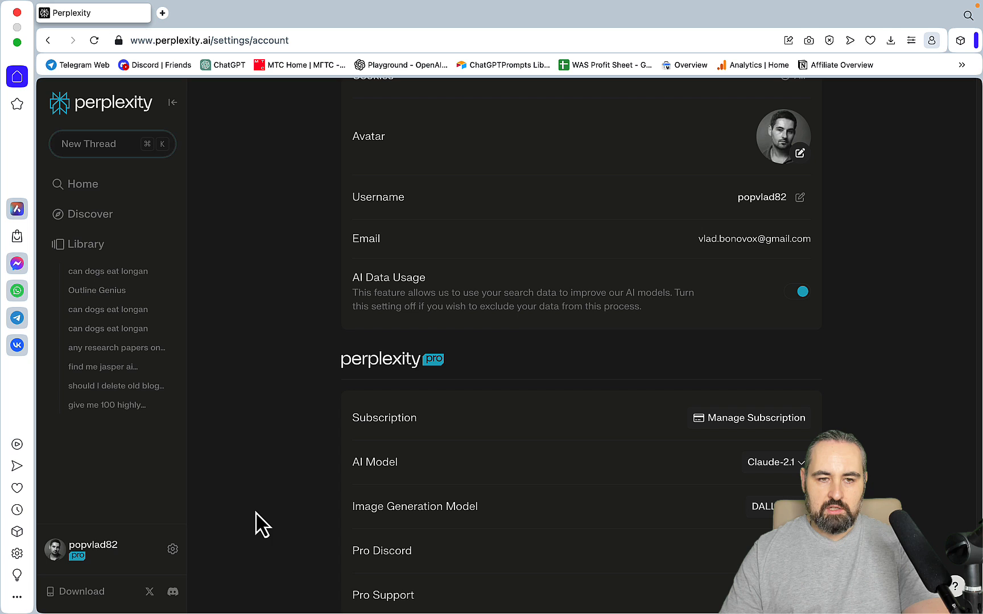
- Ask 'What is content pruning?' in a new thread
{"action": "left_click", "coordinate": [113, 143]}
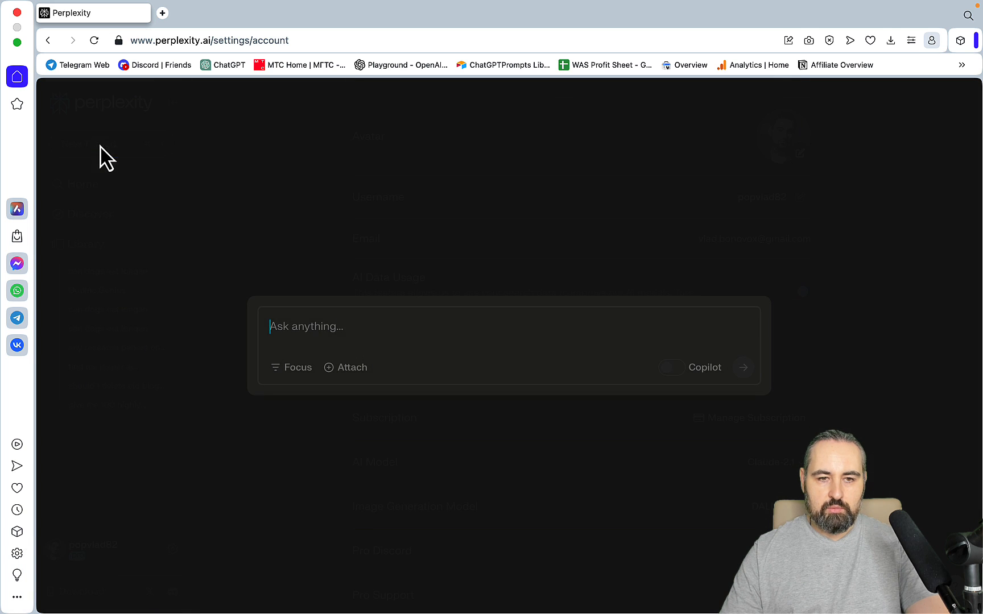
{"action": "type", "text": "What is content pruning?"}
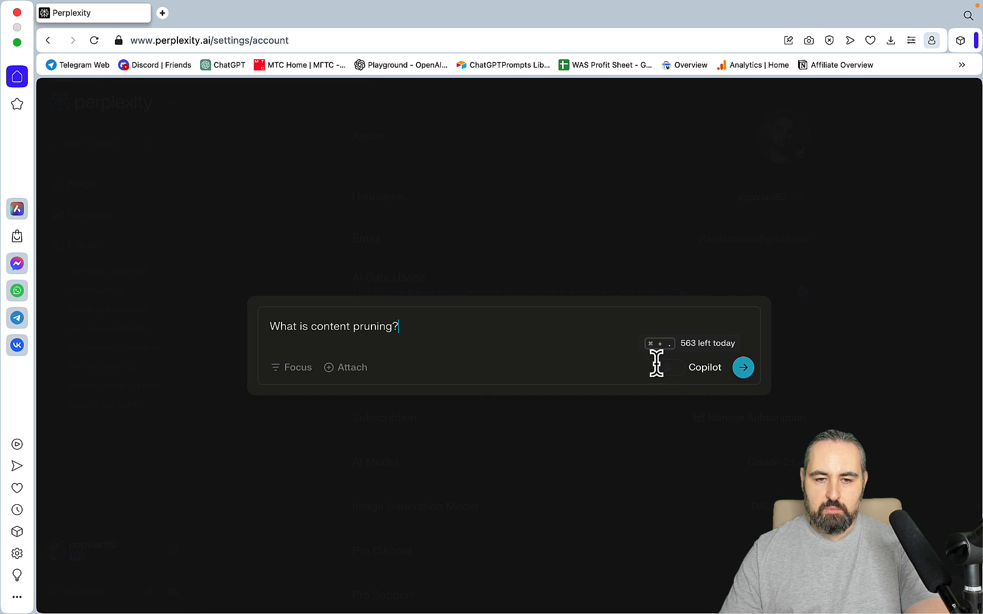
{"action": "left_click", "coordinate": [743, 367]}
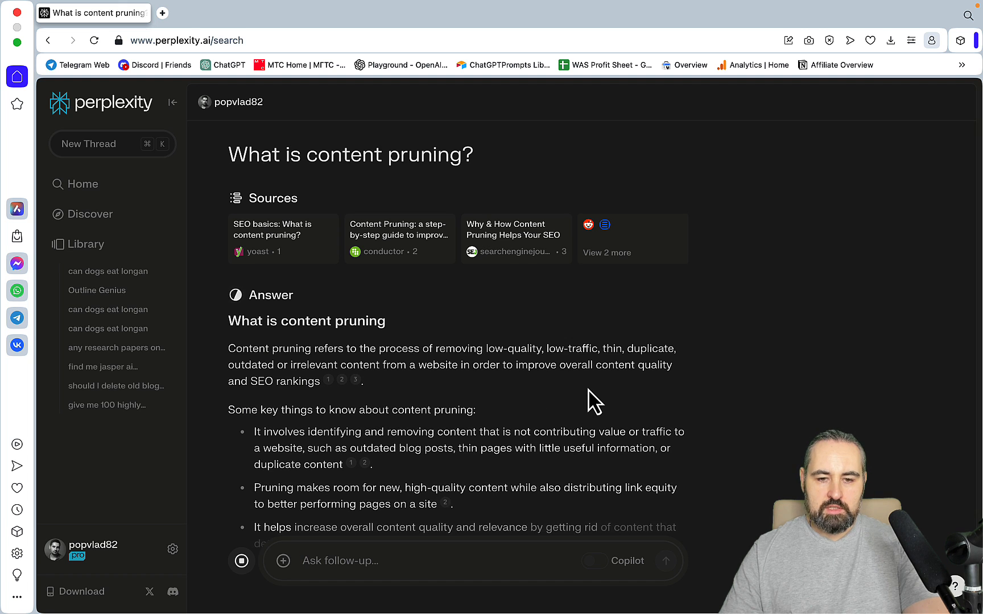
- Submit a follow-up asking for linkable data-driven content pruning case studies
{"action": "scroll", "scroll_direction": "down", "scroll_amount": 3}
{"action": "type", "text": "Are there any data-driven case studies related to the topic that I can link to?"}
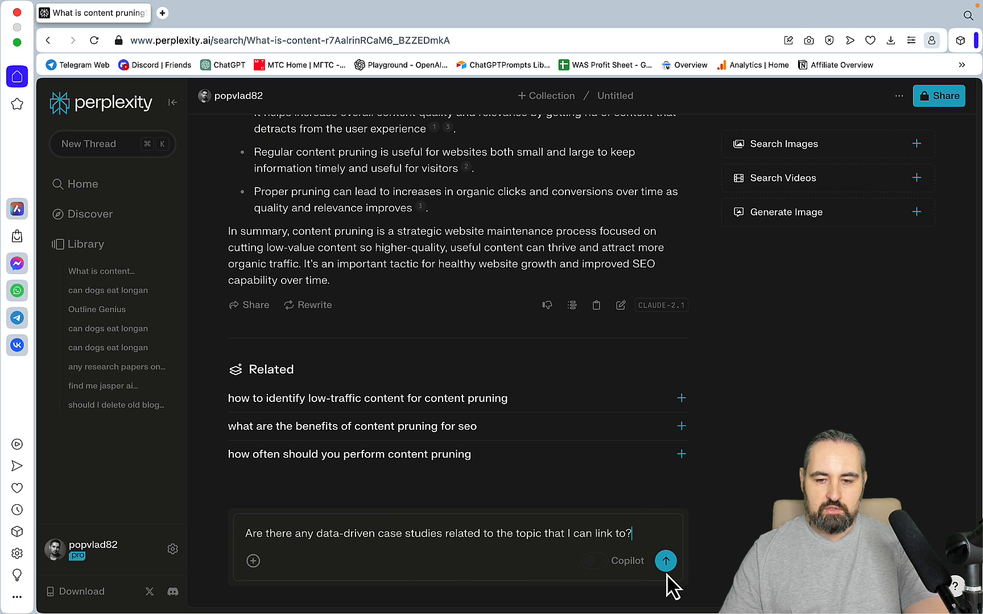
{"action": "left_click", "coordinate": [666, 561]}
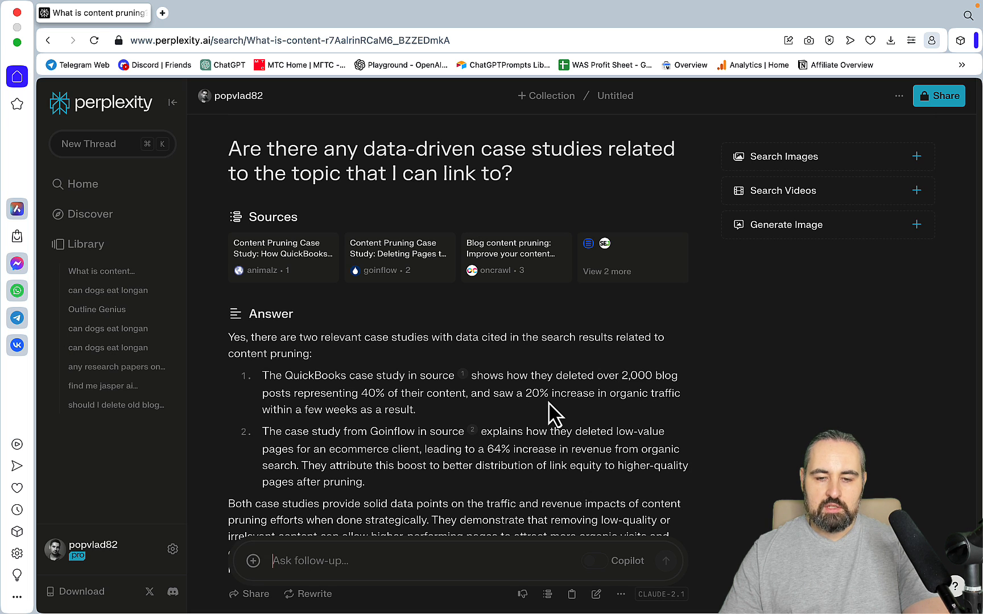
- Scroll through the QuickBooks and Goinflow case-study answer before returning to the Freeform board
{"action": "scroll", "scroll_direction": "down", "scroll_amount": 3}
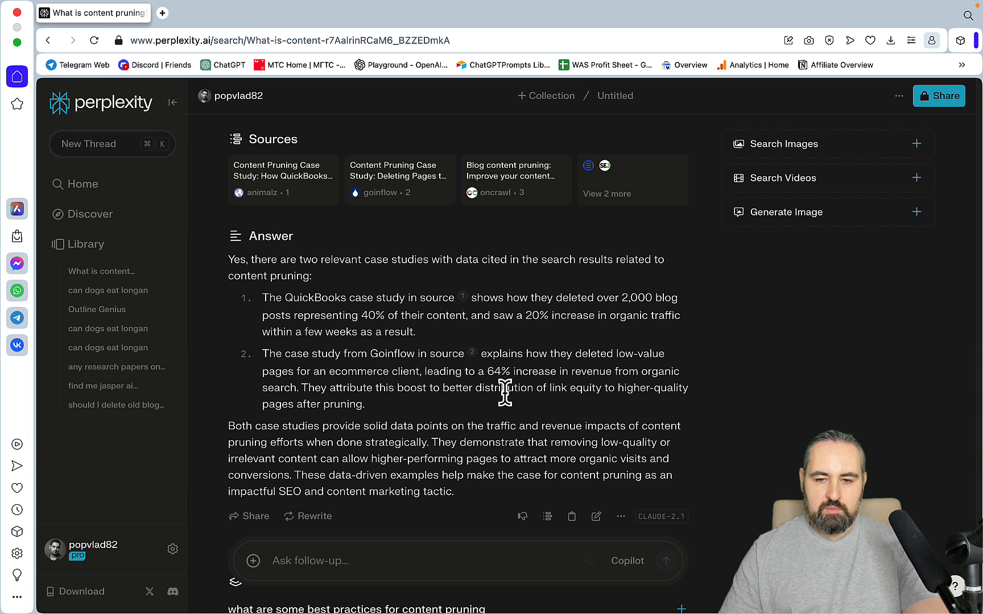
{"action": "mouse_move", "coordinate": [483, 415]}
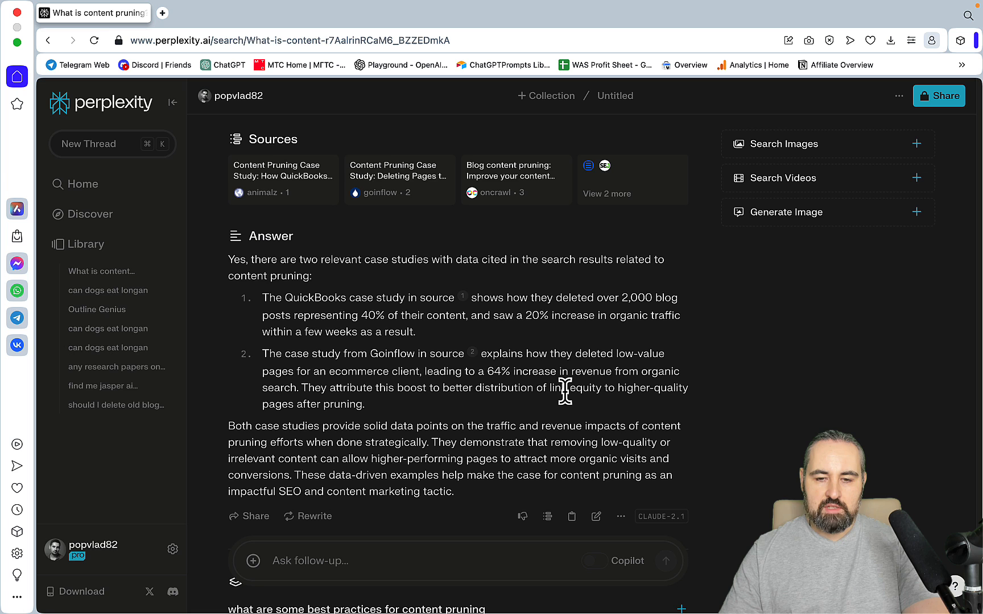
{"action": "mouse_move", "coordinate": [590, 420]}
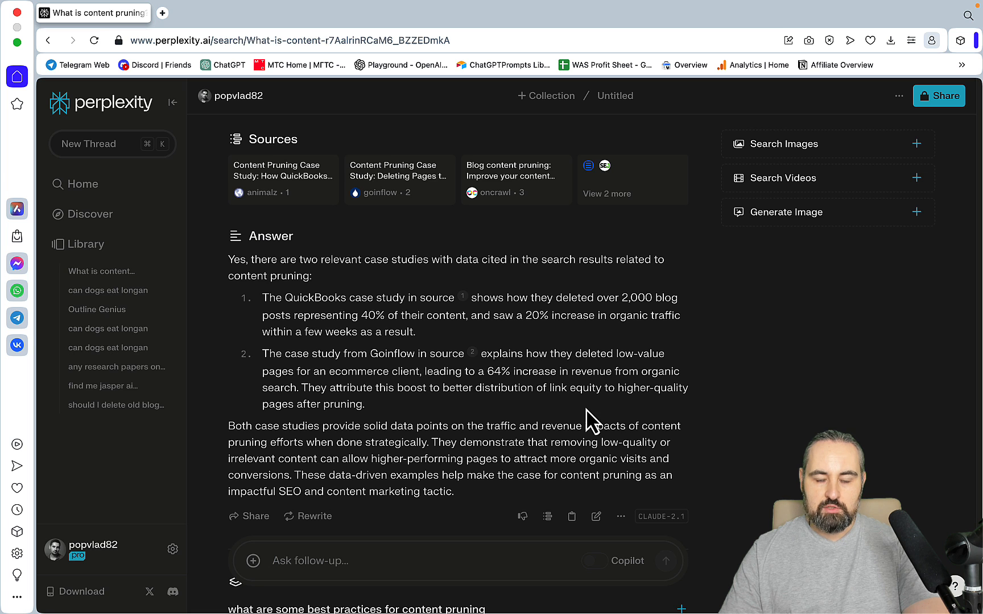
{"action": "scroll", "scroll_direction": "down", "scroll_amount": 3}
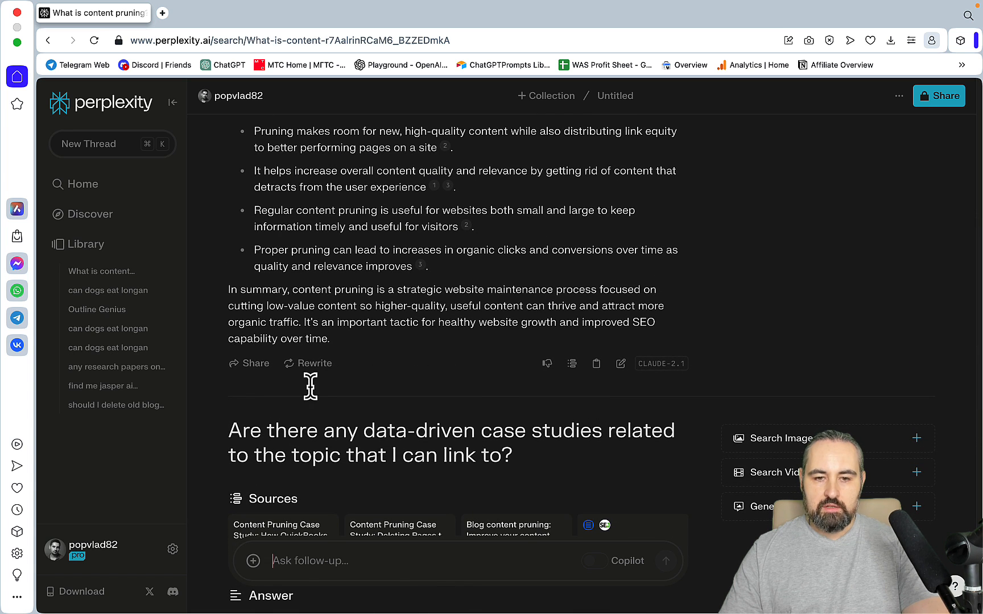
{"action": "mouse_move", "coordinate": [489, 401]}
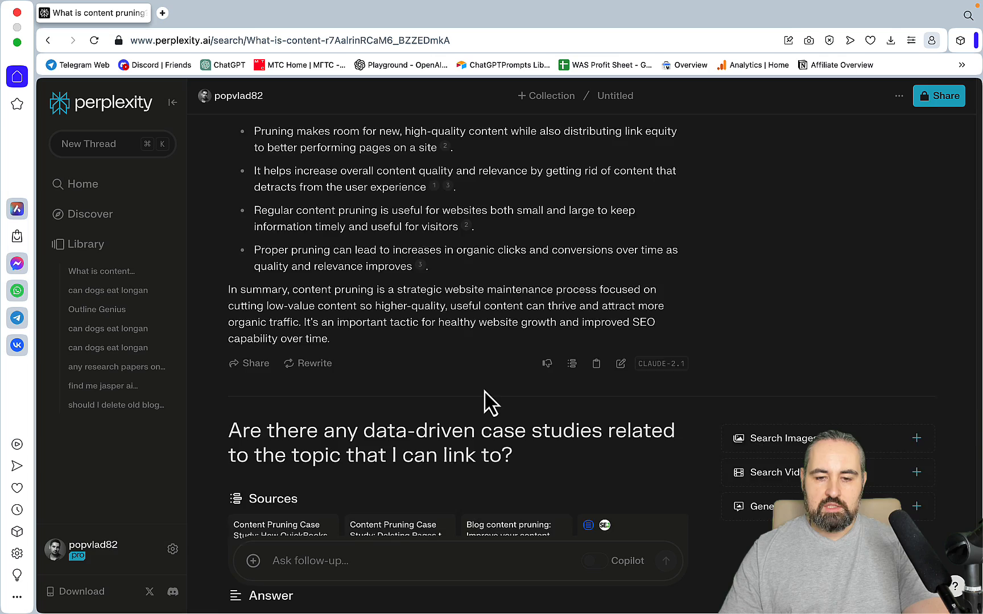
{"action": "scroll", "scroll_direction": "down", "scroll_amount": 3}
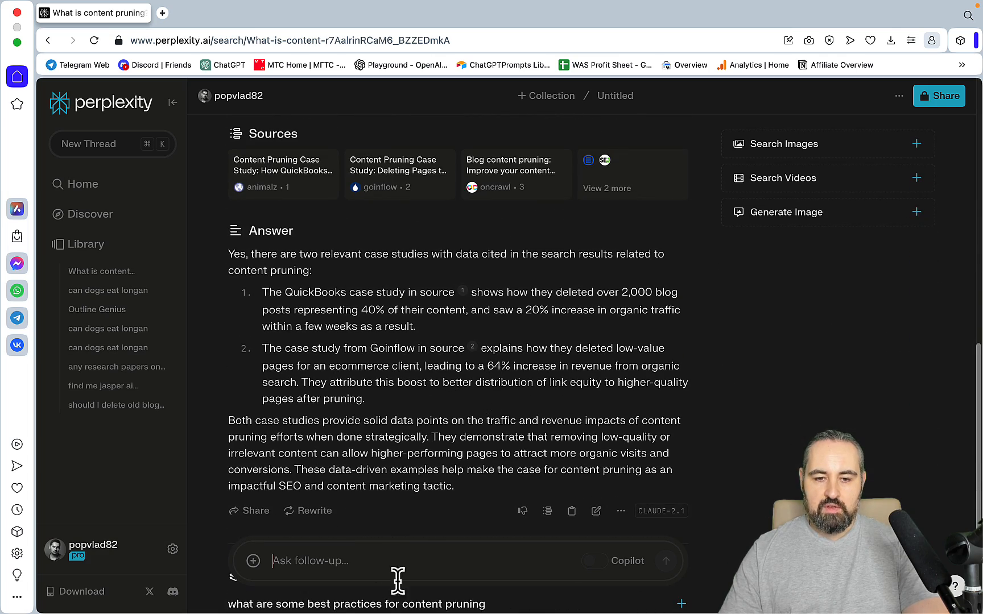
{"action": "mouse_move", "coordinate": [417, 562]}
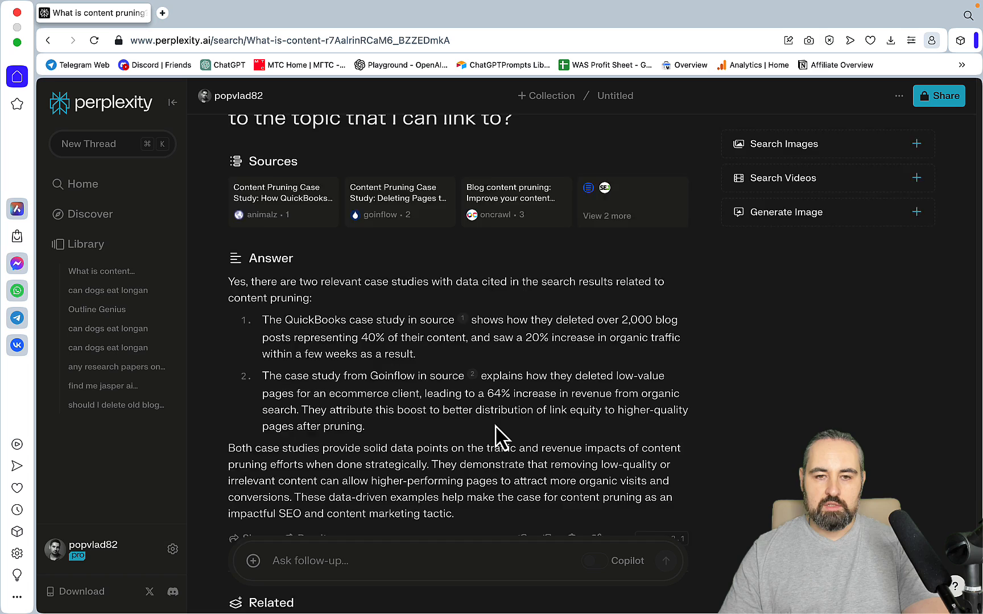
{"action": "scroll", "scroll_direction": "up", "scroll_amount": 3}
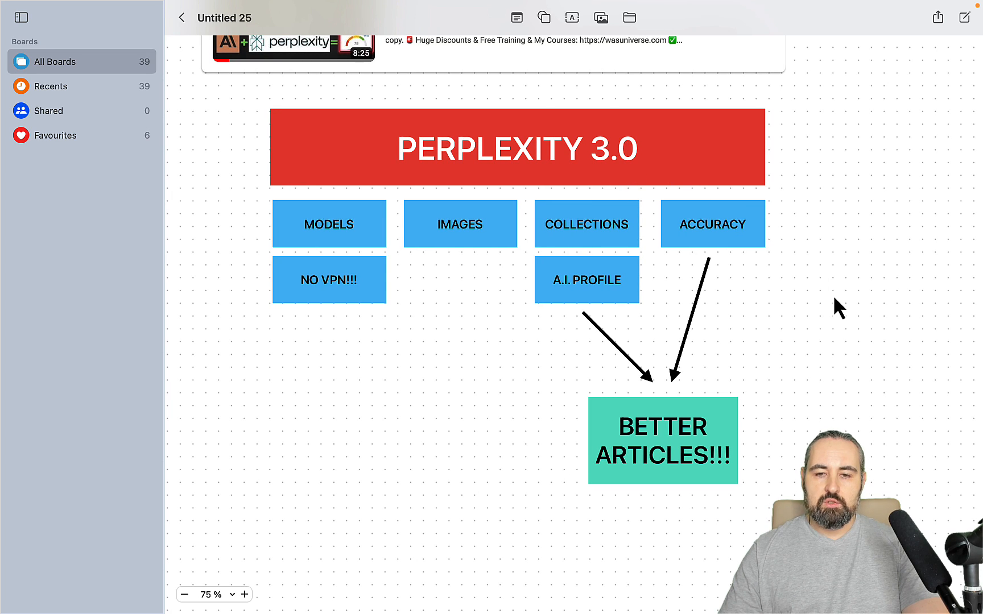
{"action": "mouse_move", "coordinate": [471, 229]}
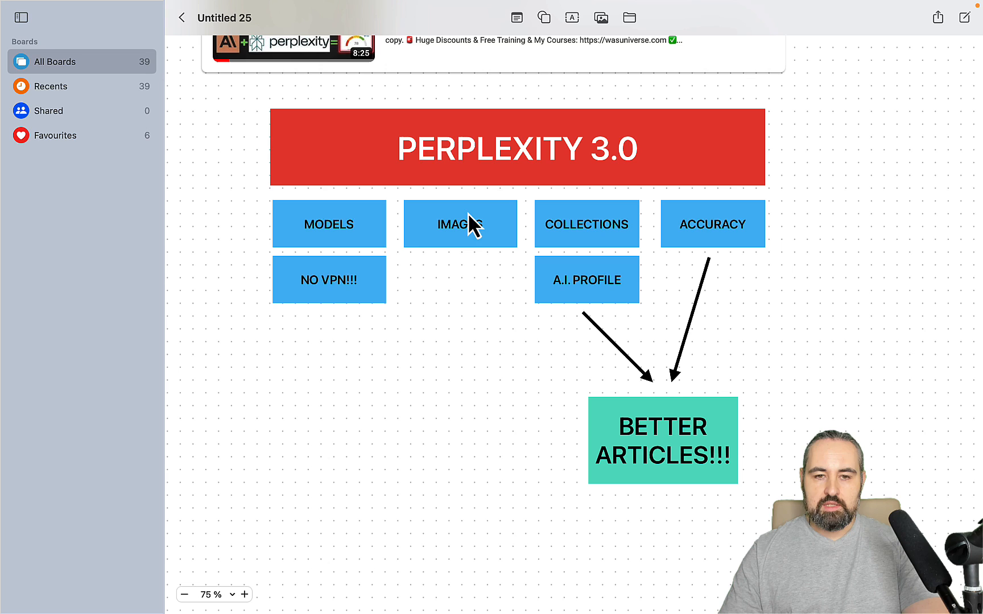
{"action": "left_click", "coordinate": [329, 280]}
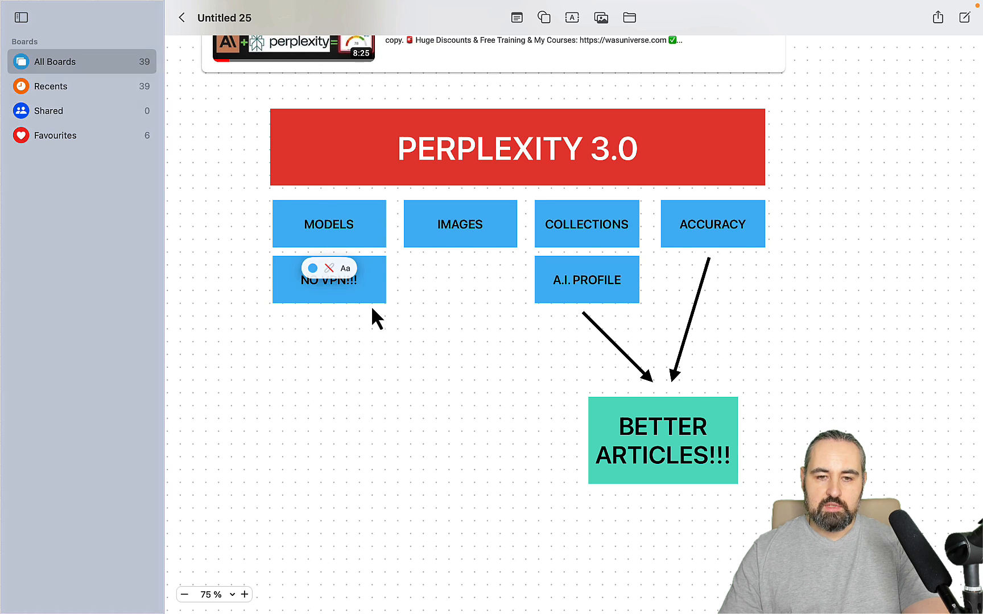
{"action": "left_click", "coordinate": [329, 279]}
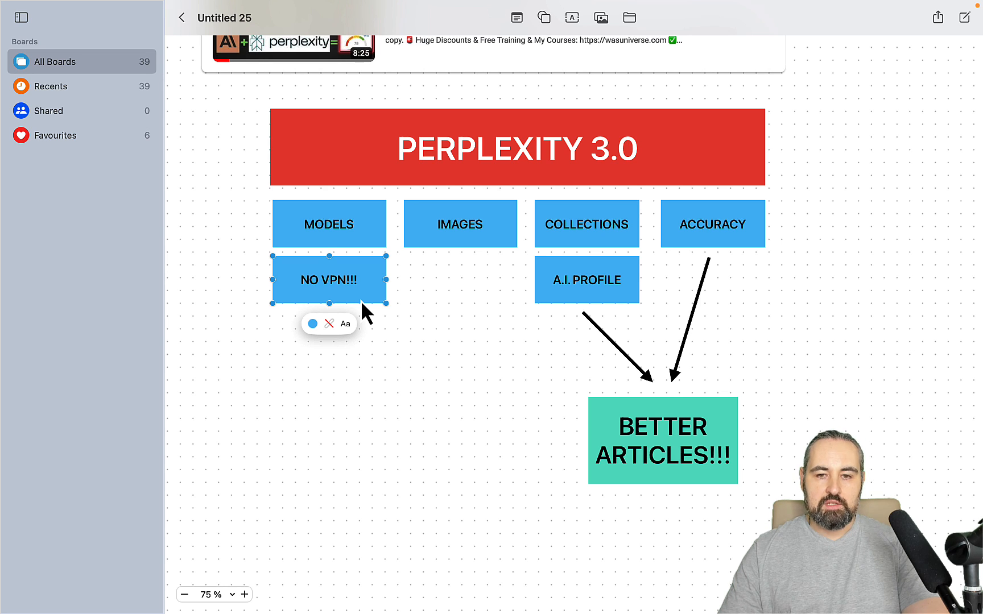
{"action": "left_click", "coordinate": [459, 225]}
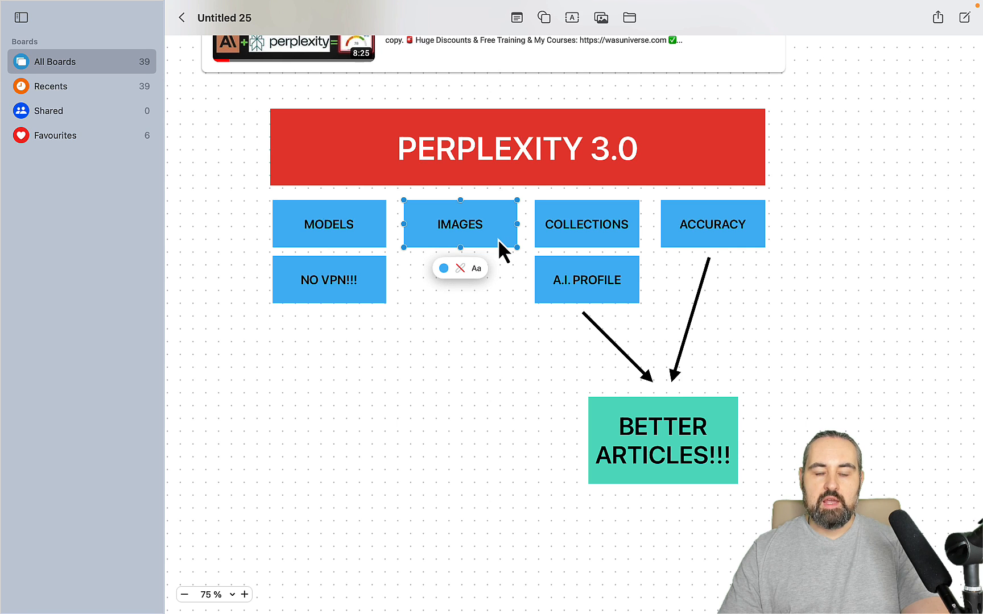
{"action": "mouse_move", "coordinate": [495, 249]}
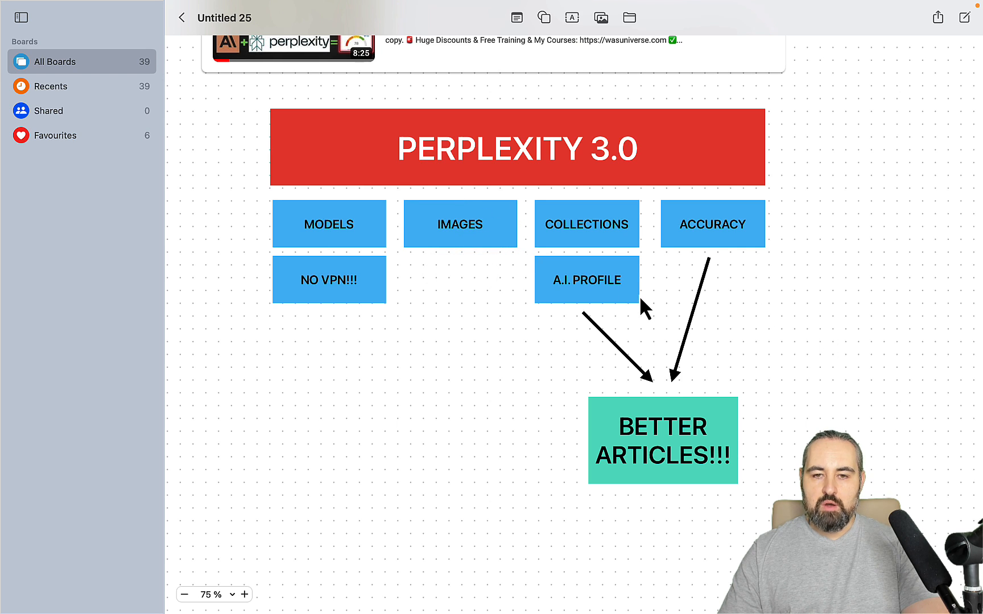
{"action": "left_click", "coordinate": [585, 280]}
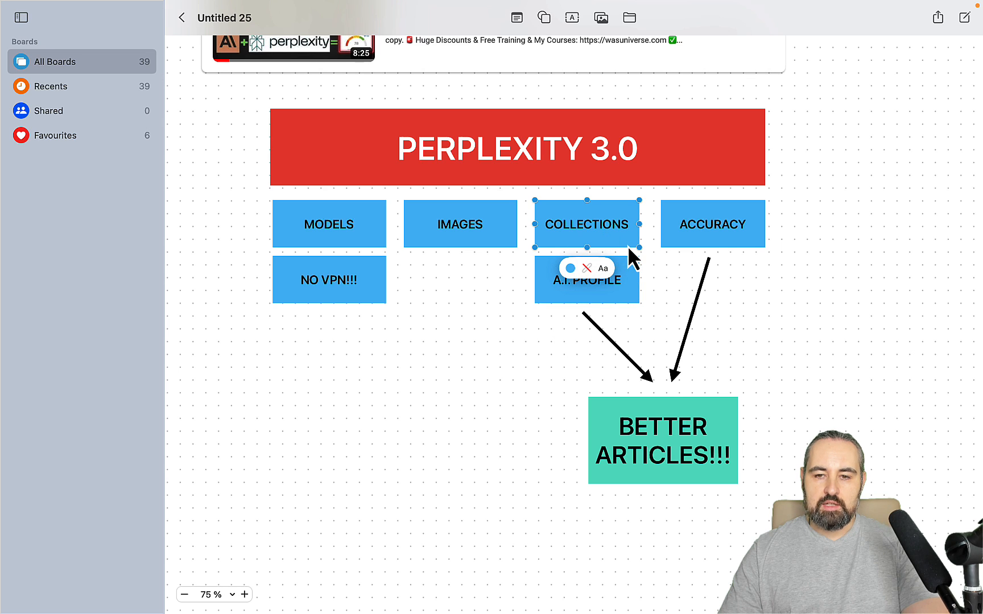
{"action": "left_click", "coordinate": [711, 224]}
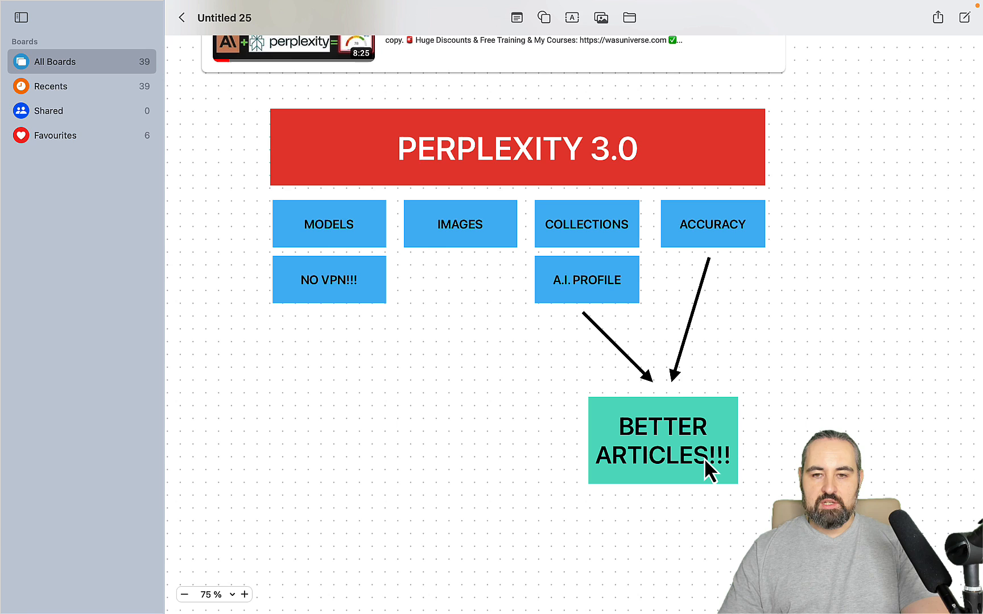
{"action": "mouse_move", "coordinate": [710, 482]}
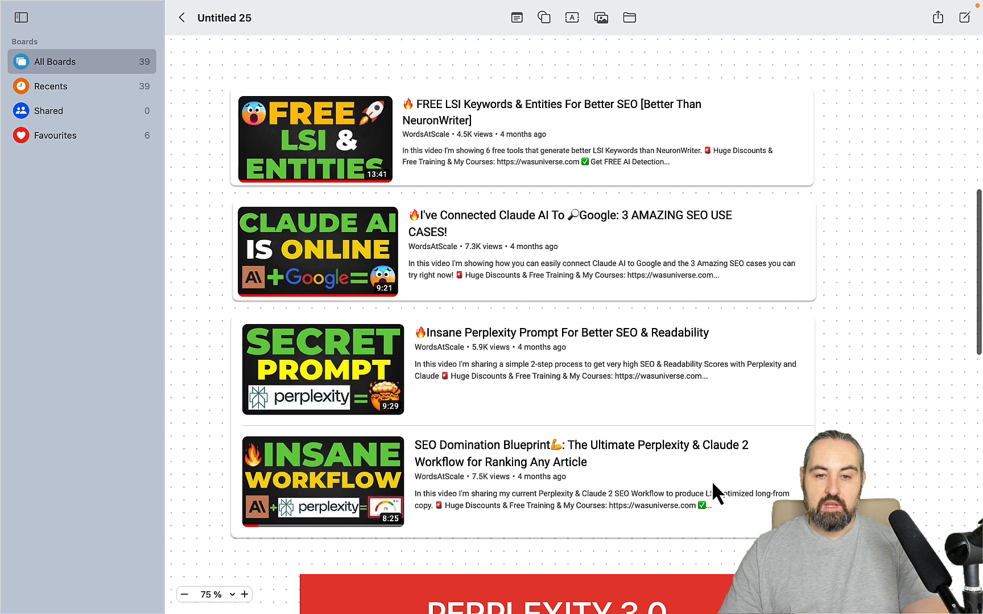
{"action": "scroll", "scroll_direction": "down", "scroll_amount": 3}
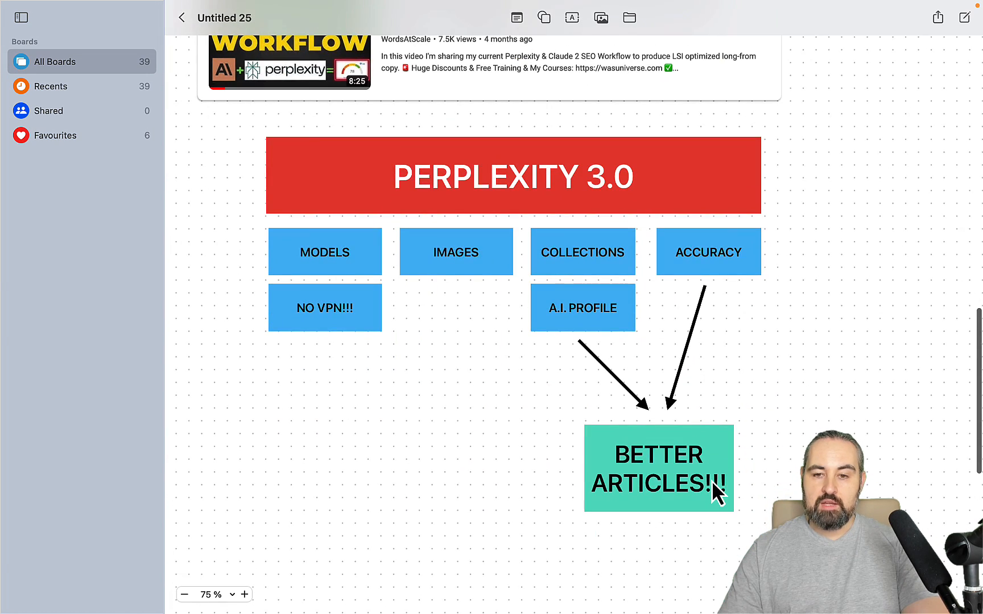